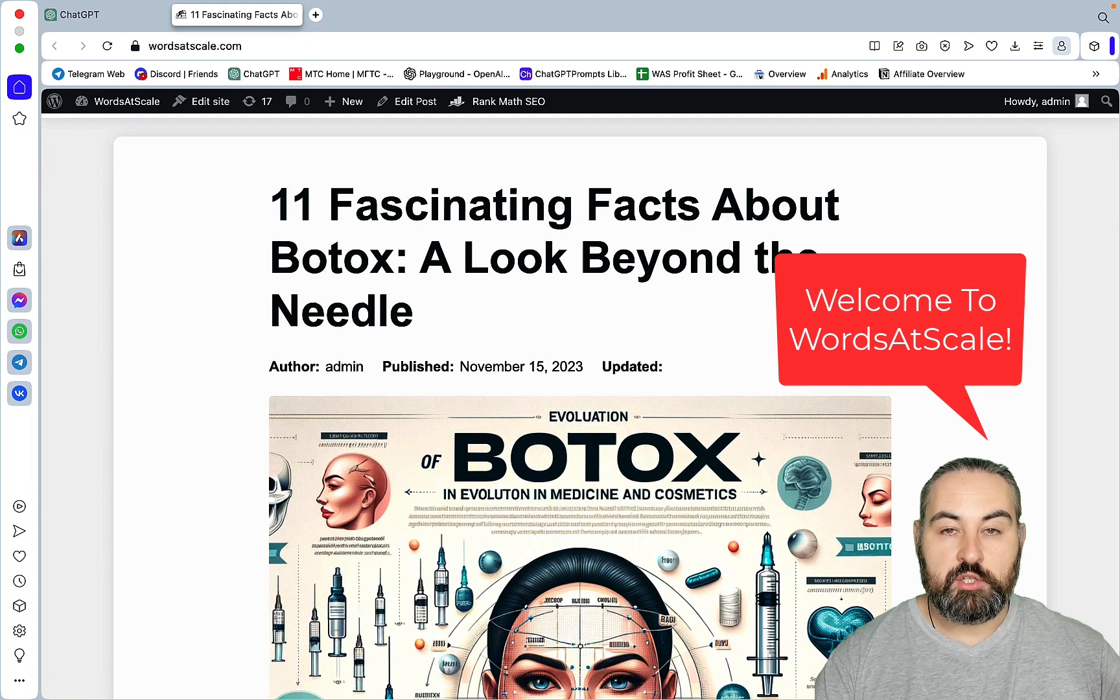
# - Review the current page, then switch over to the ChatGPT tab
pyautogui.scroll(3)
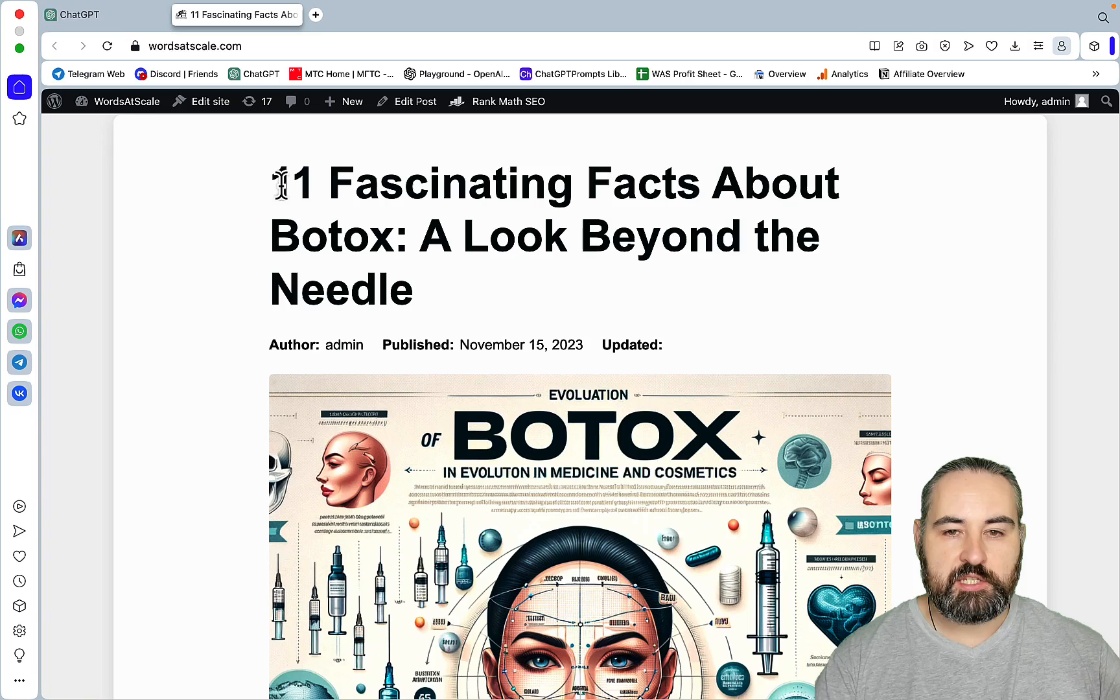
pyautogui.scroll(-3)
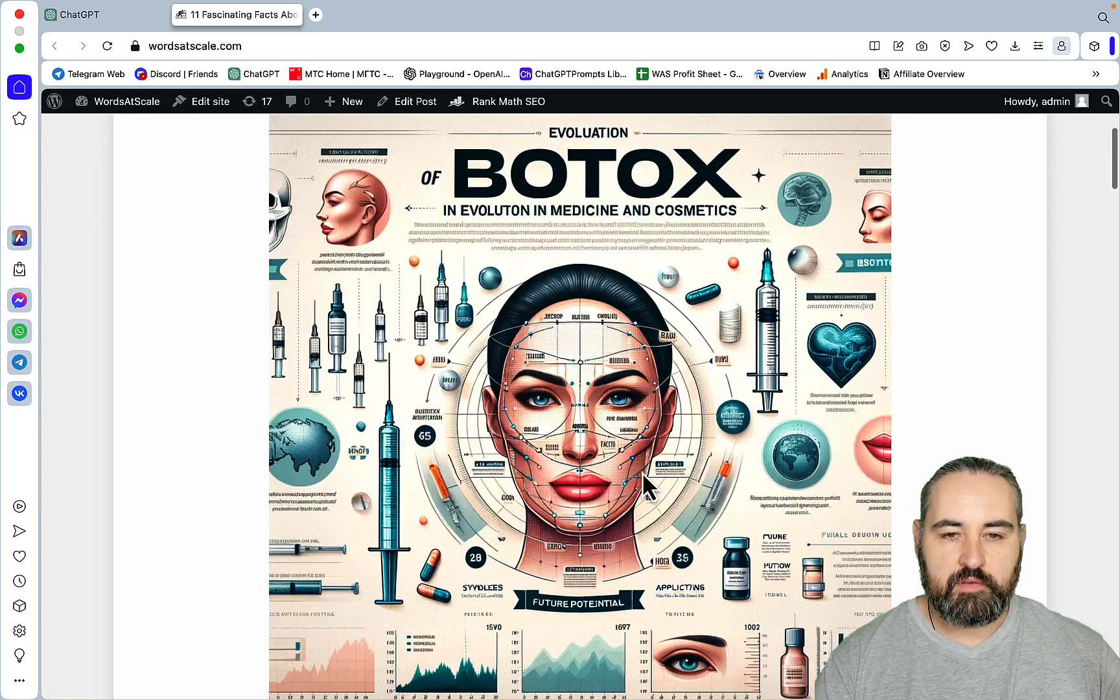
pyautogui.scroll(-3)
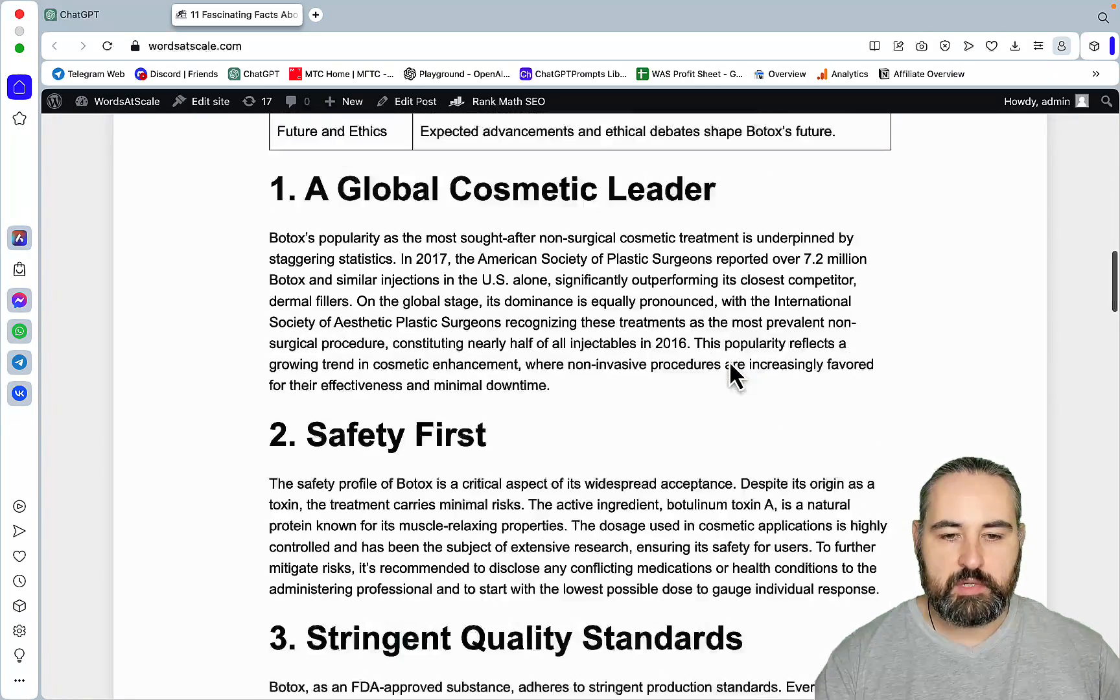
pyautogui.scroll(-3)
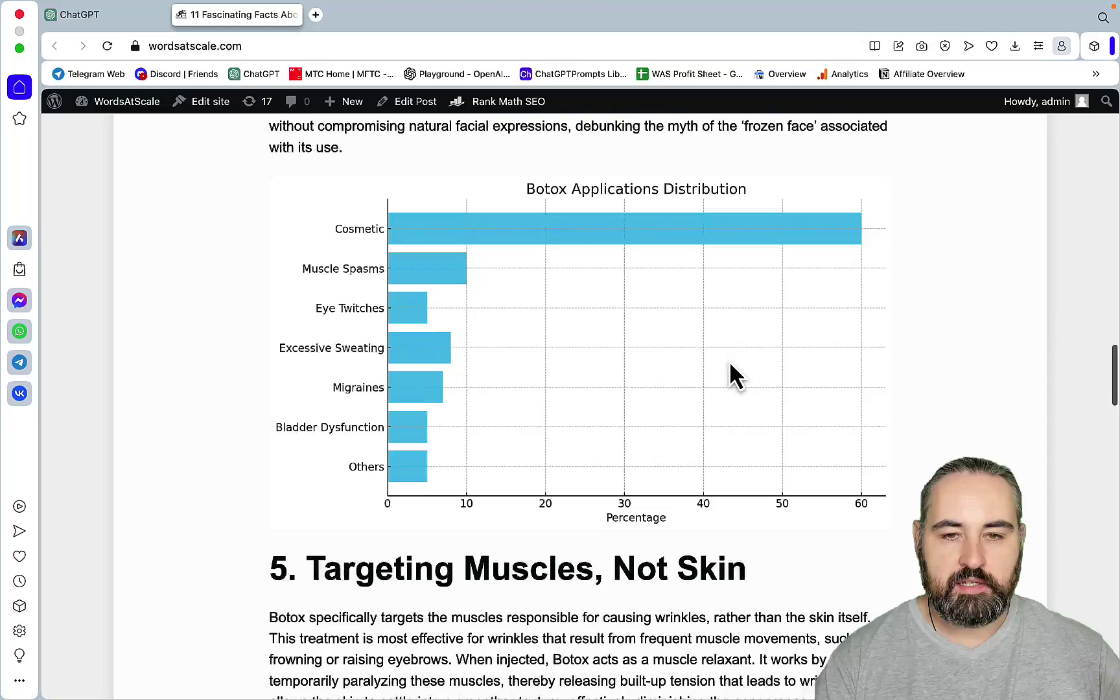
pyautogui.scroll(-3)
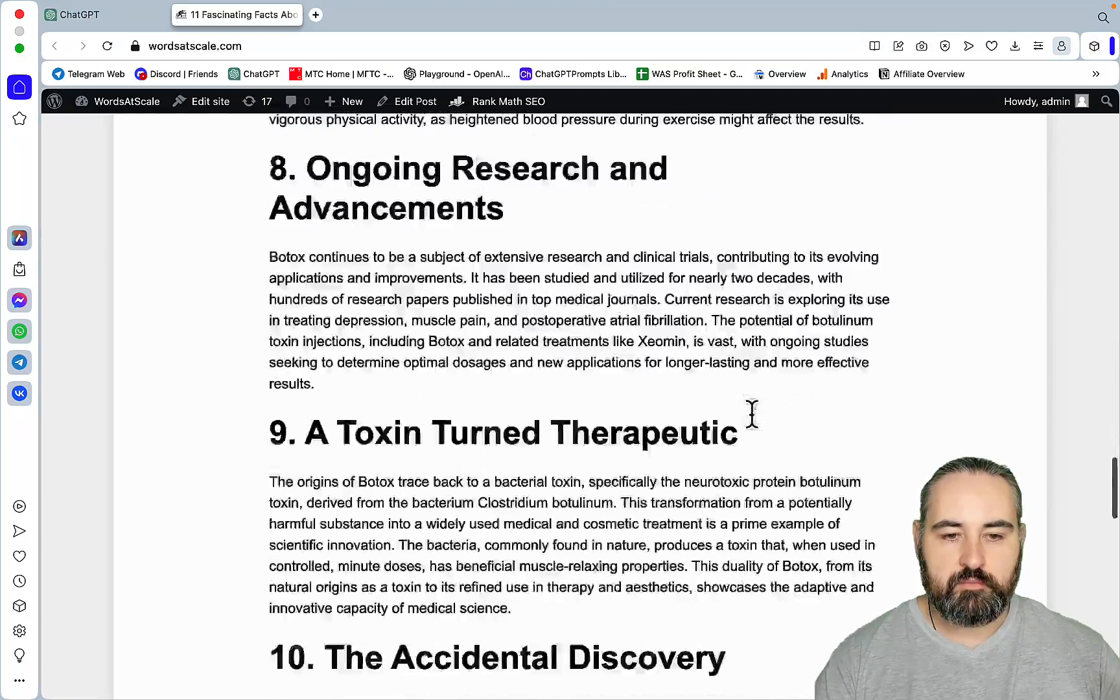
pyautogui.scroll(-3)
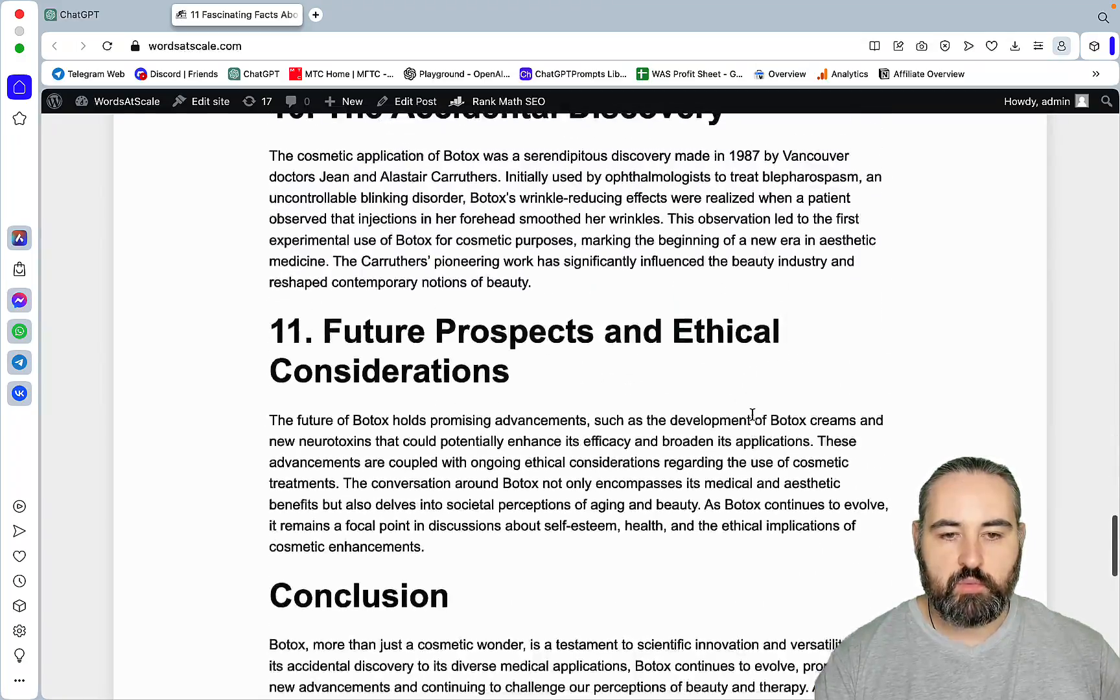
pyautogui.scroll(3)
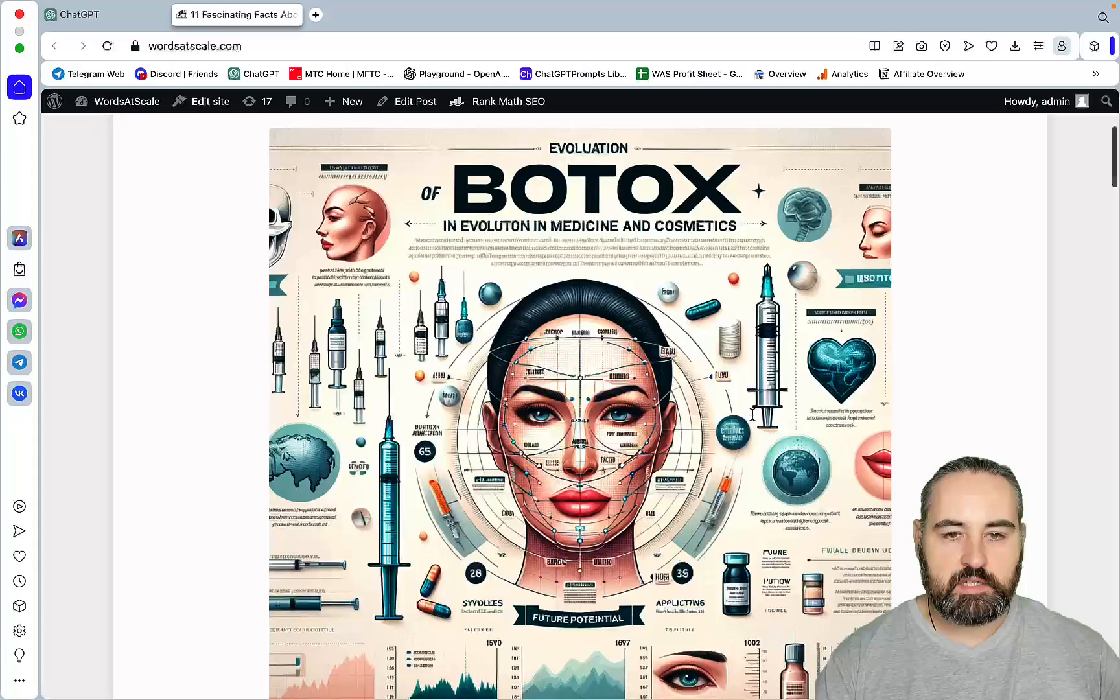
pyautogui.scroll(3)
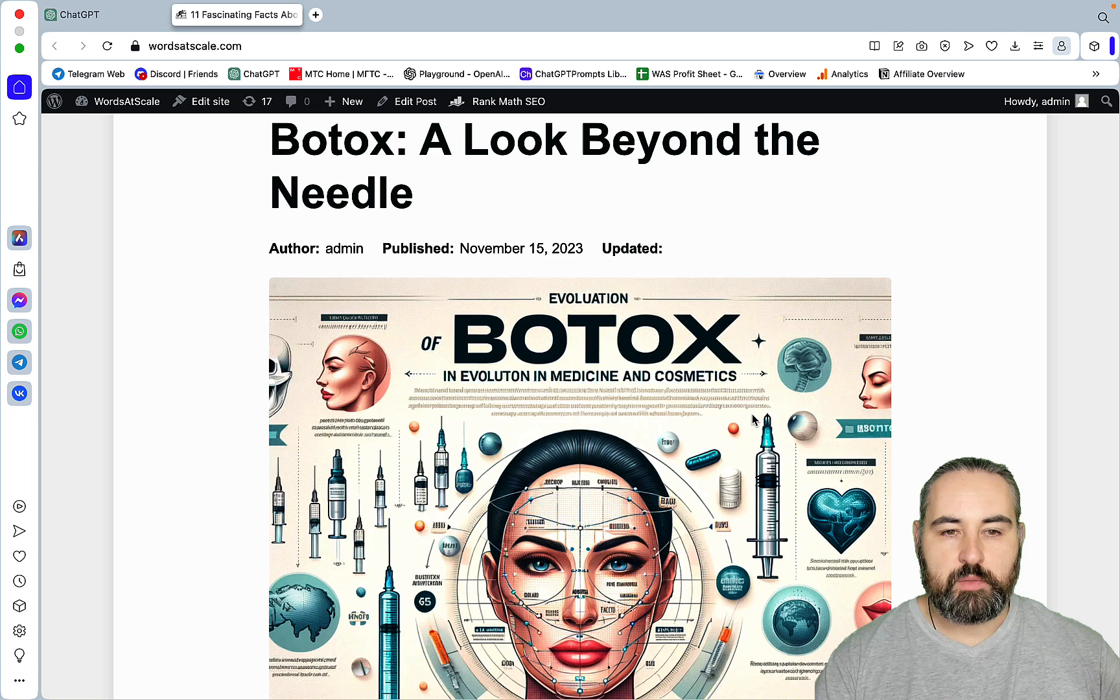
pyautogui.scroll(3)
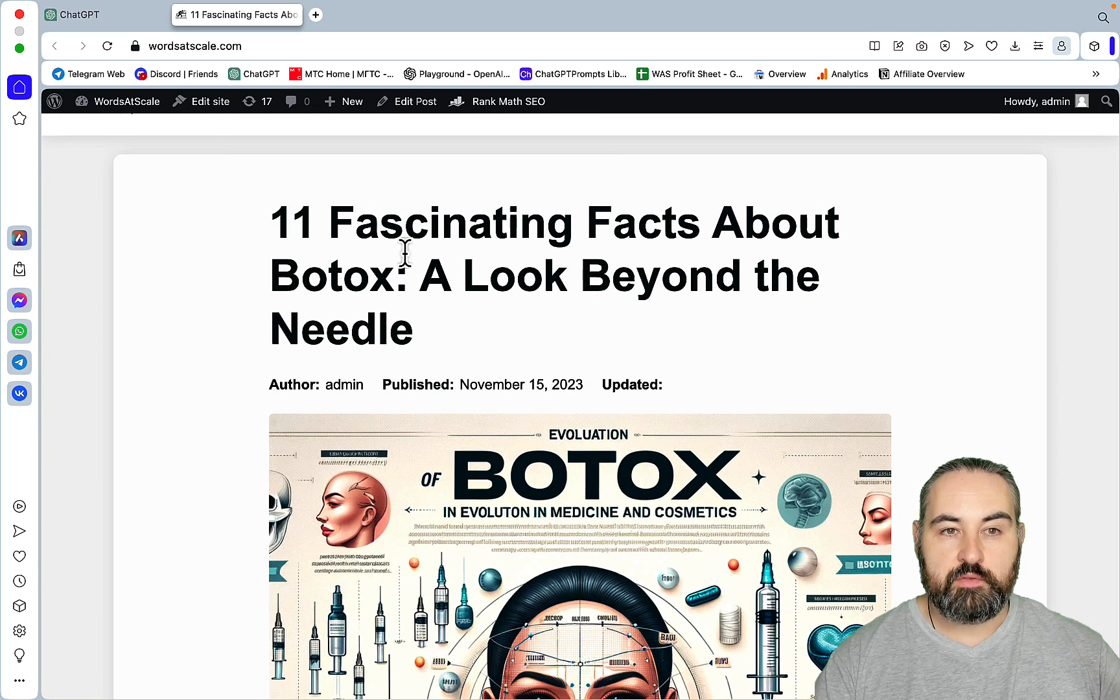
pyautogui.click(100, 14)
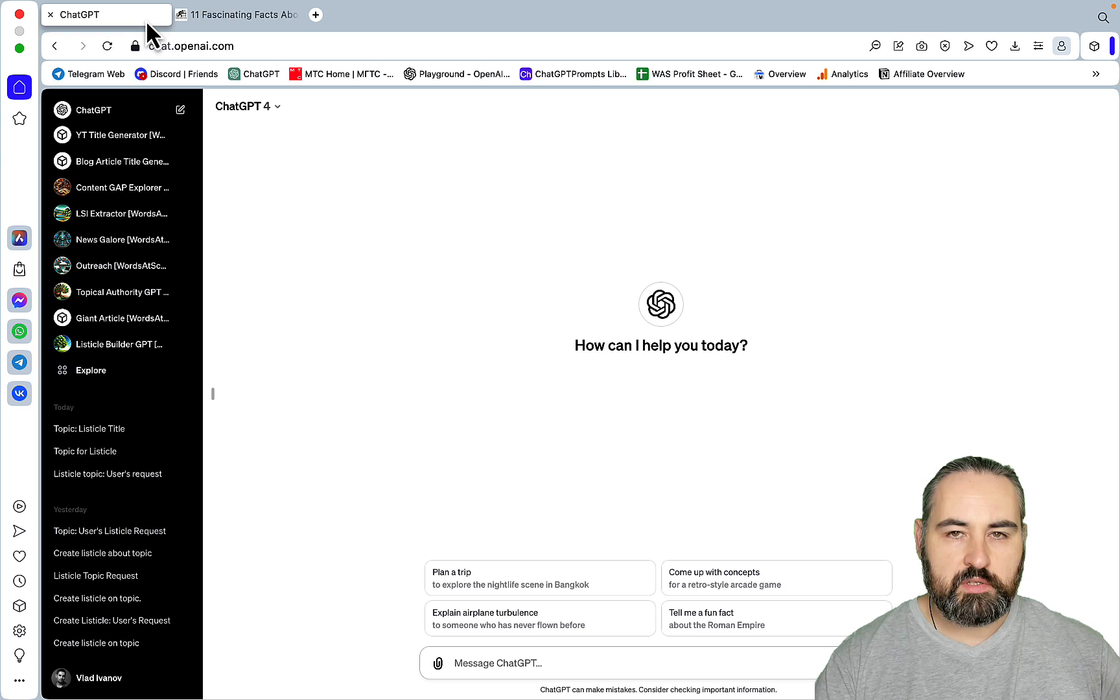
pyautogui.moveTo(108, 344)
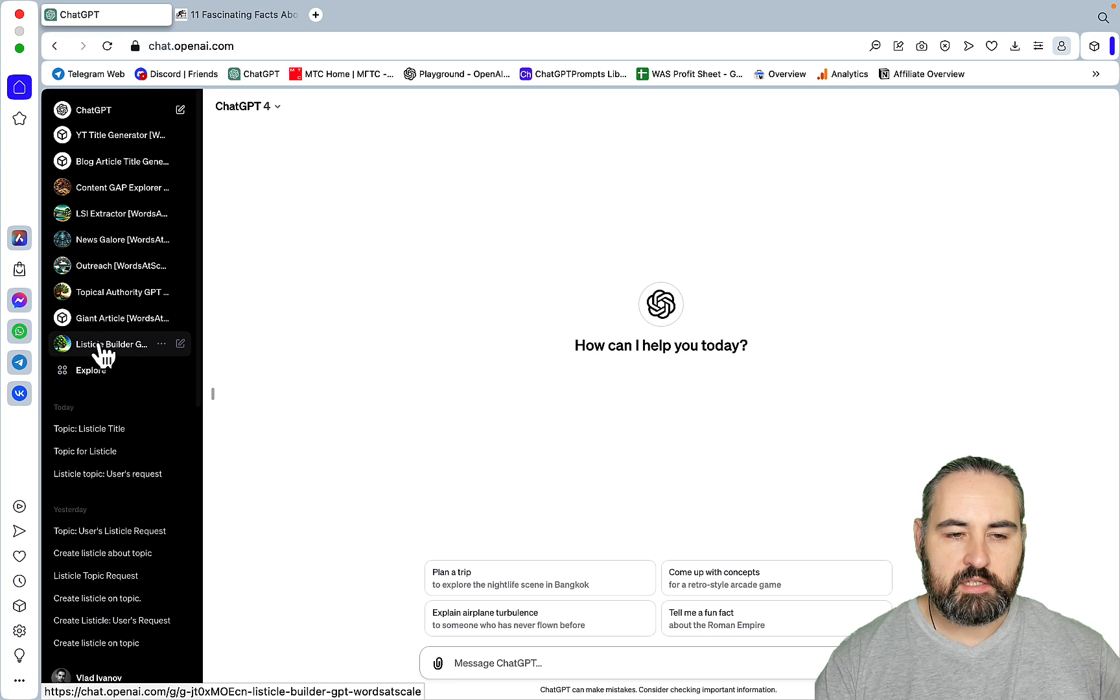
# - Start a Listicle Builder GPT chat via the 'Enter your TOPIC' starter
pyautogui.click(110, 343)
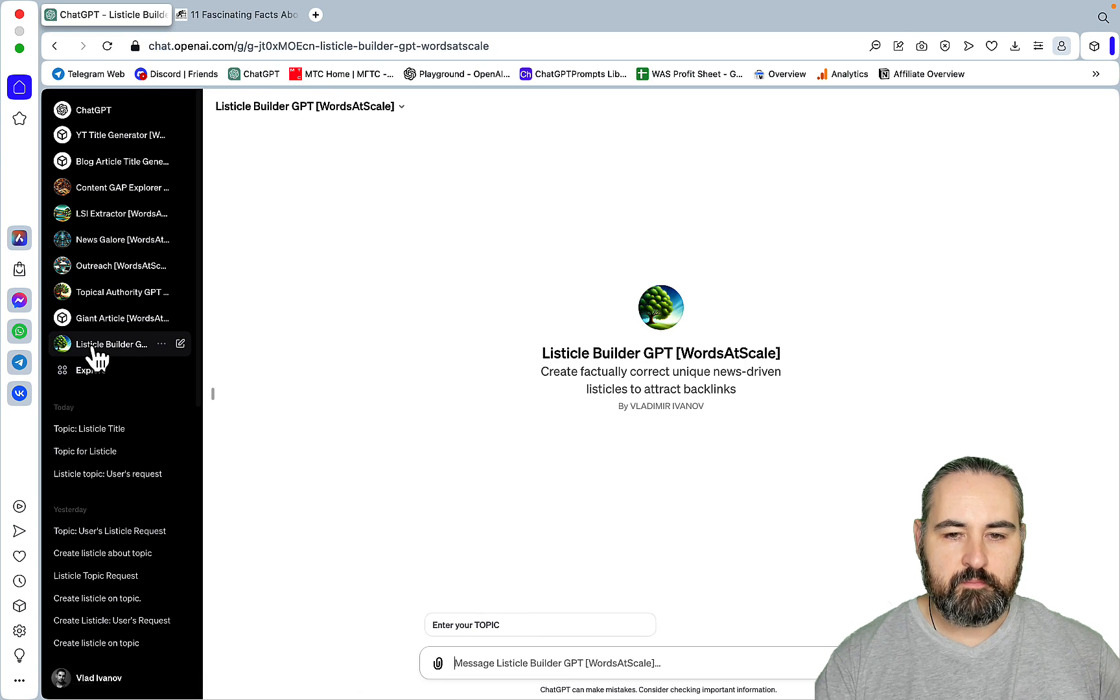
pyautogui.click(539, 625)
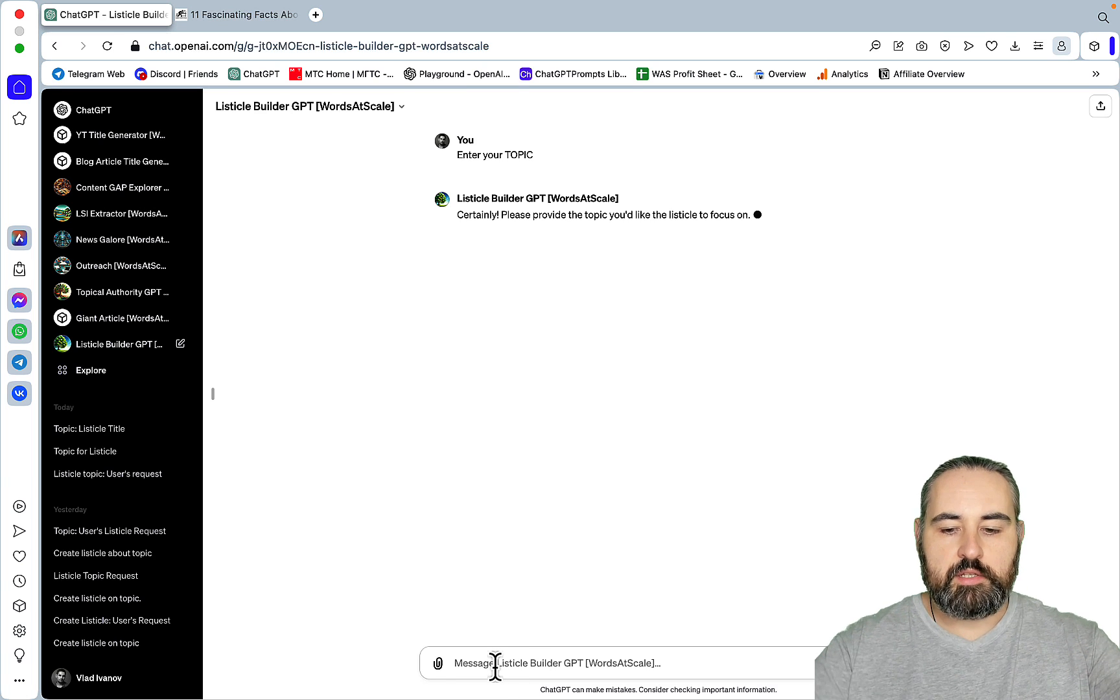
# - Send 'labrador' as the listicle topic so the GPT begins researching
pyautogui.write('labrador')
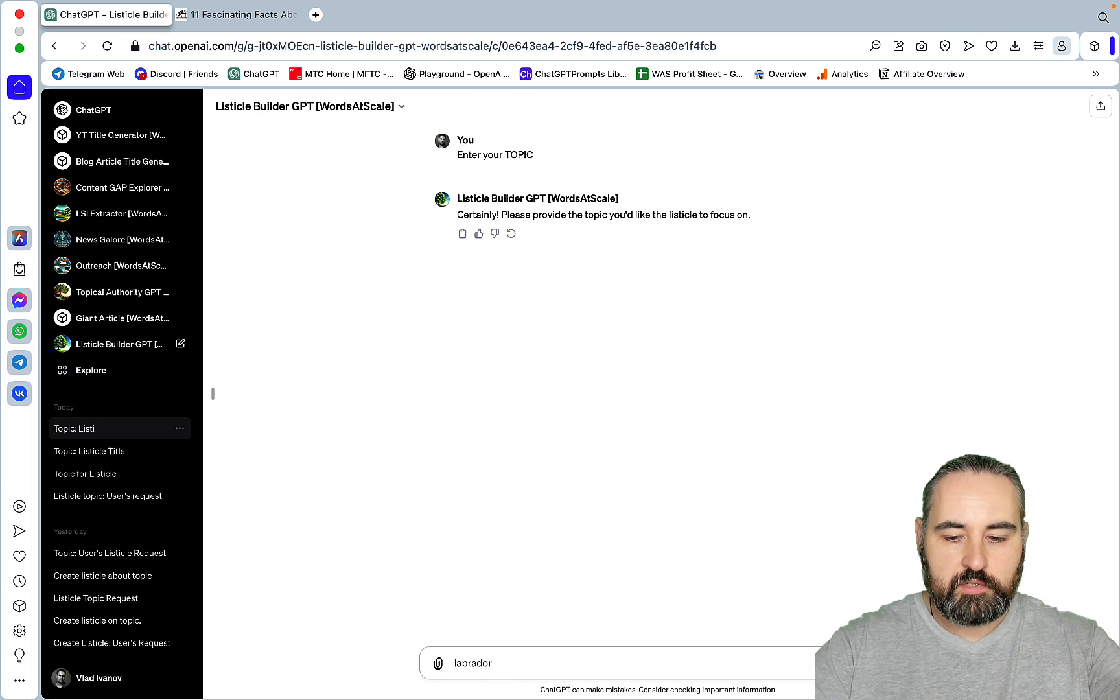
pyautogui.press('Return')
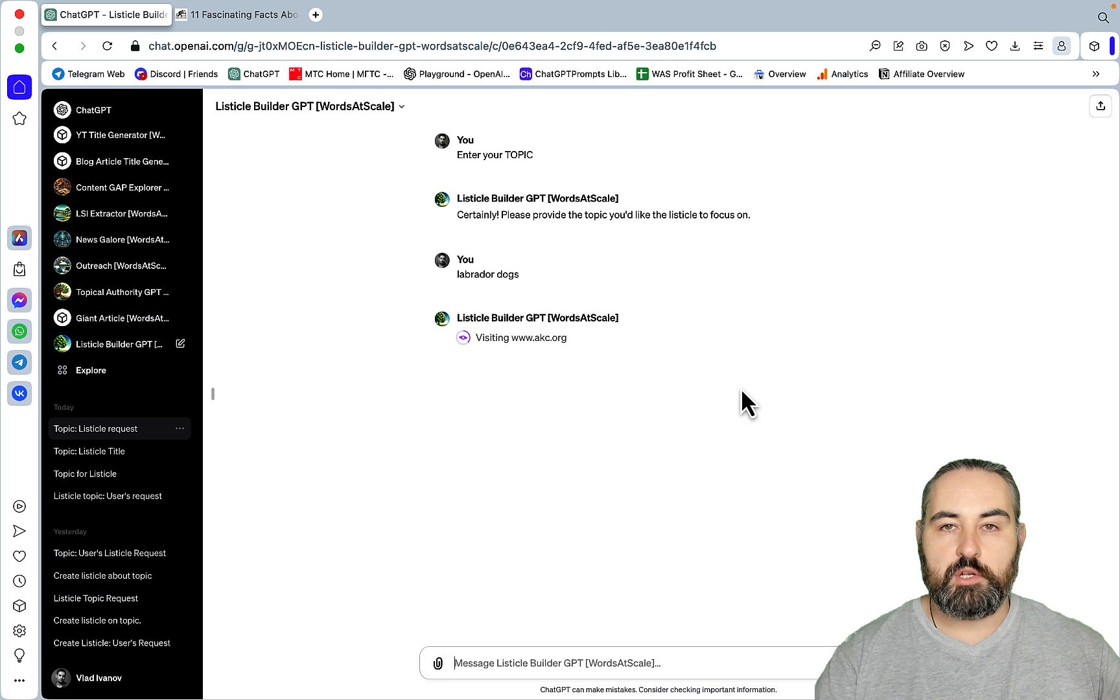
pyautogui.moveTo(656, 396)
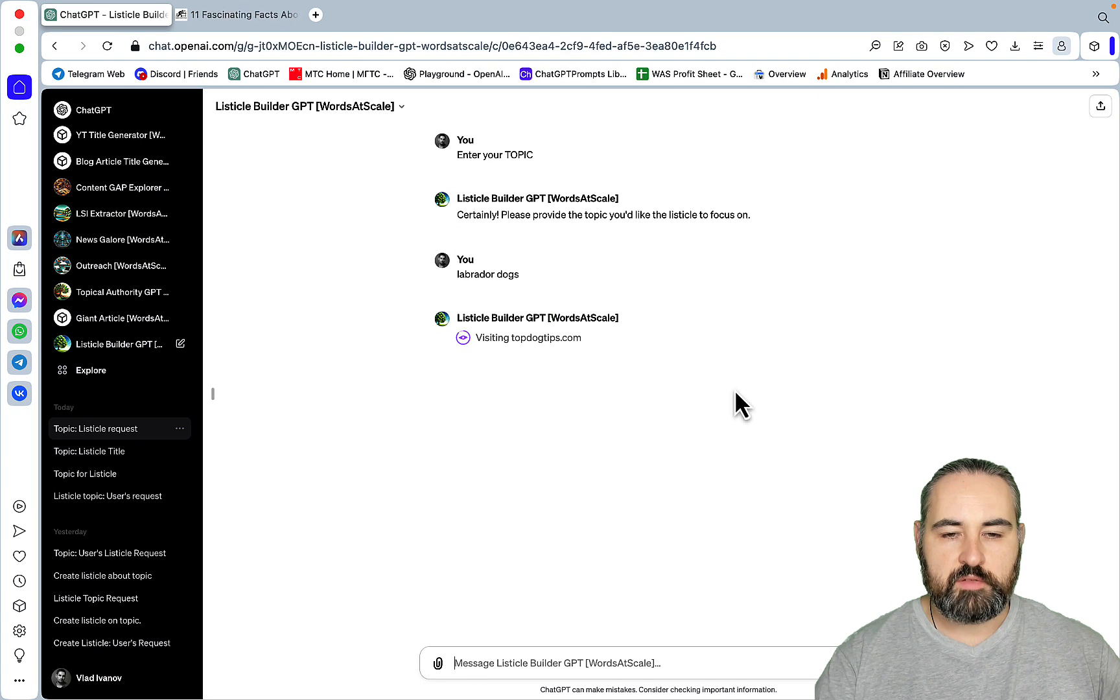
pyautogui.moveTo(635, 358)
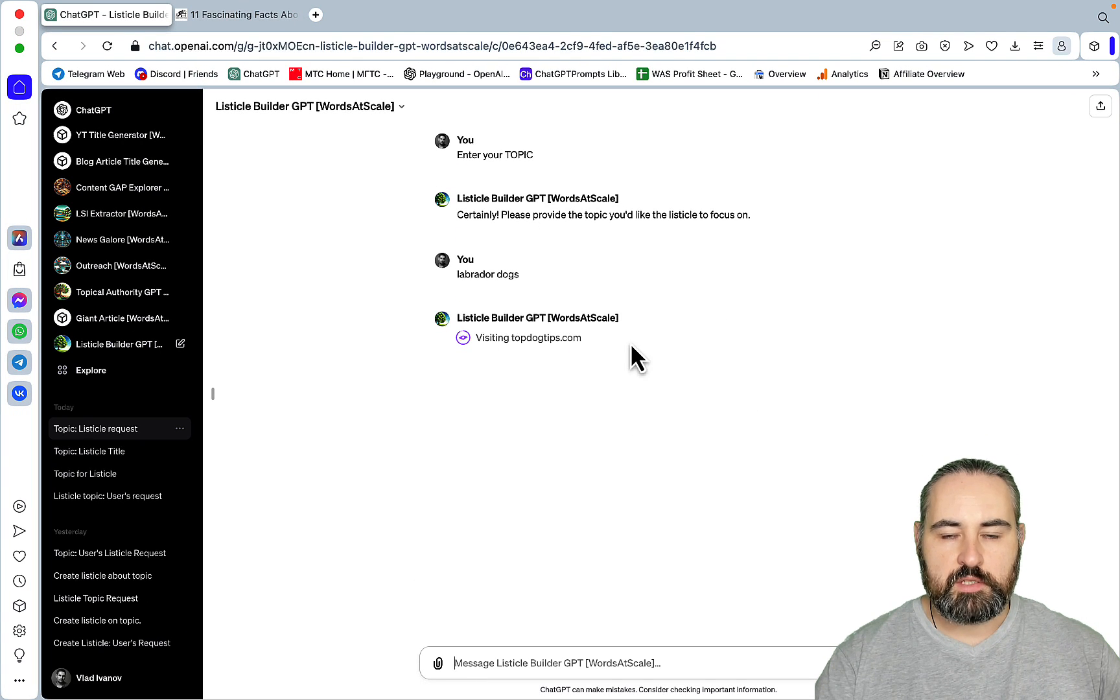
pyautogui.moveTo(621, 350)
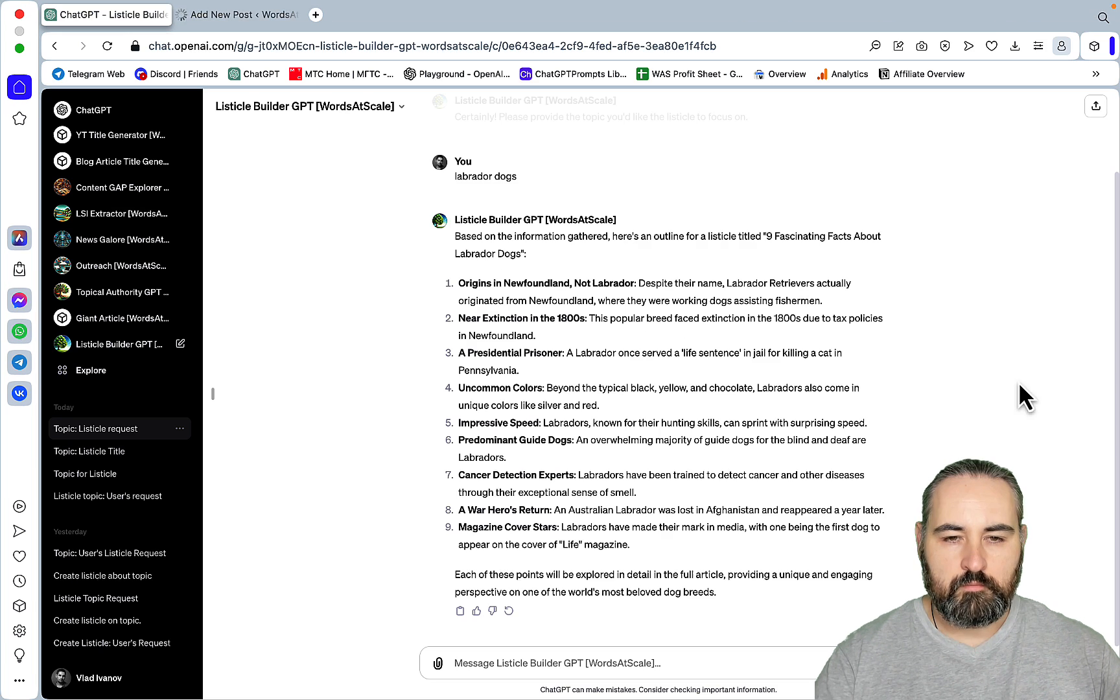
pyautogui.moveTo(577, 273)
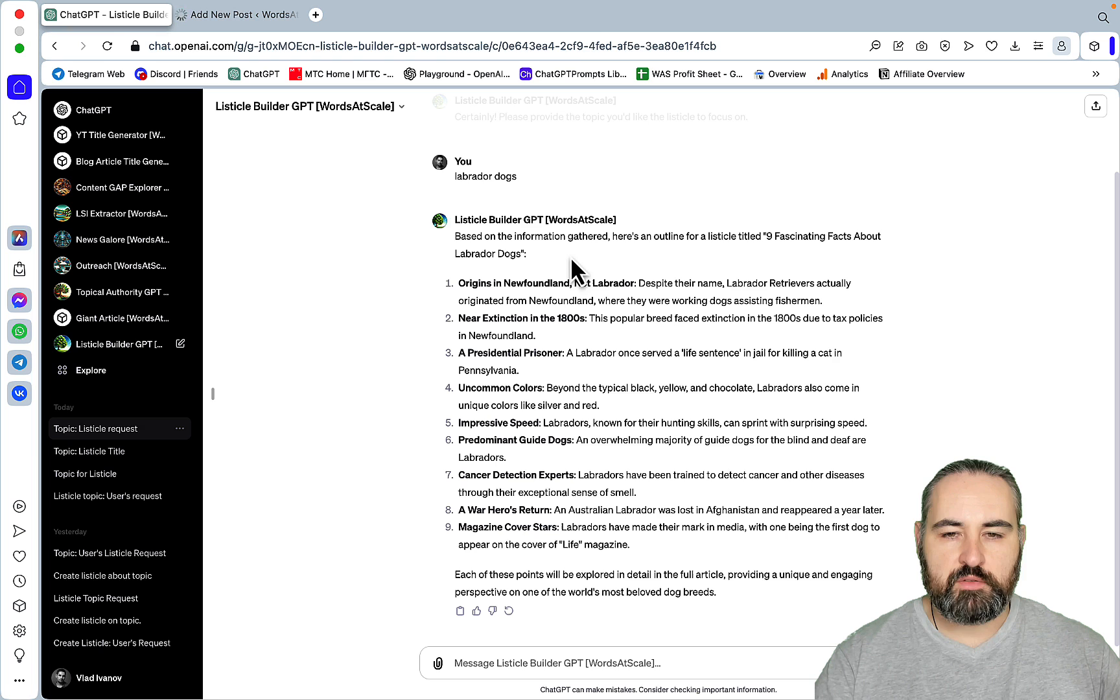
pyautogui.moveTo(716, 272)
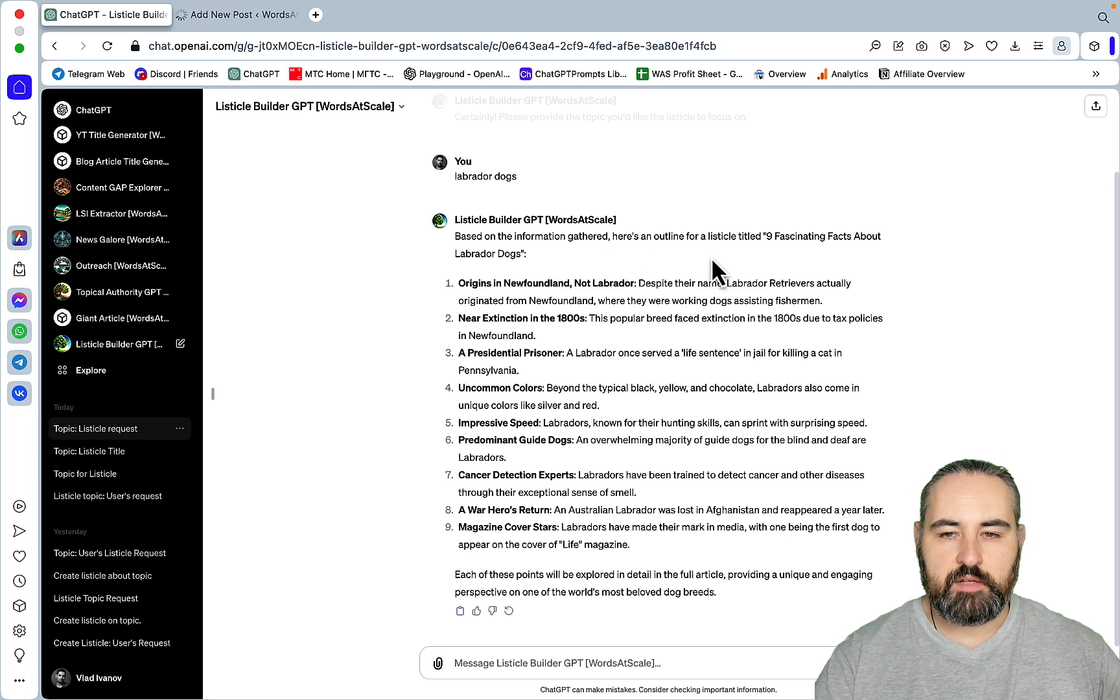
pyautogui.moveTo(809, 270)
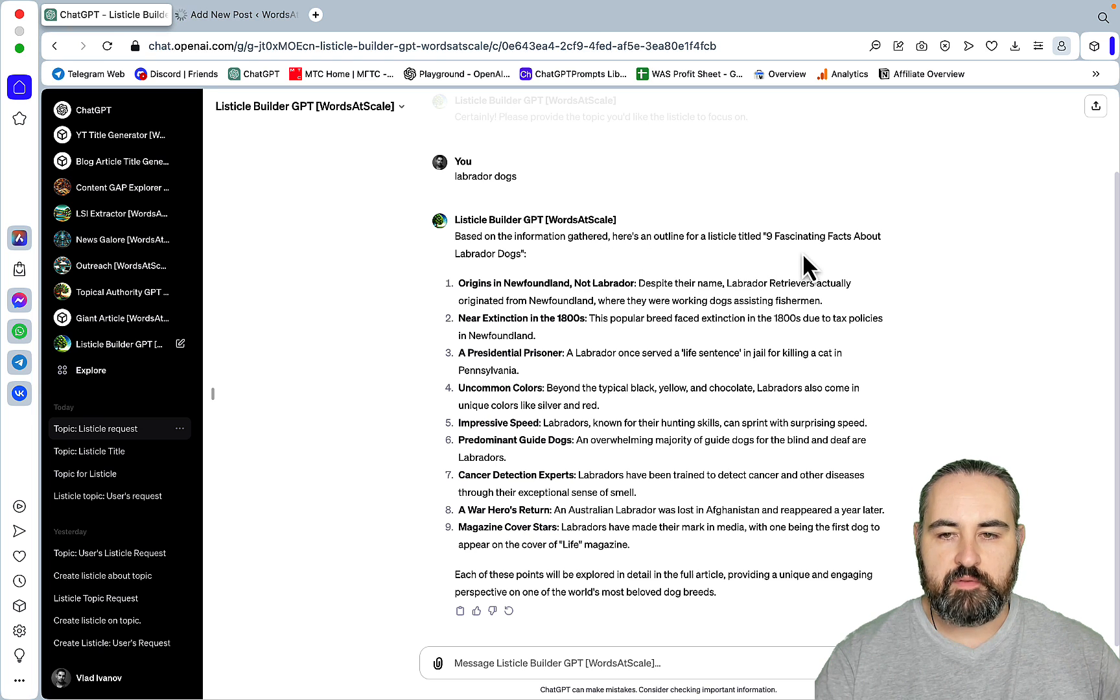
pyautogui.moveTo(824, 346)
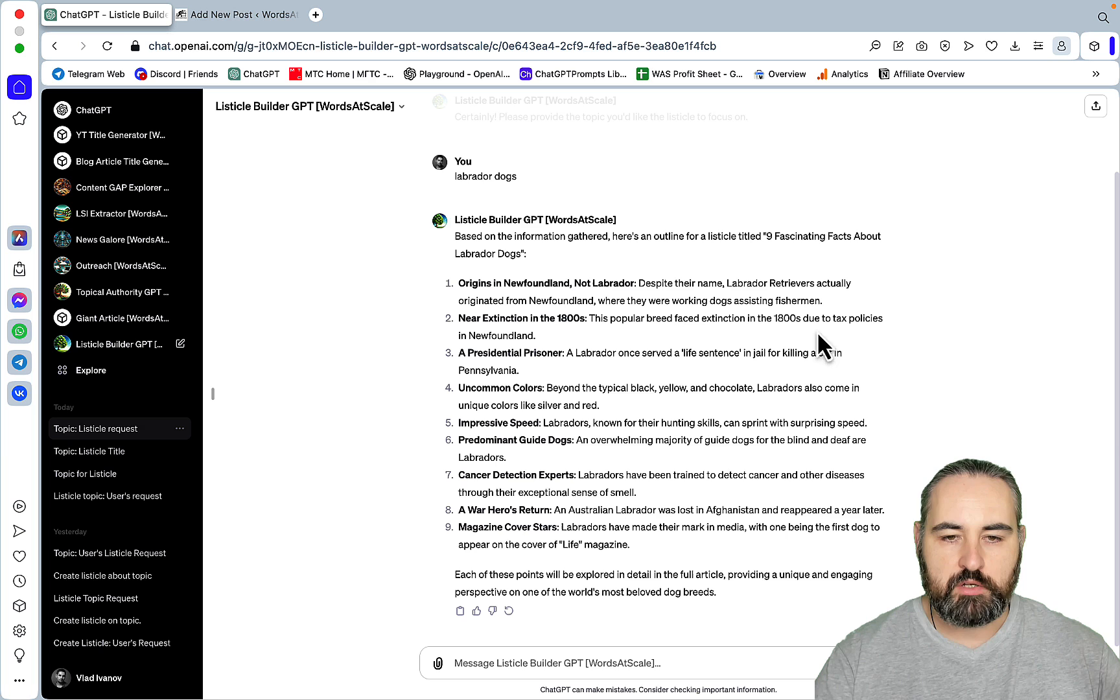
pyautogui.moveTo(590, 303)
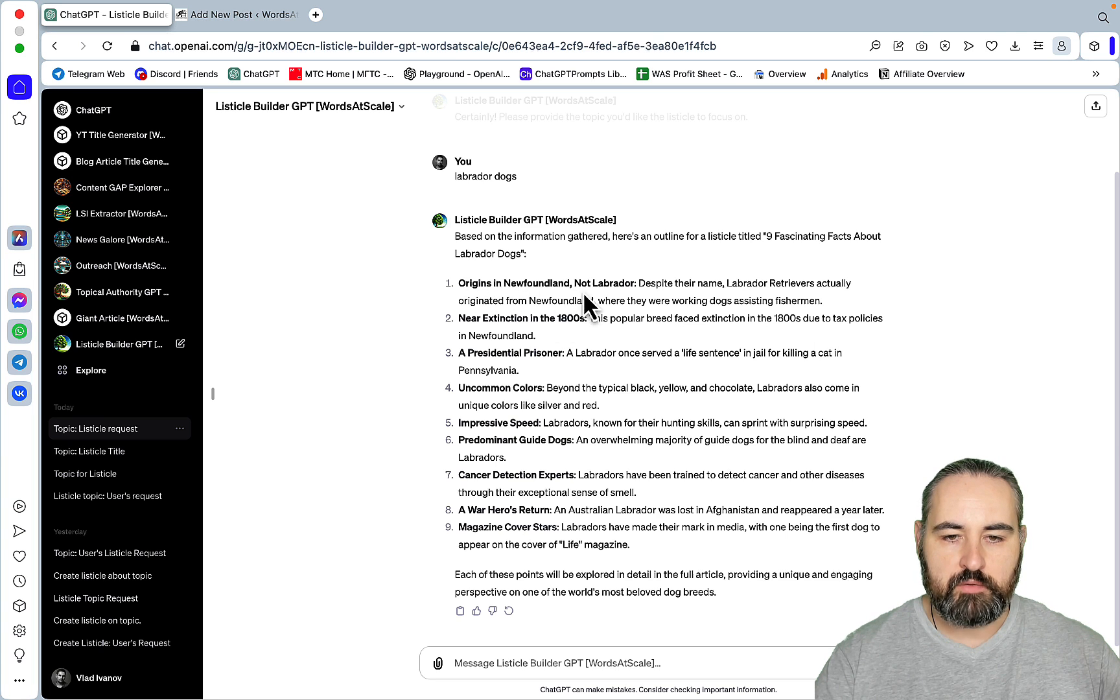
pyautogui.moveTo(590, 401)
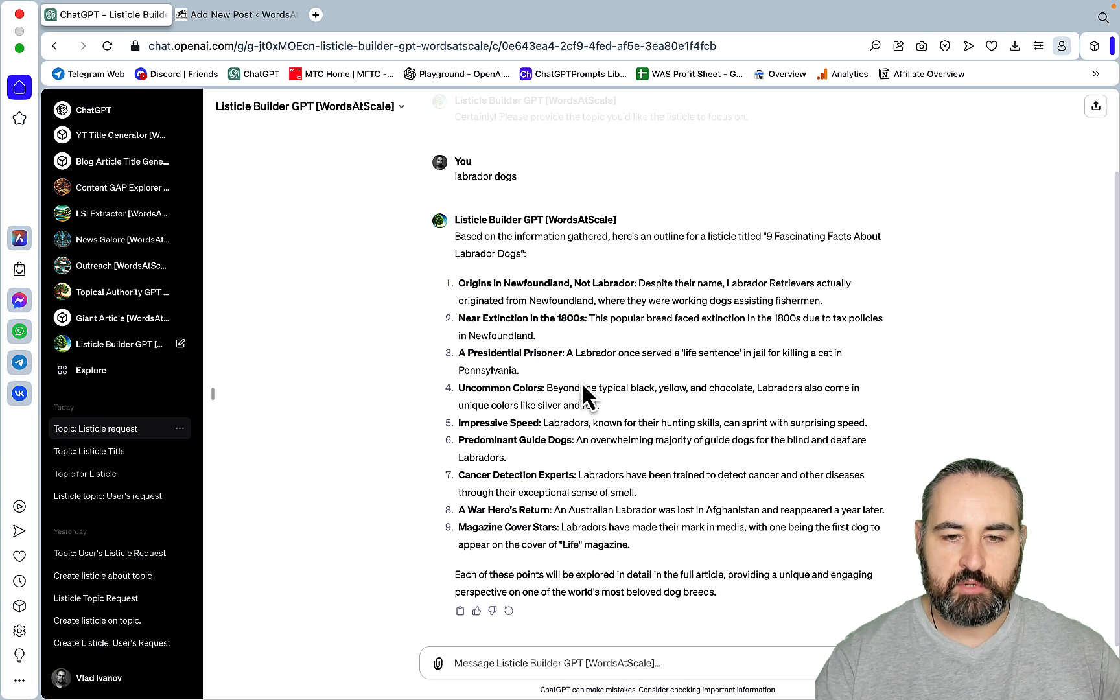
pyautogui.moveTo(578, 444)
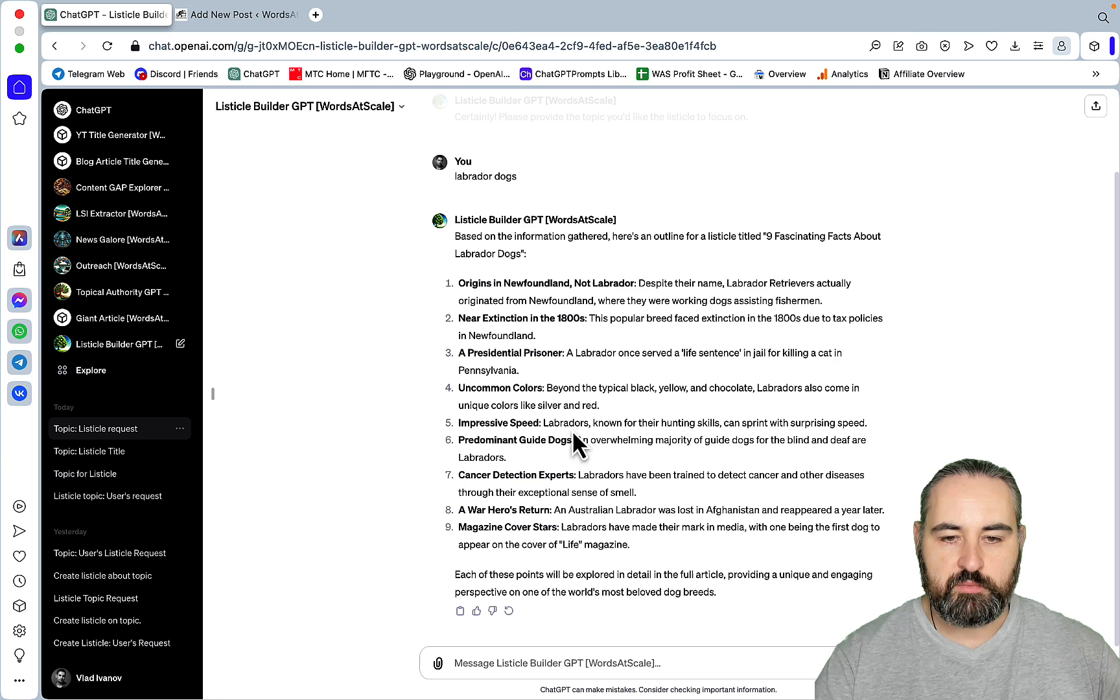
pyautogui.moveTo(578, 464)
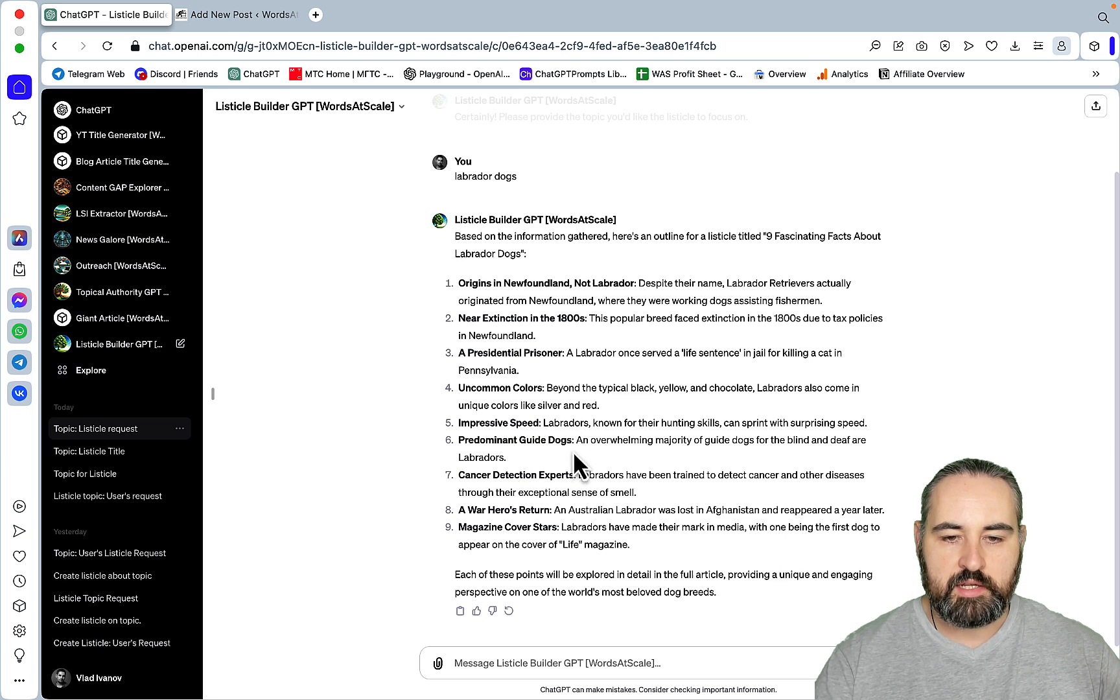
pyautogui.moveTo(585, 486)
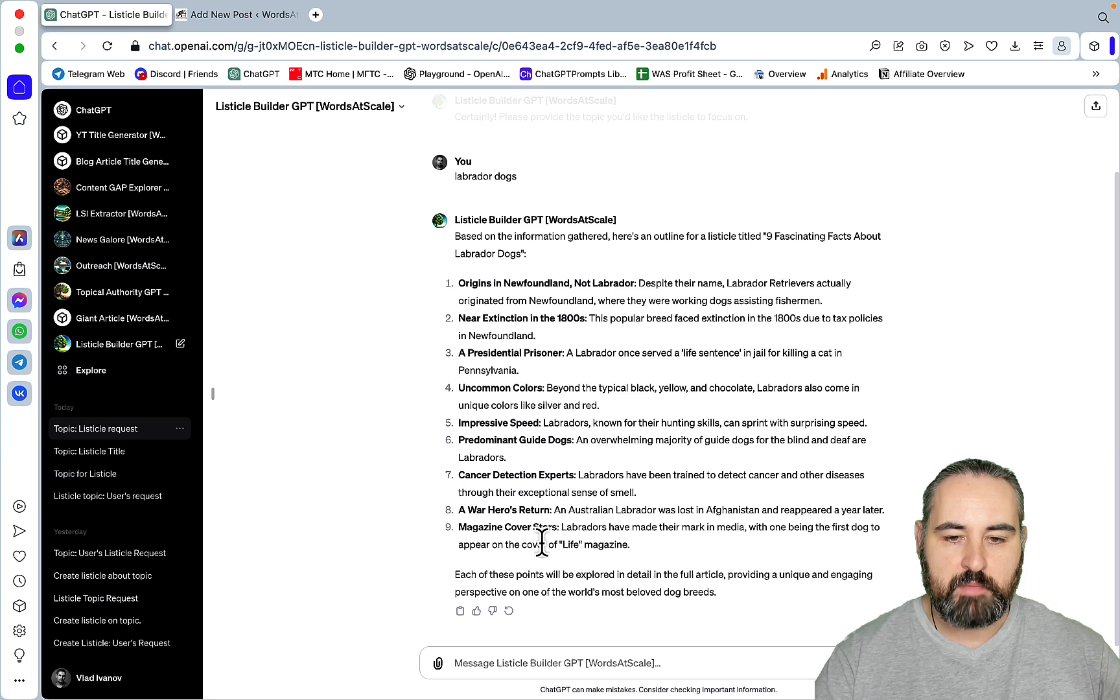
pyautogui.moveTo(422, 364)
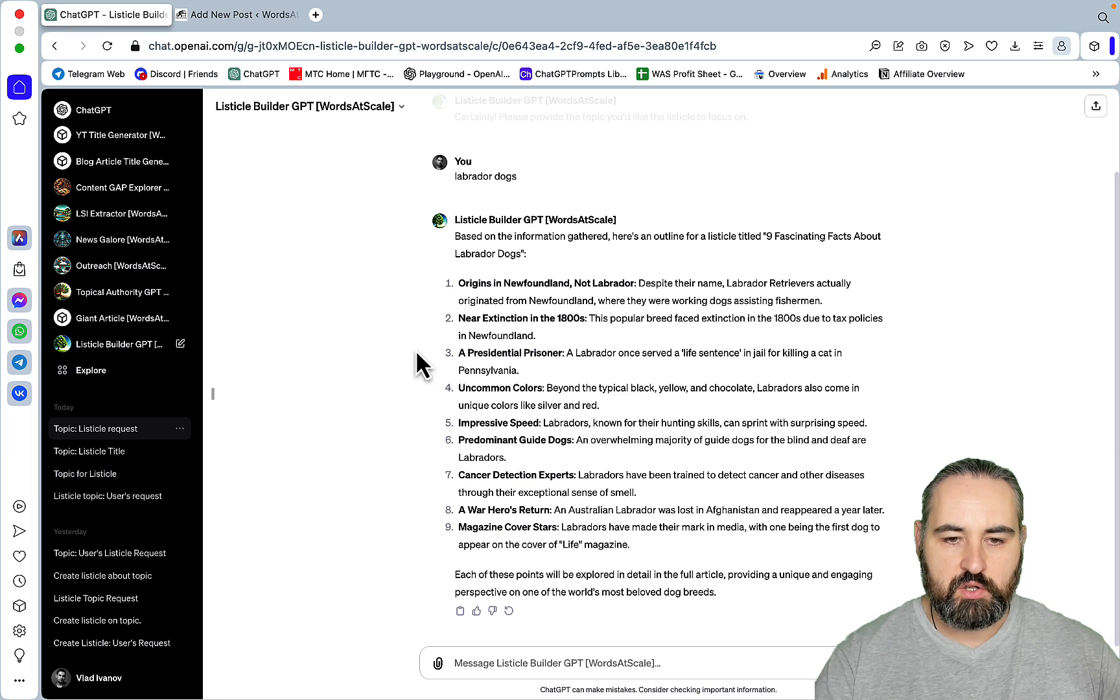
pyautogui.moveTo(676, 429)
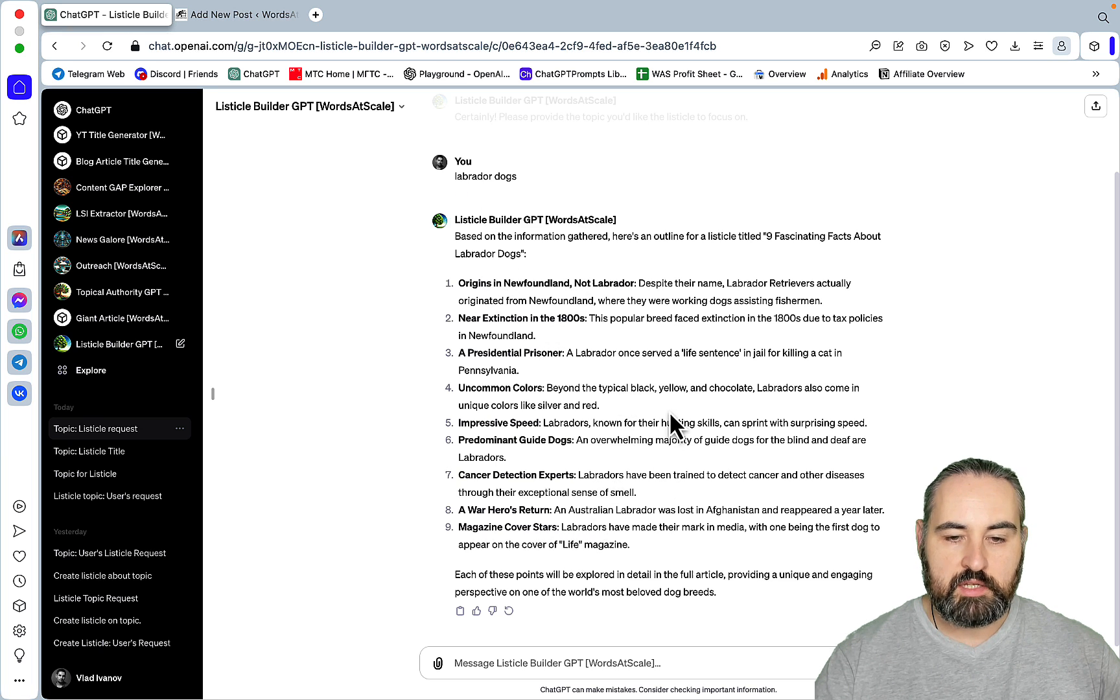
pyautogui.moveTo(575, 320)
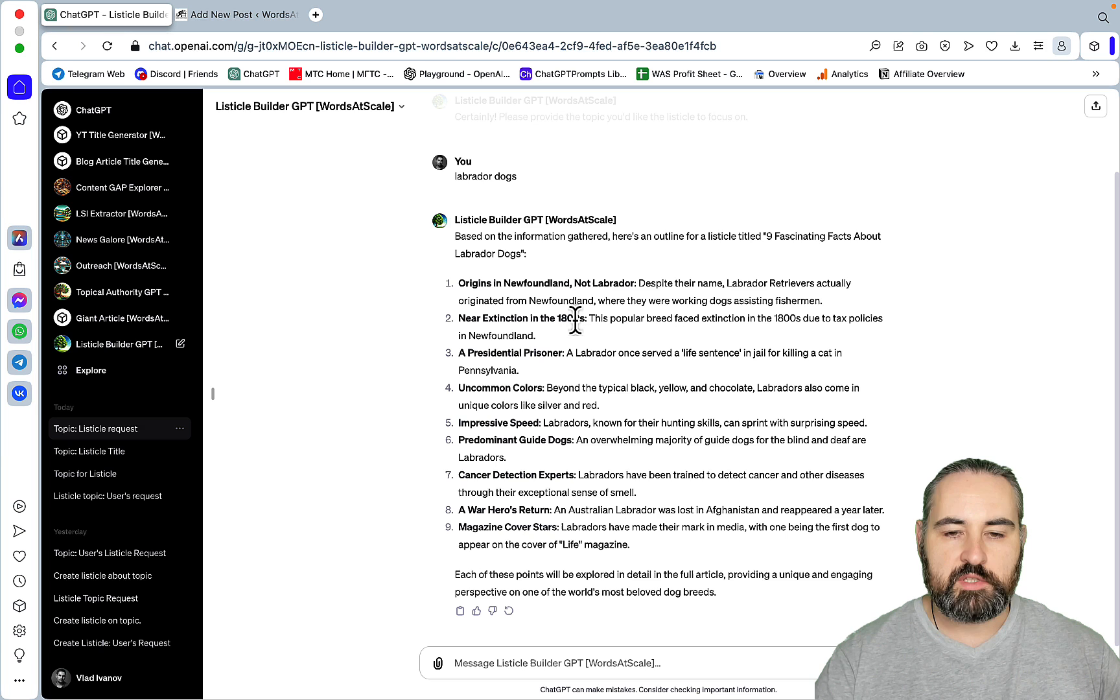
pyautogui.moveTo(626, 341)
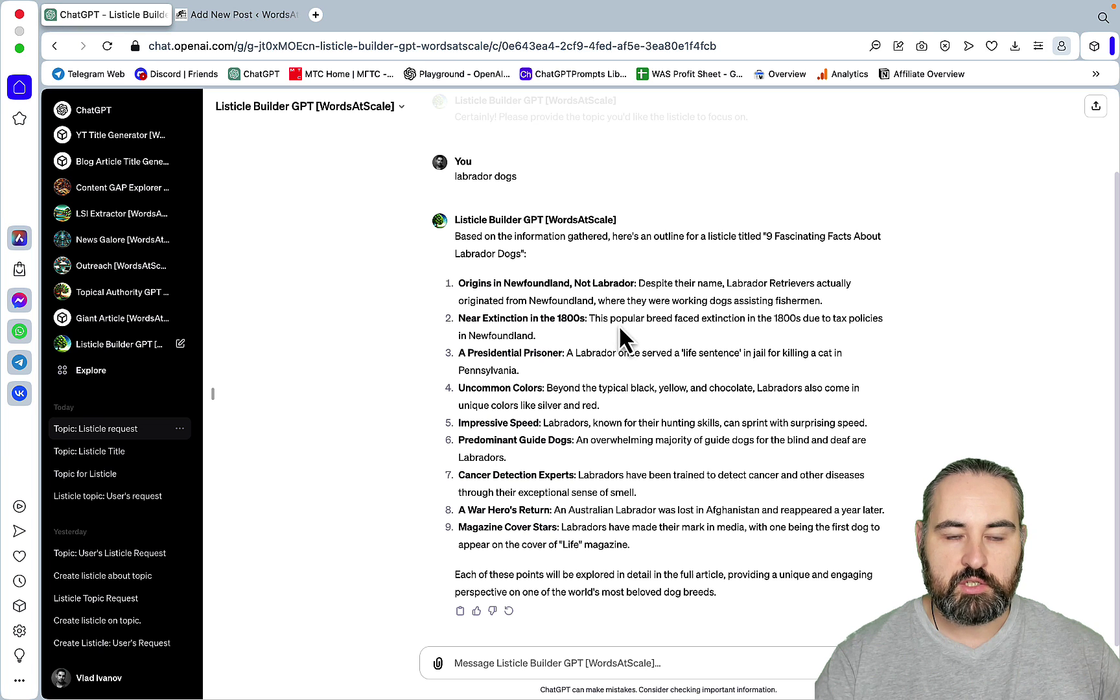
# - Reply 'go on' so the full Labrador article is written, glancing at the WordPress draft meanwhile
pyautogui.write('go on')
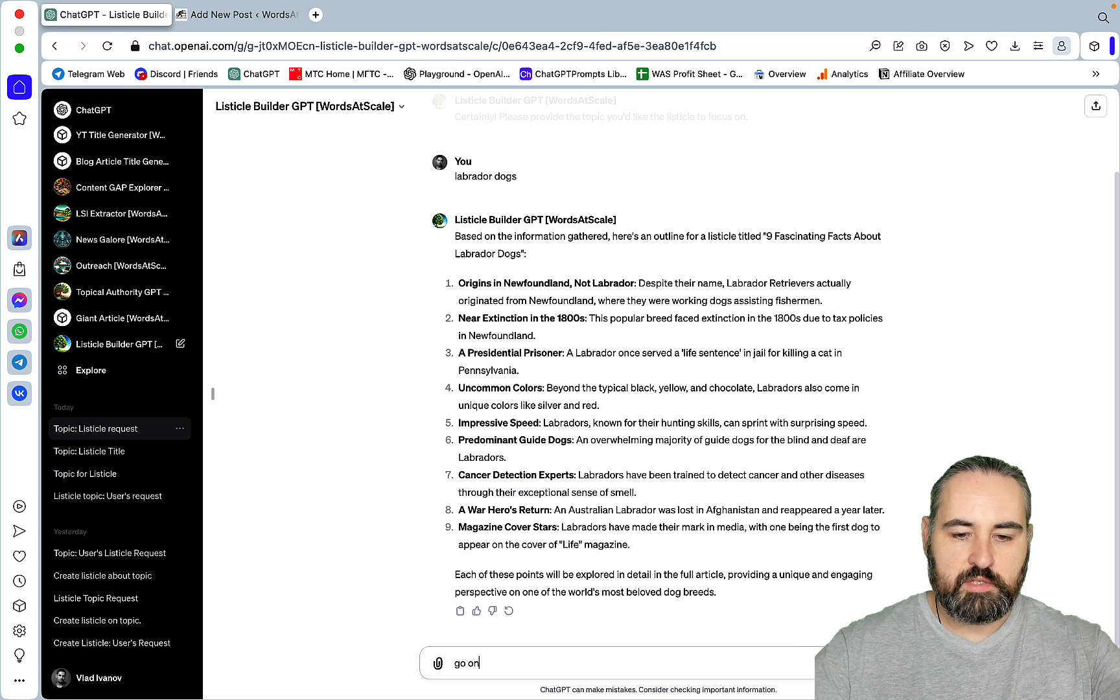
pyautogui.press('Return')
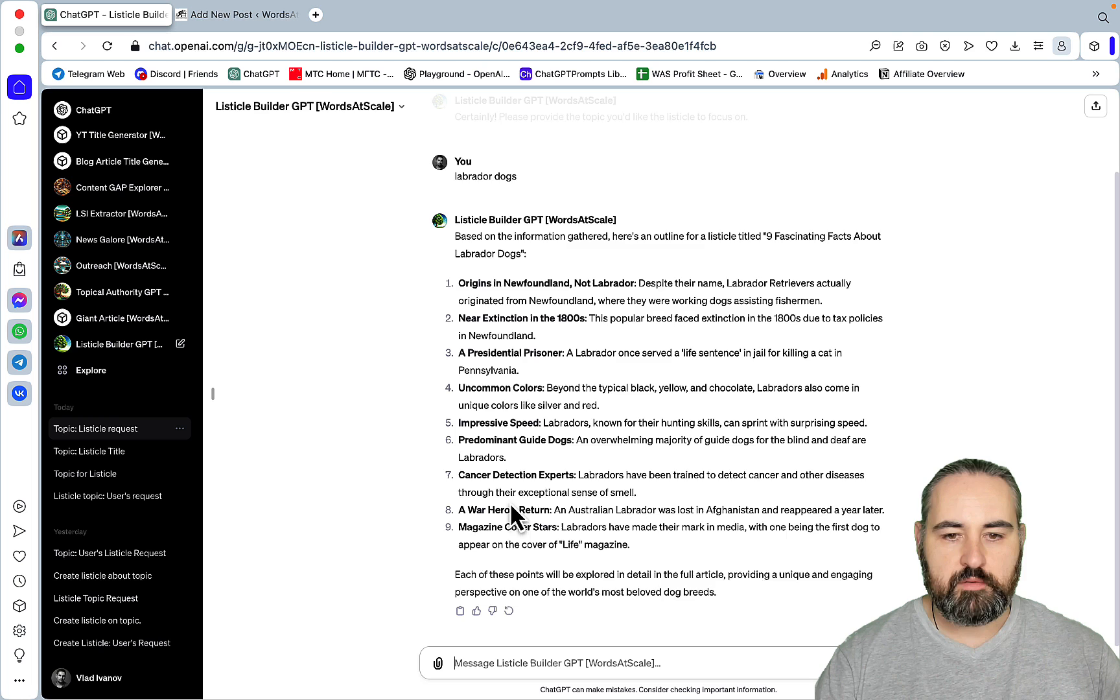
pyautogui.click(236, 14)
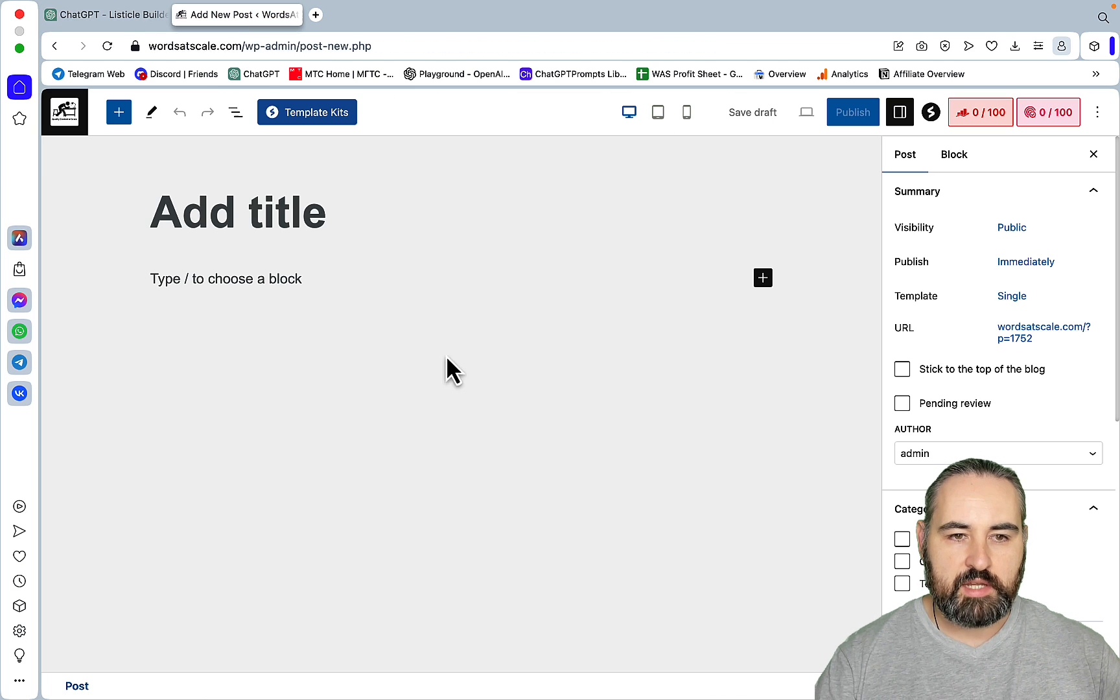
pyautogui.moveTo(350, 284)
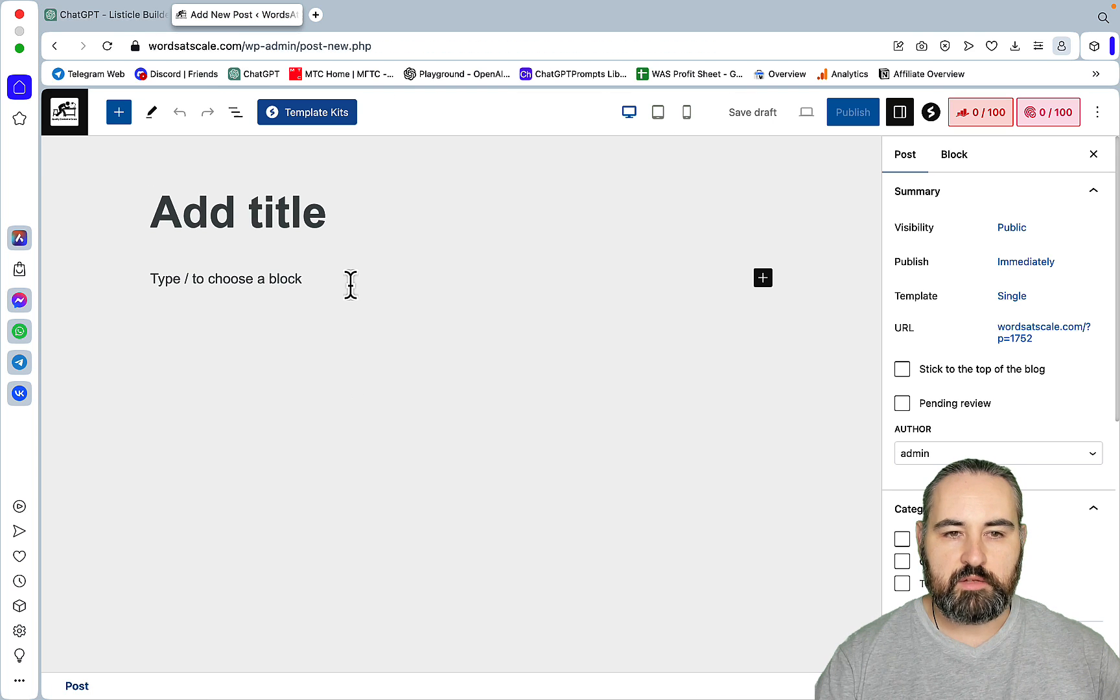
pyautogui.moveTo(202, 112)
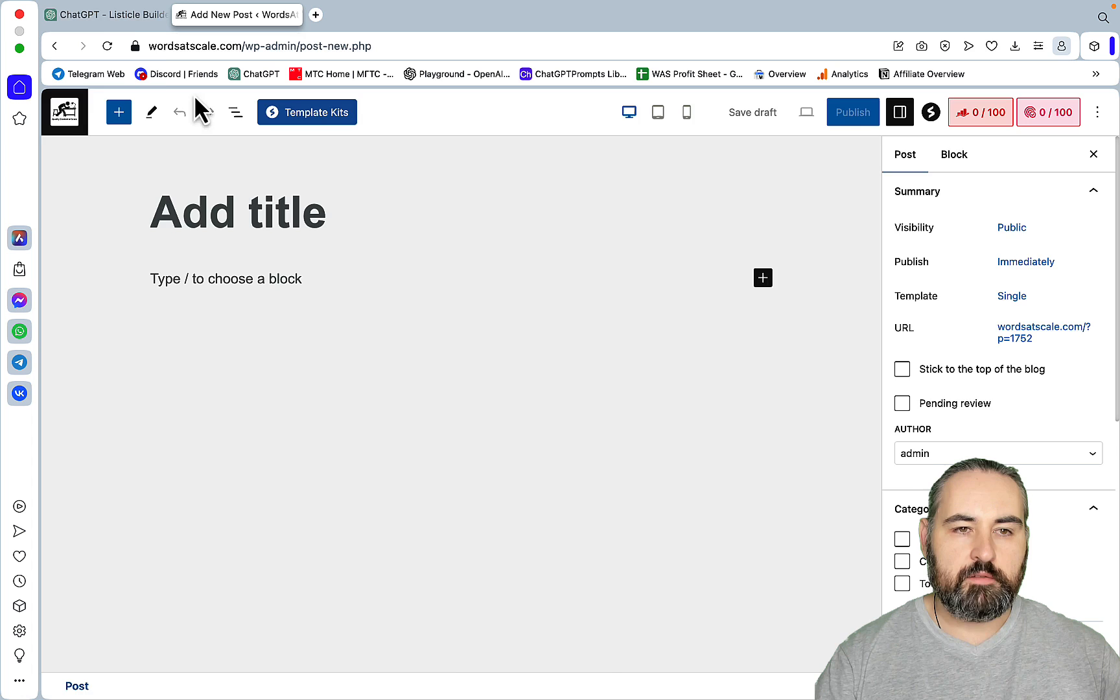
pyautogui.click(105, 14)
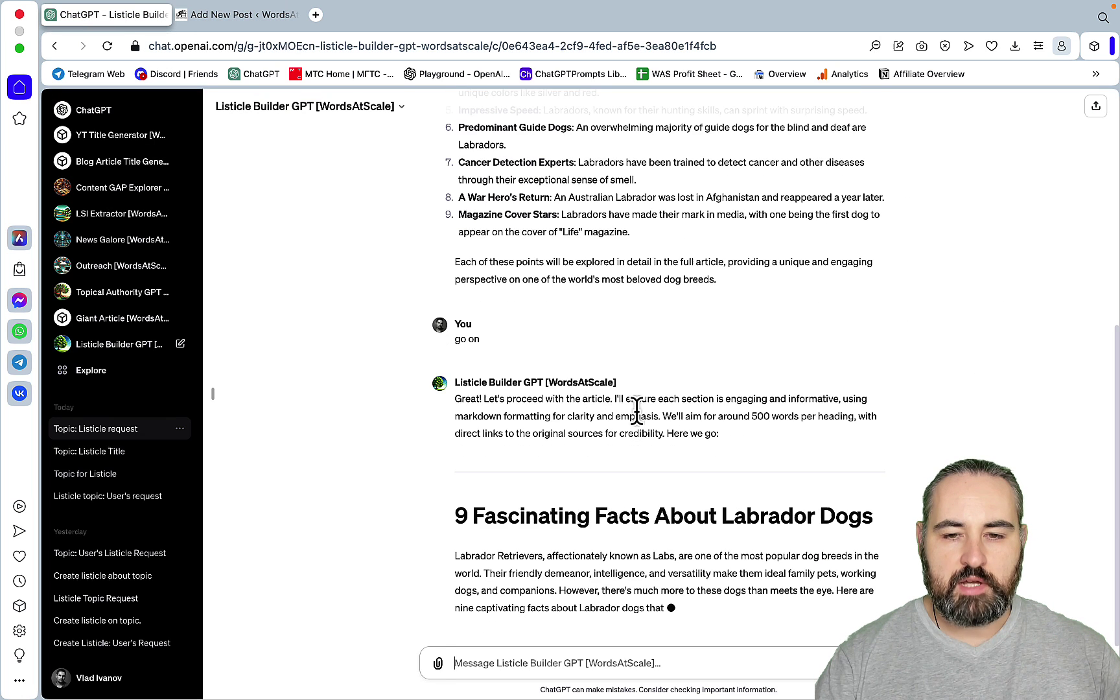
# - Scroll through the generated facts and their source links up to fact 8, A War Hero's Return
pyautogui.scroll(-3)
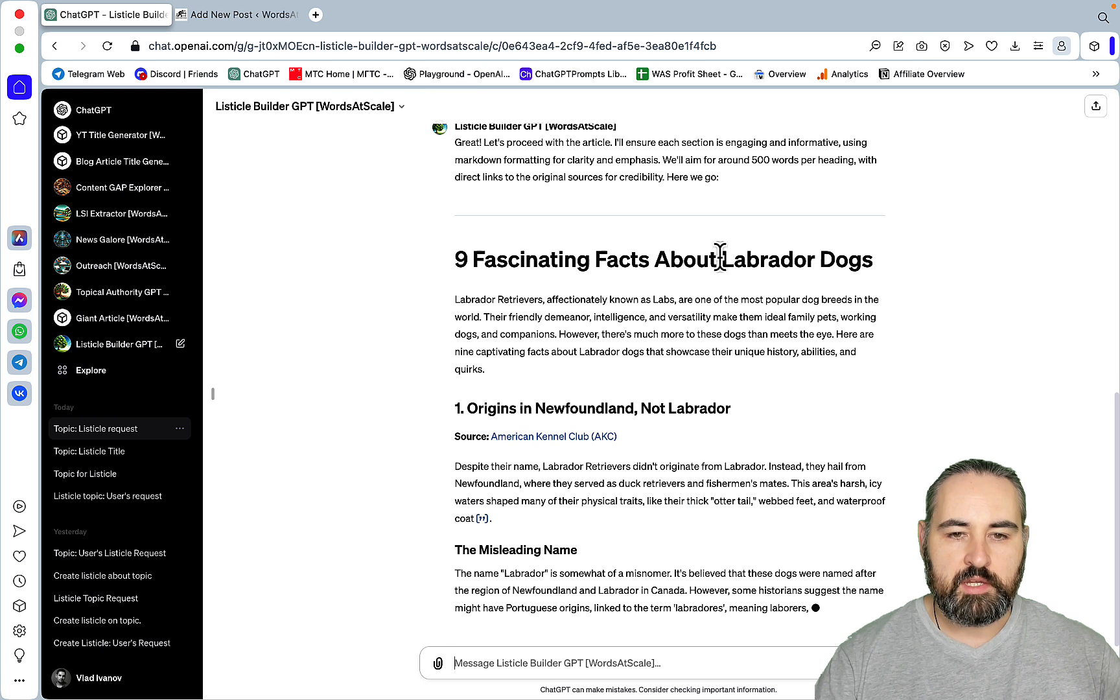
pyautogui.scroll(-3)
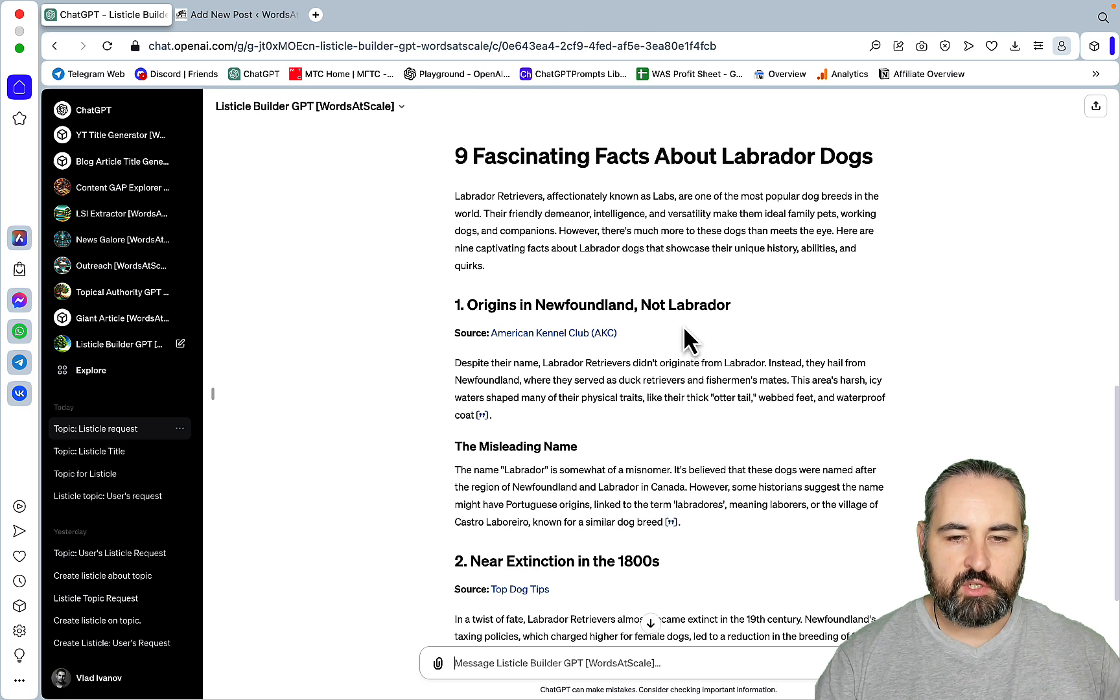
pyautogui.moveTo(717, 343)
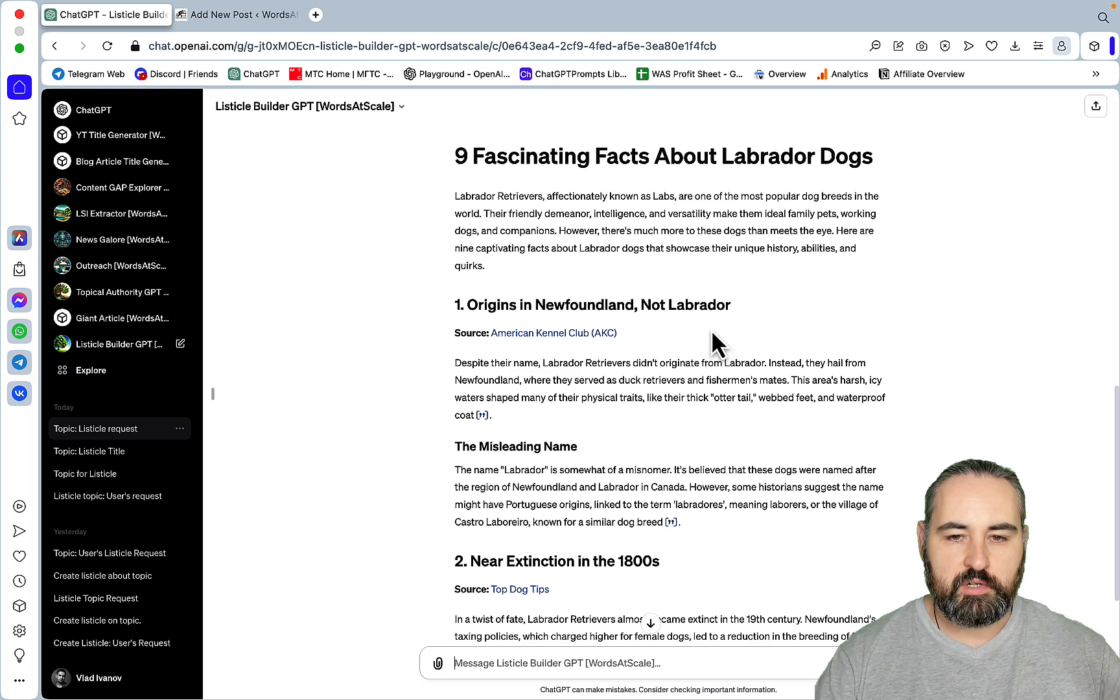
pyautogui.moveTo(550, 382)
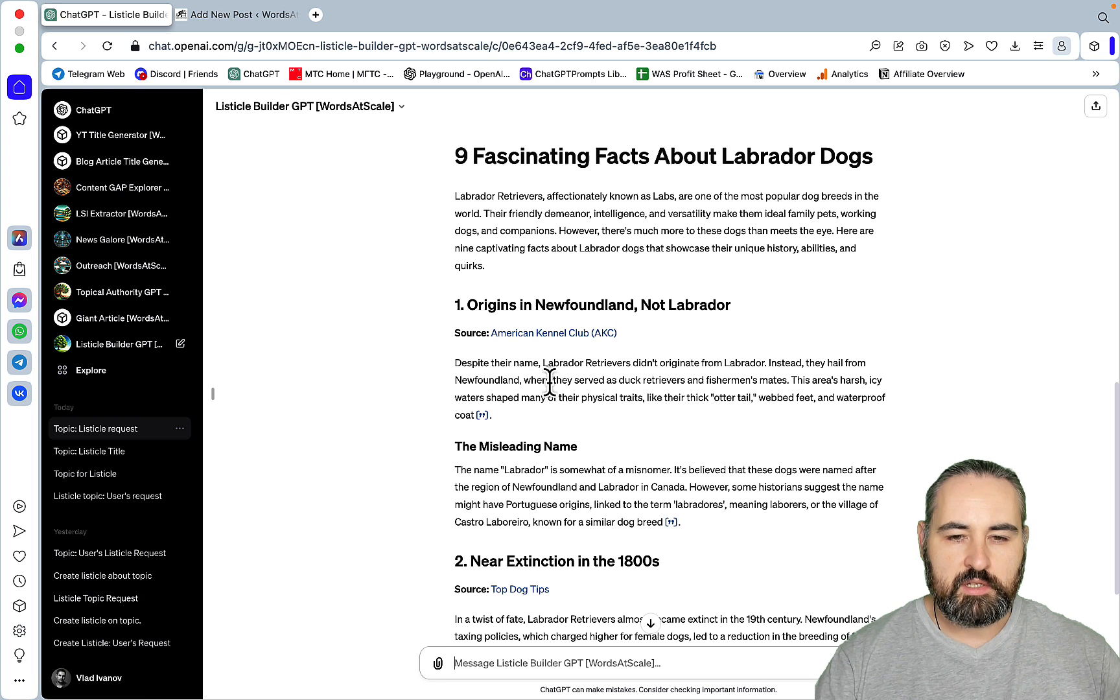
pyautogui.moveTo(671, 436)
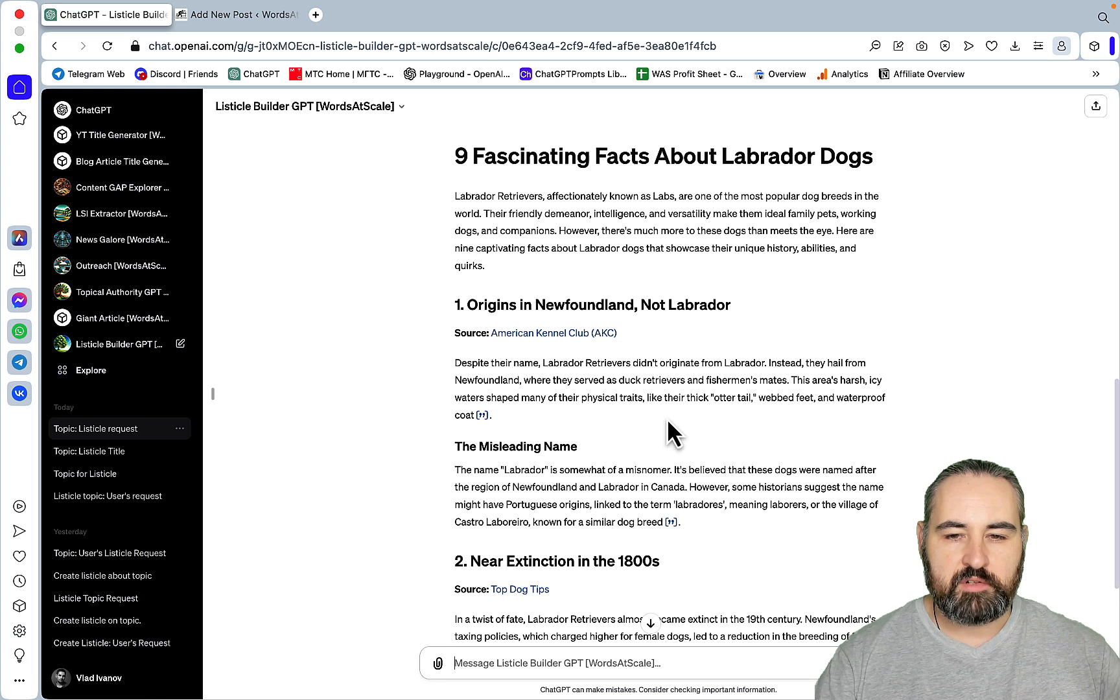
pyautogui.moveTo(767, 436)
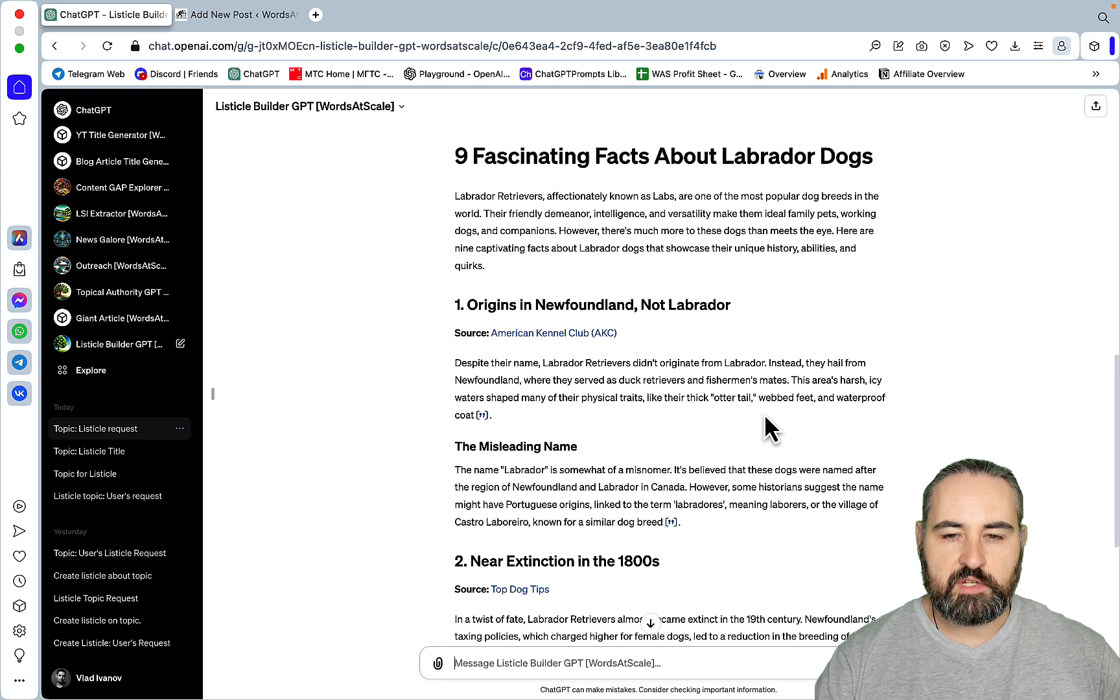
pyautogui.moveTo(780, 431)
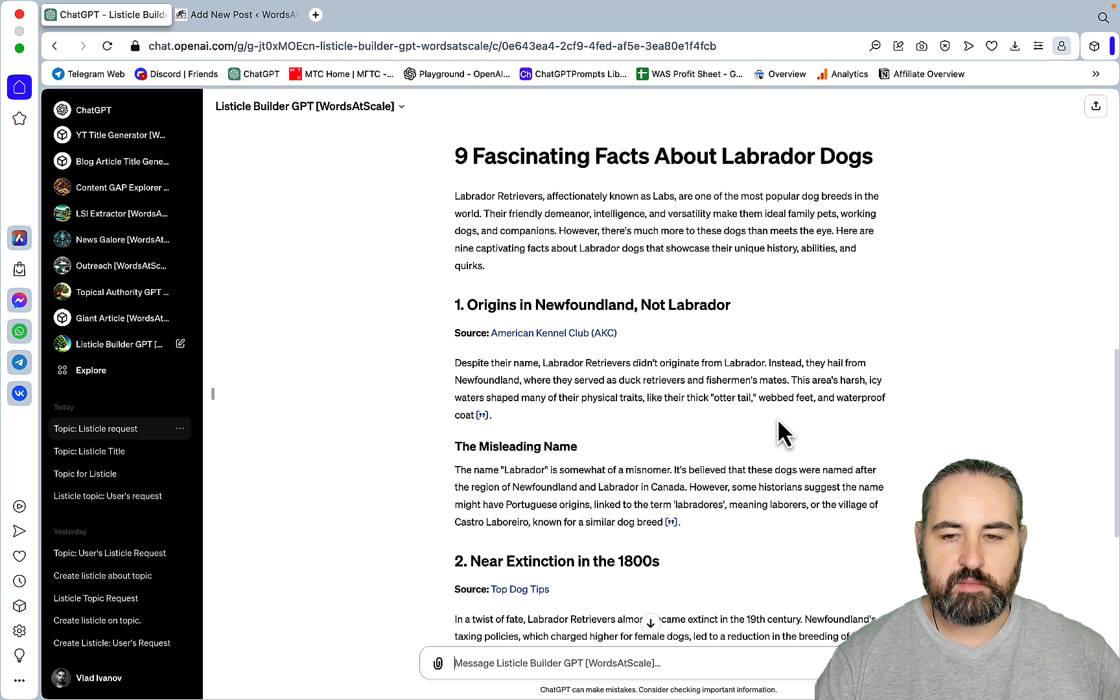
pyautogui.moveTo(795, 440)
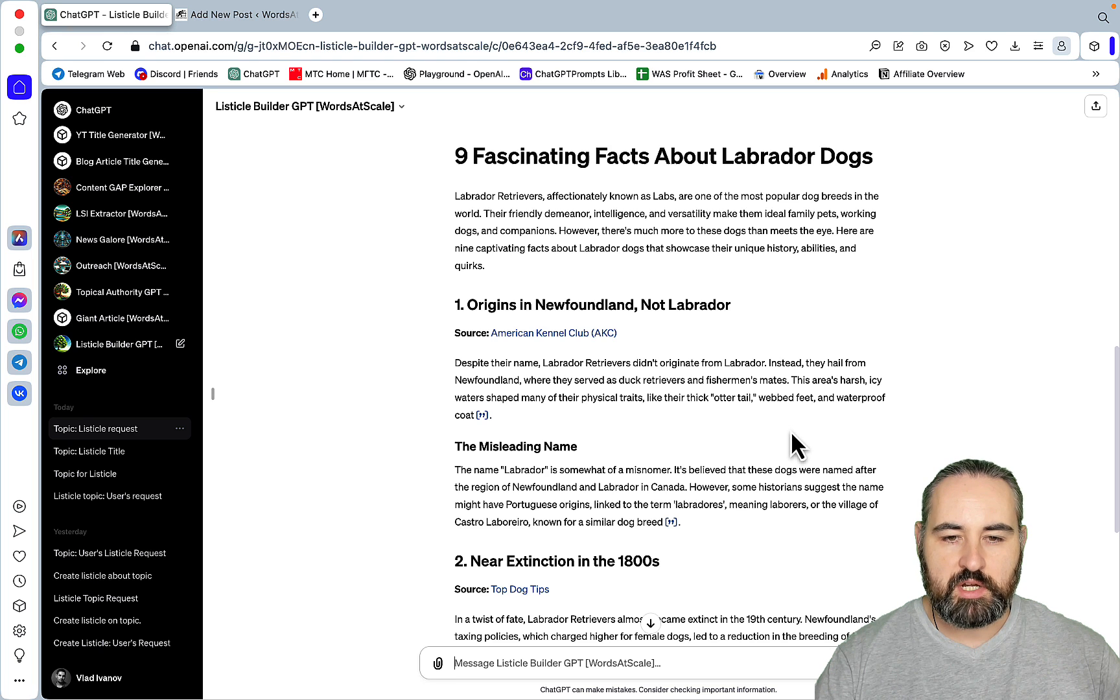
pyautogui.moveTo(746, 439)
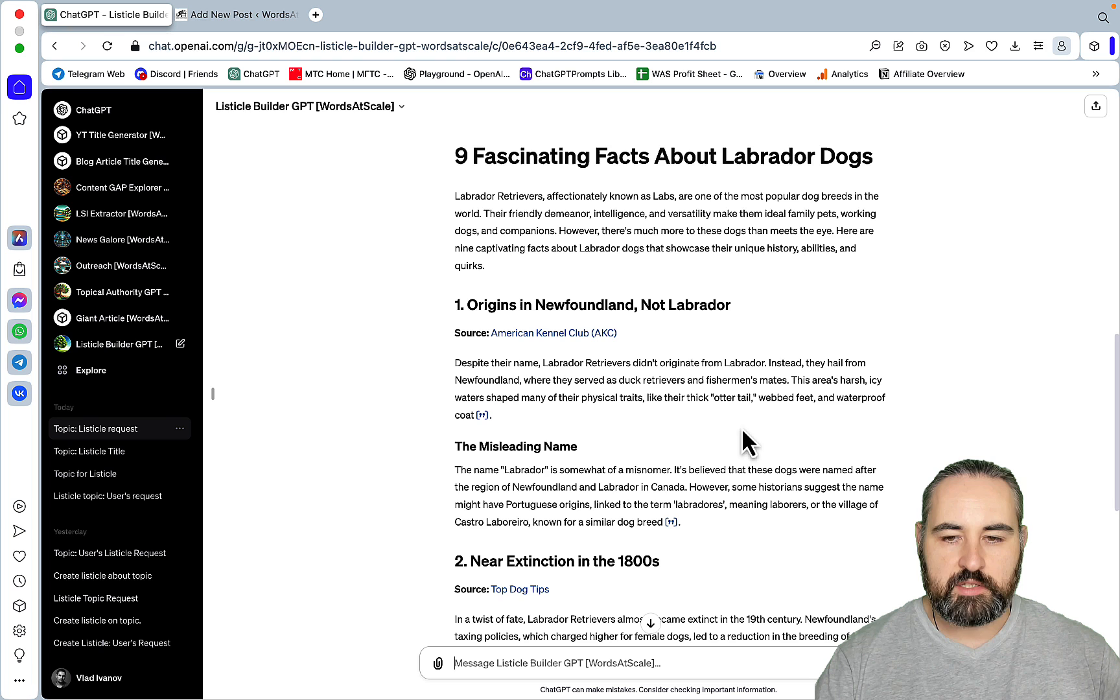
pyautogui.moveTo(754, 444)
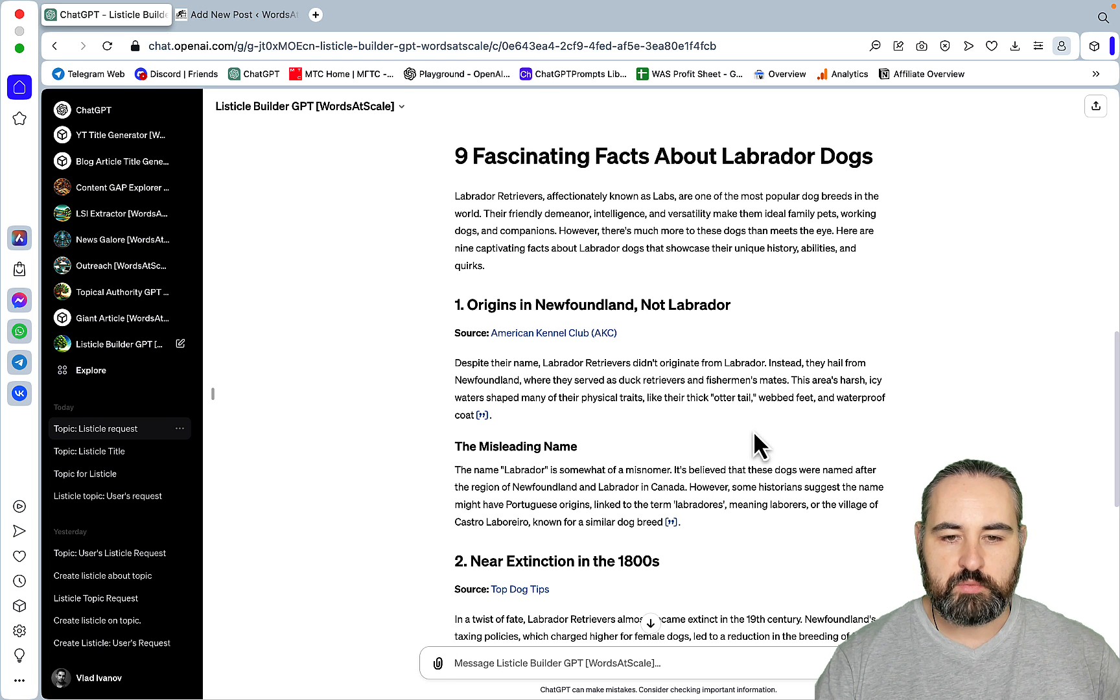
pyautogui.scroll(-3)
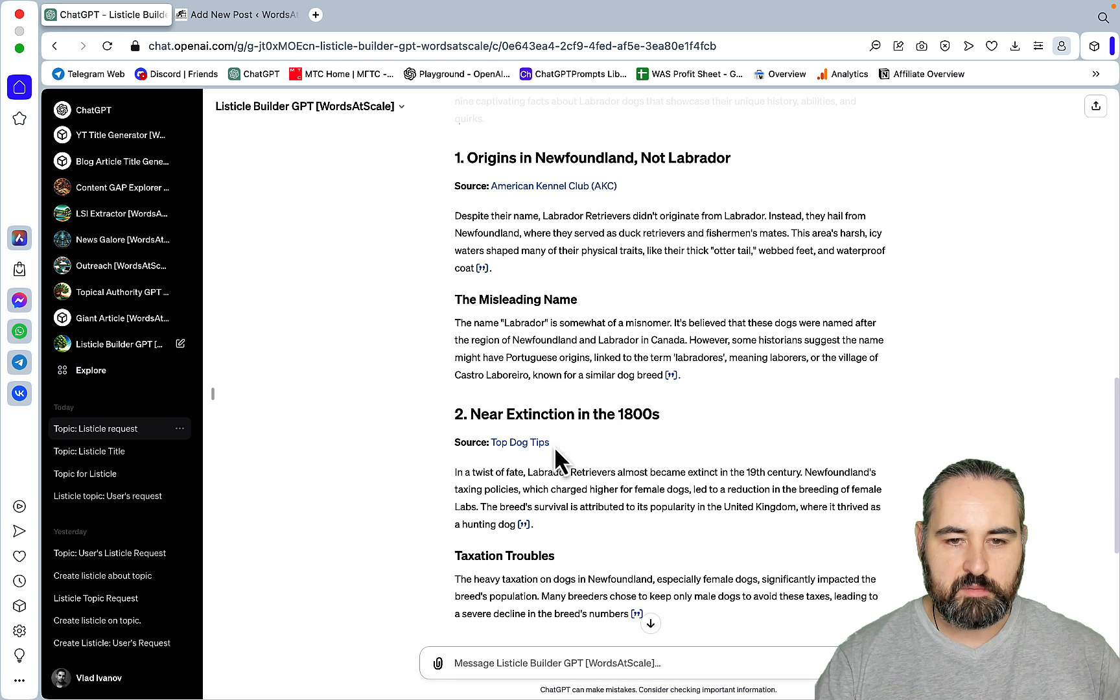
pyautogui.moveTo(726, 464)
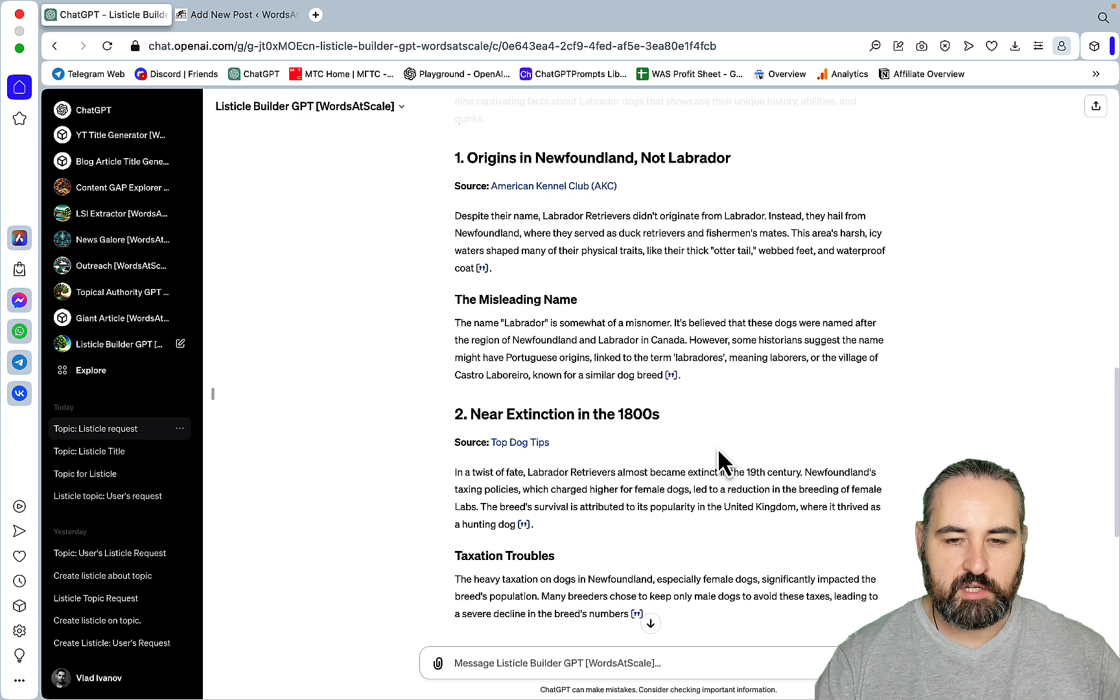
pyautogui.scroll(-3)
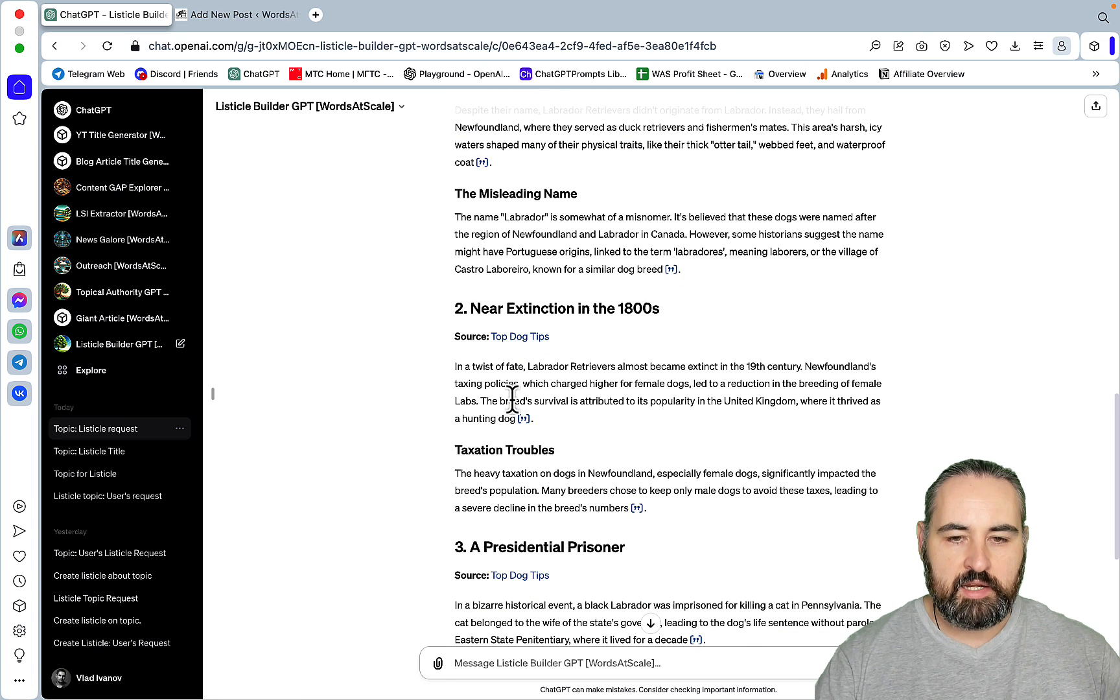
pyautogui.moveTo(709, 422)
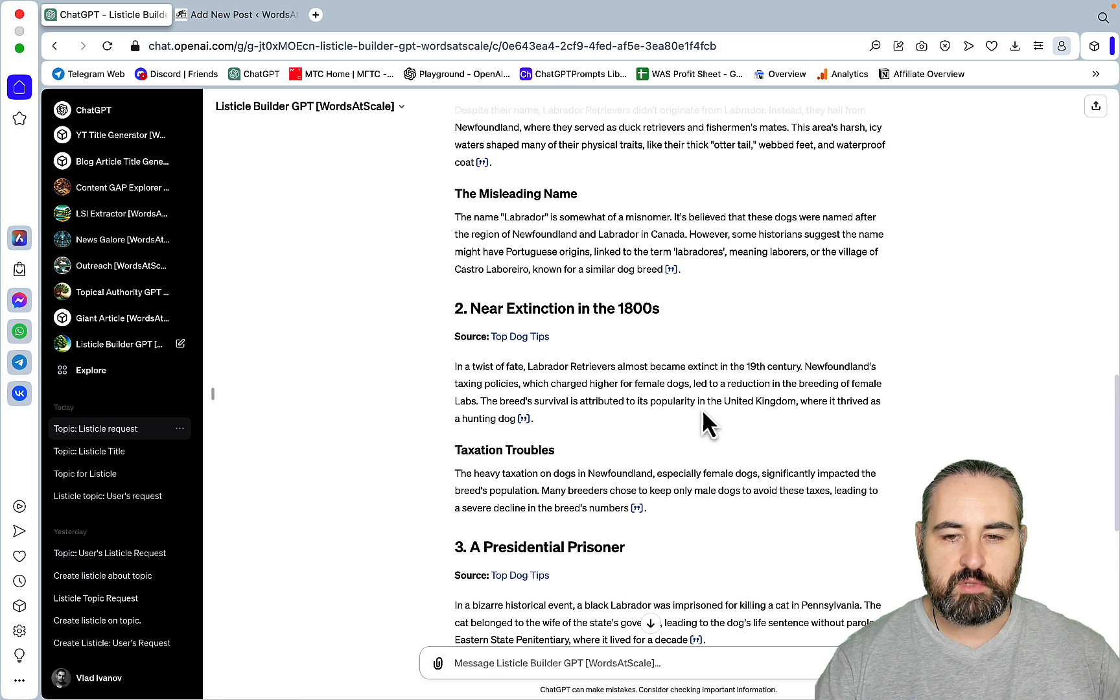
pyautogui.moveTo(888, 421)
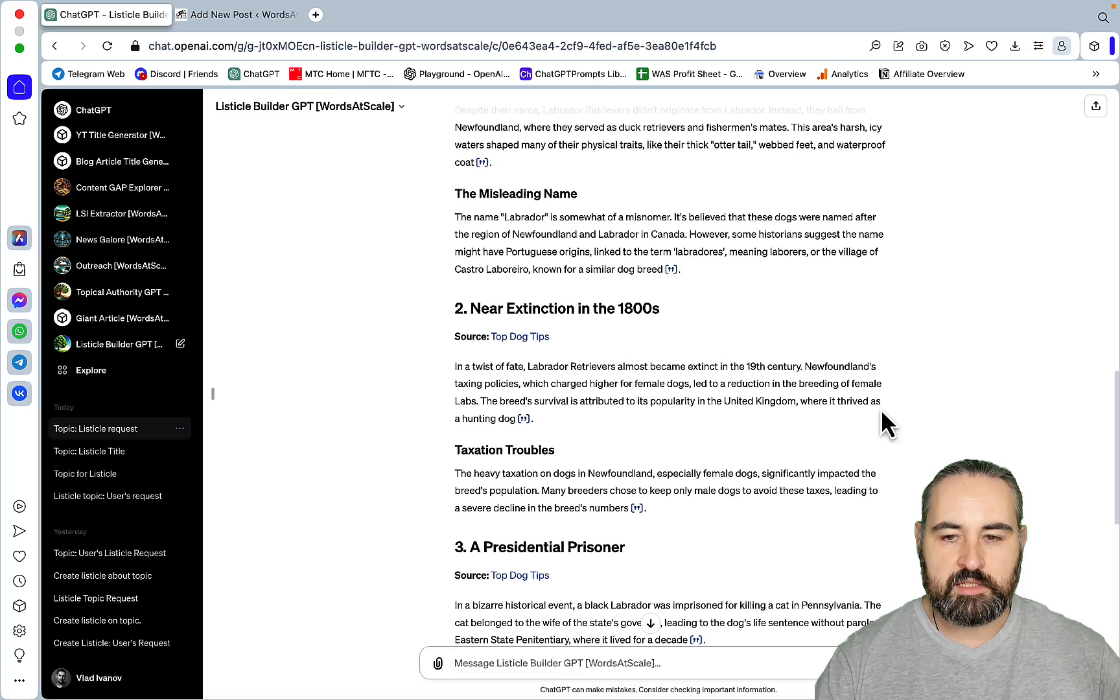
pyautogui.scroll(-3)
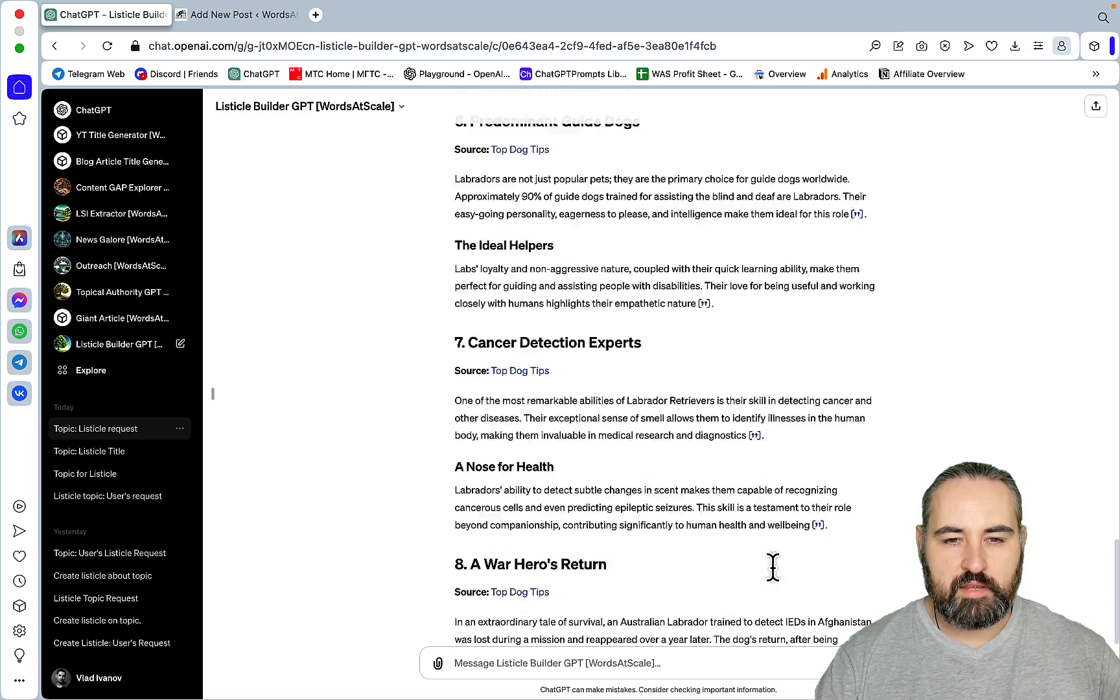
# - Scroll through fact 9, the Key Takeaways and the Conclusion as they finish generating
pyautogui.scroll(3)
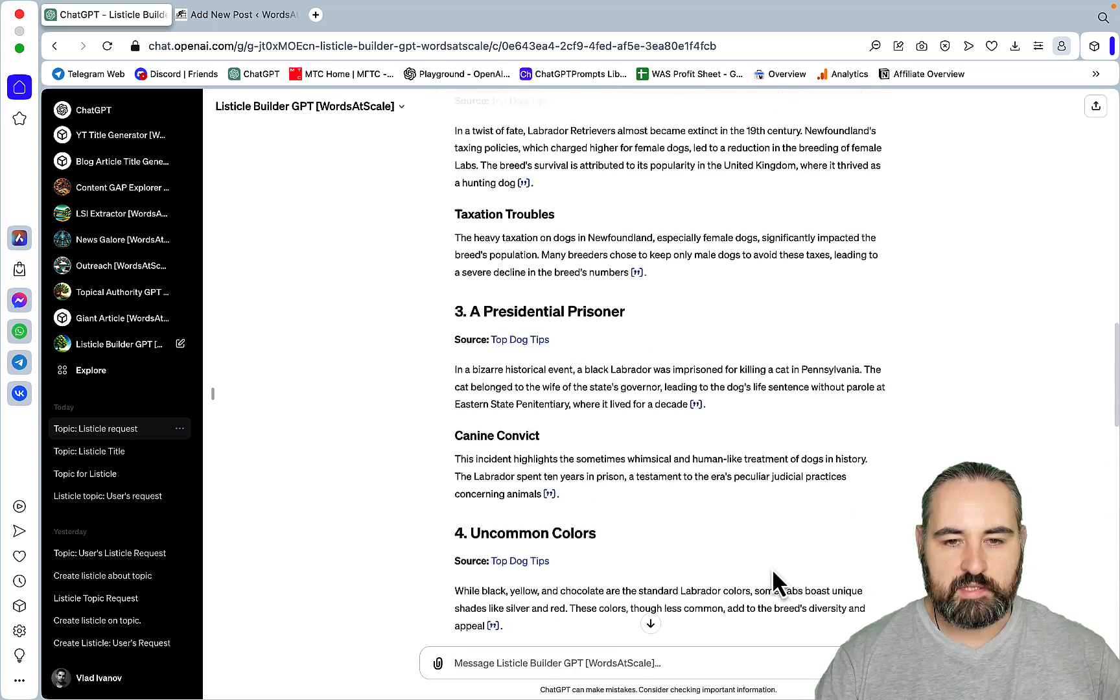
pyautogui.scroll(3)
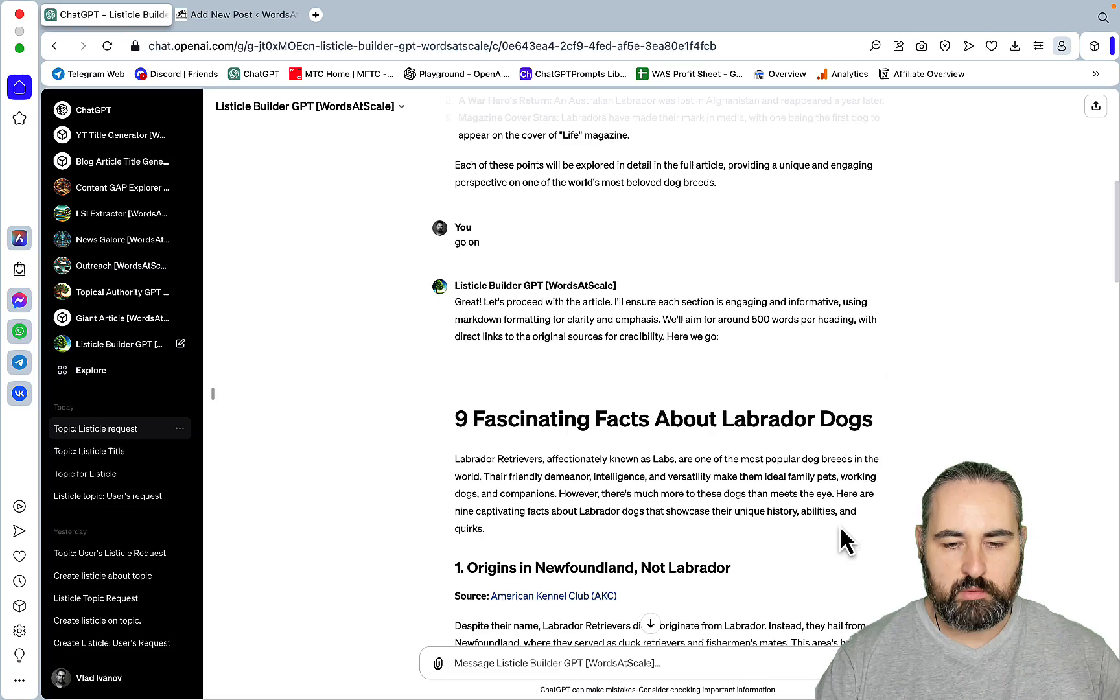
pyautogui.scroll(-3)
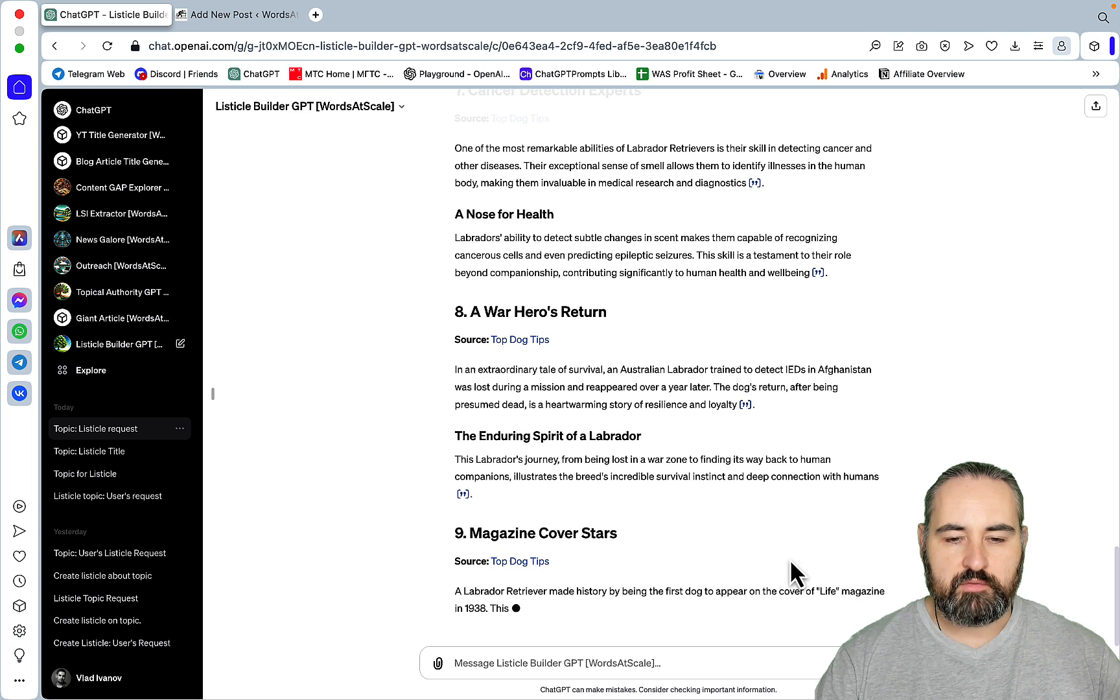
pyautogui.scroll(-3)
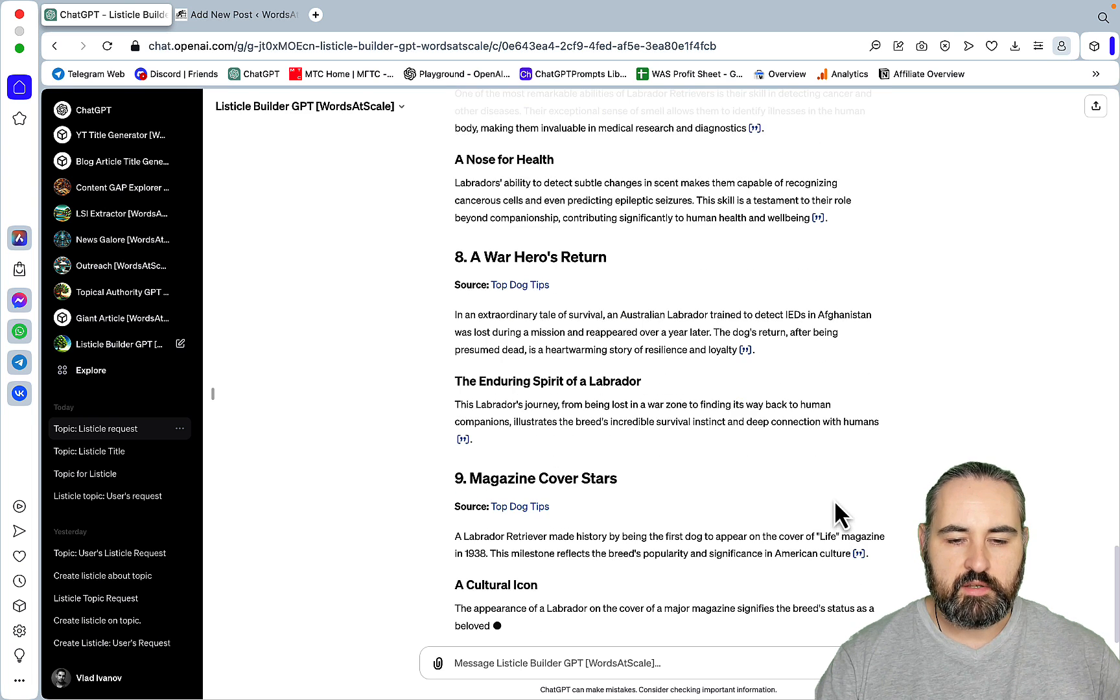
pyautogui.scroll(-3)
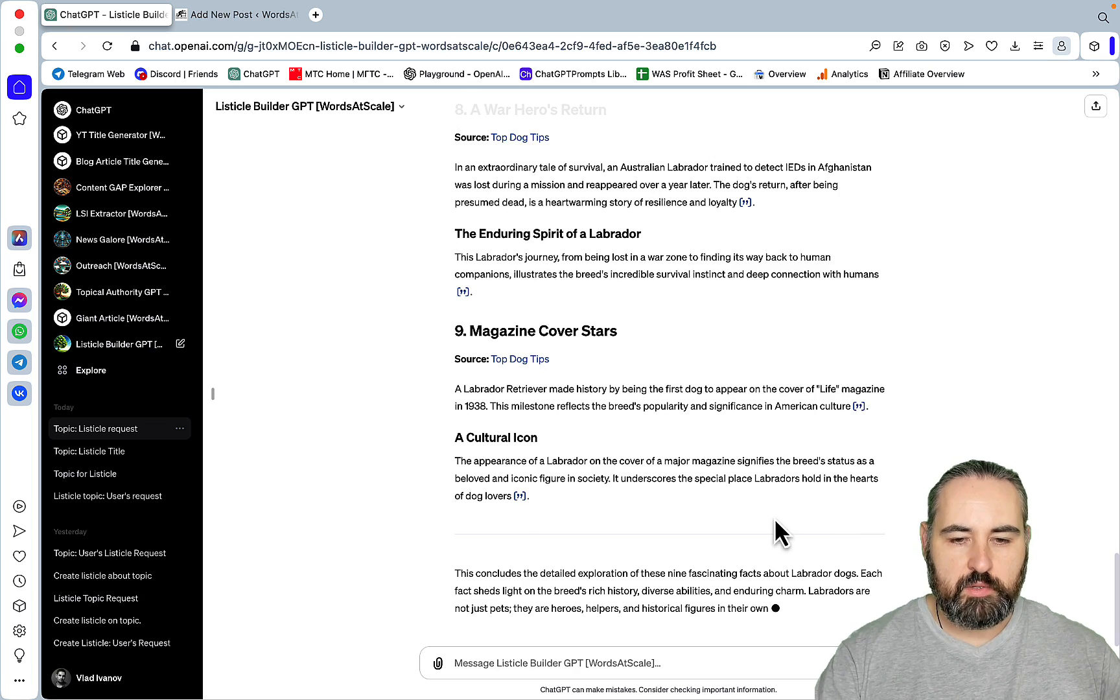
pyautogui.scroll(-3)
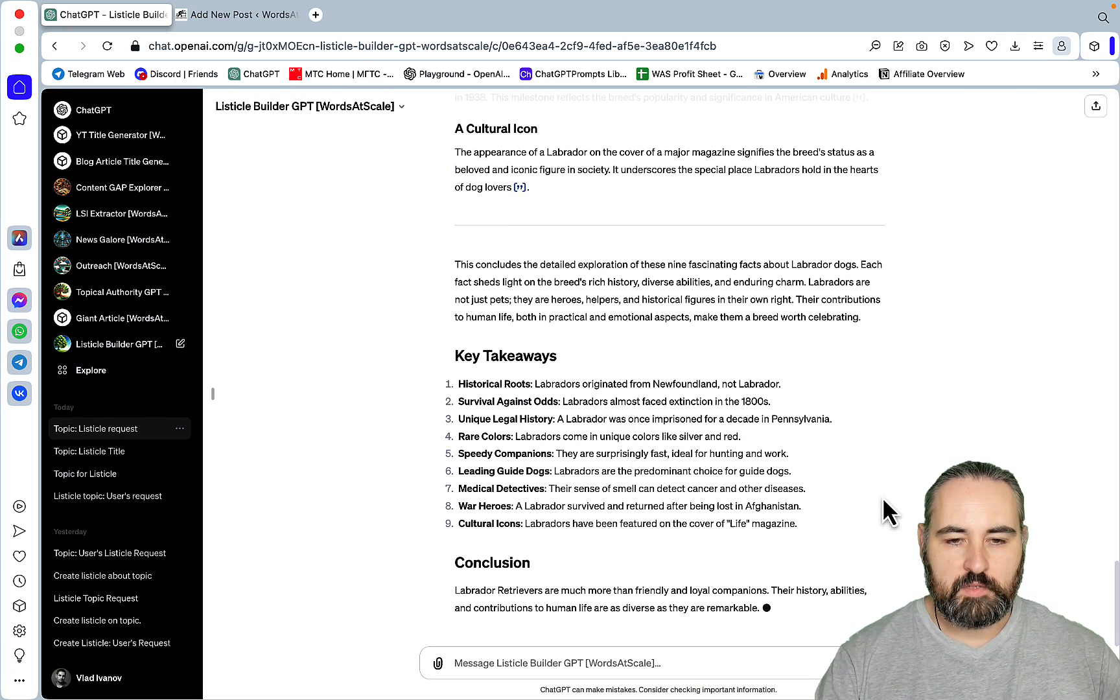
pyautogui.scroll(-3)
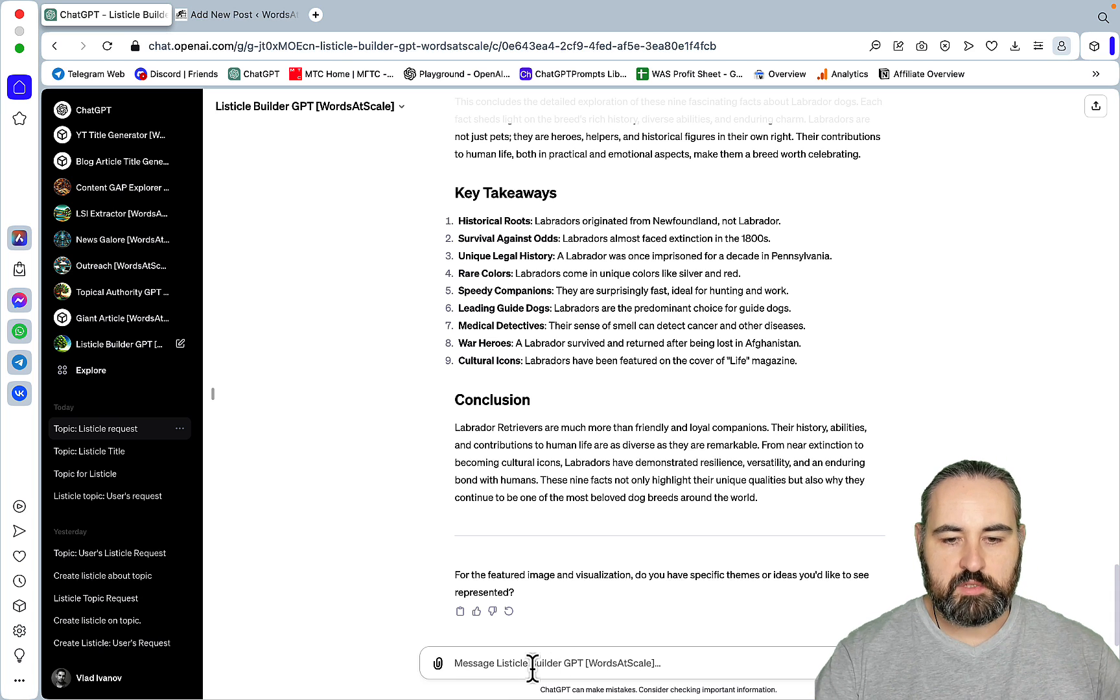
# - Reply 'no, just make them engaging' for the visuals and select the article title to copy
pyautogui.write('no, just mak')
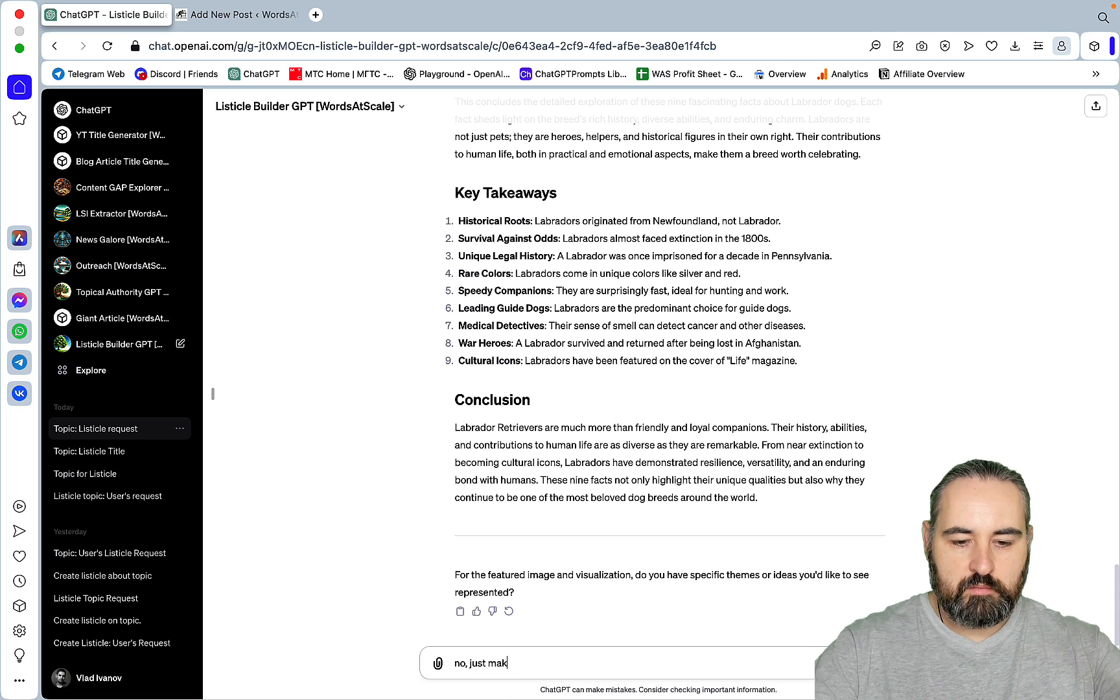
pyautogui.write('e them engagiung and')
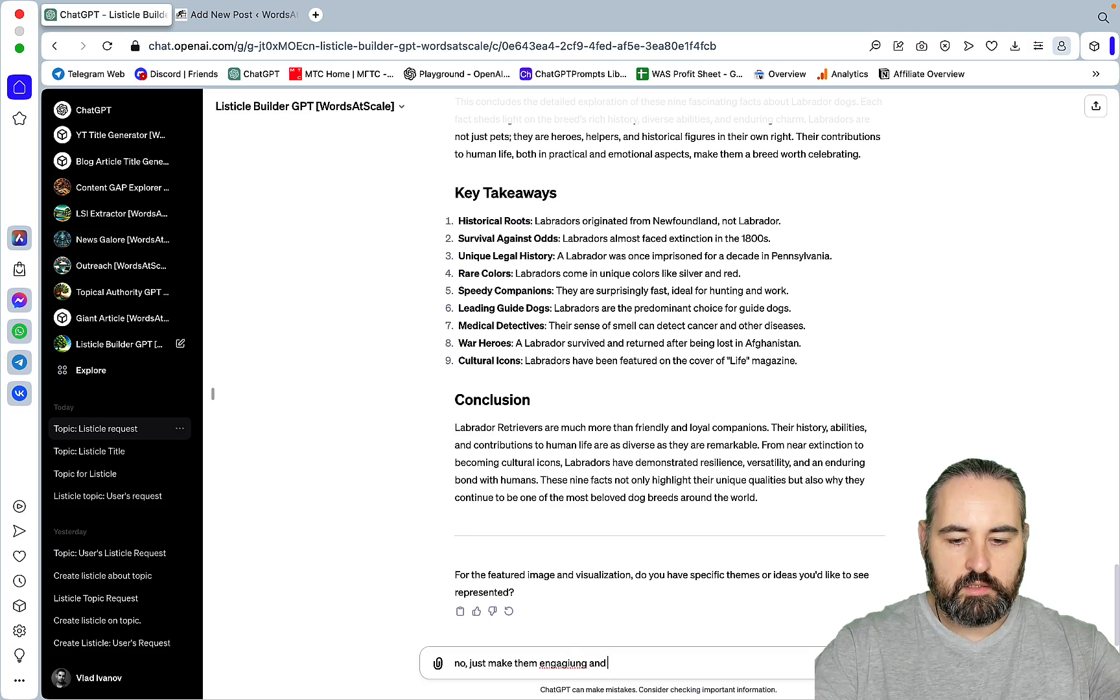
pyautogui.scroll(3)
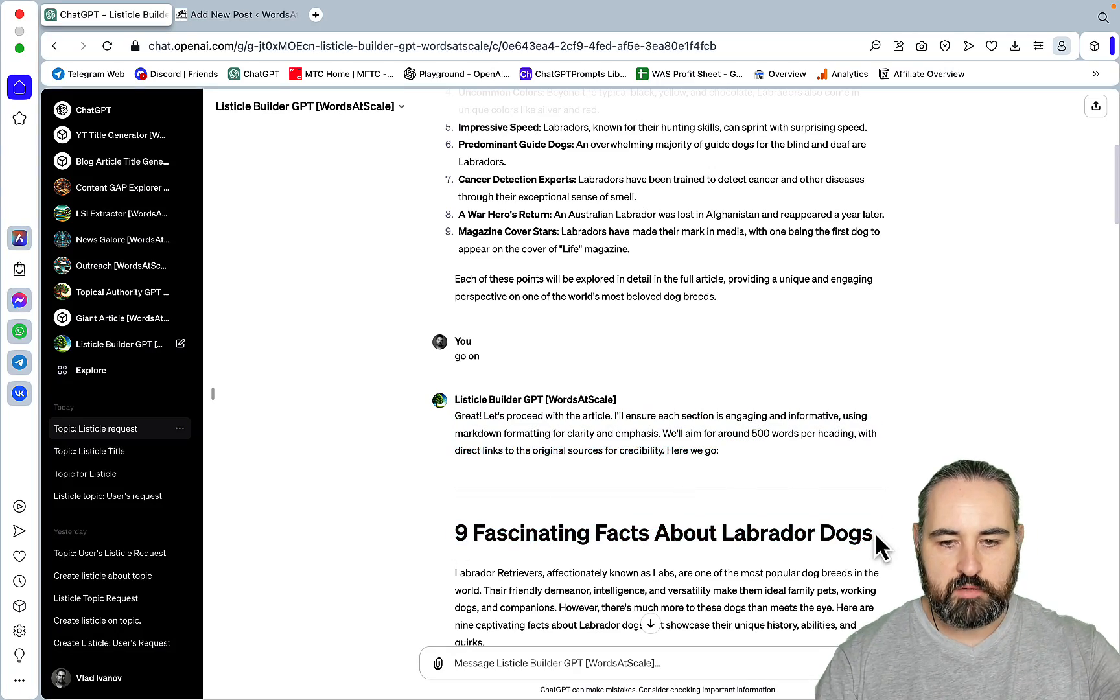
pyautogui.tripleClick(662, 533)
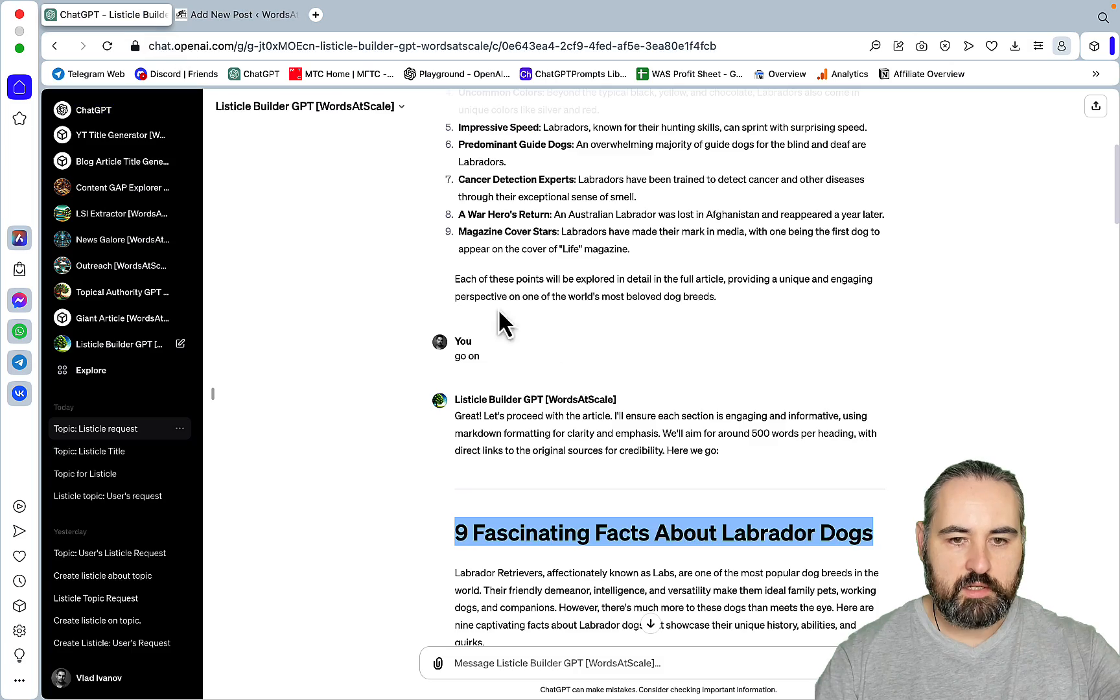
pyautogui.scroll(-3)
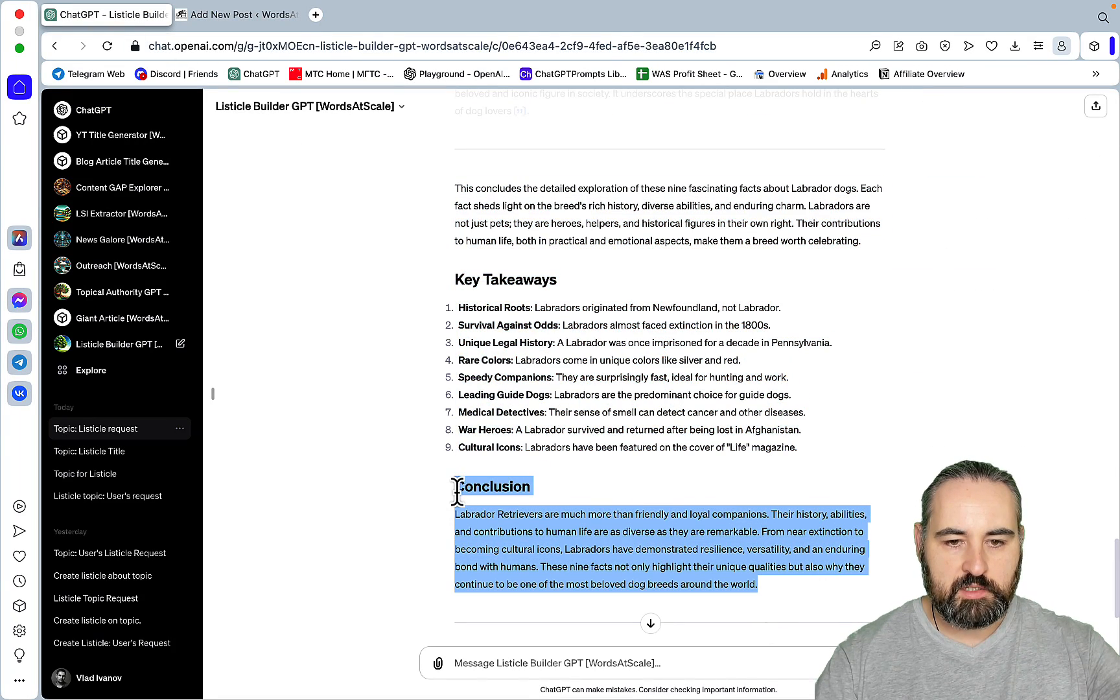
# - In the WordPress draft, add a block below Key Takeaways and insert a table of contents pattern
pyautogui.click(236, 14)
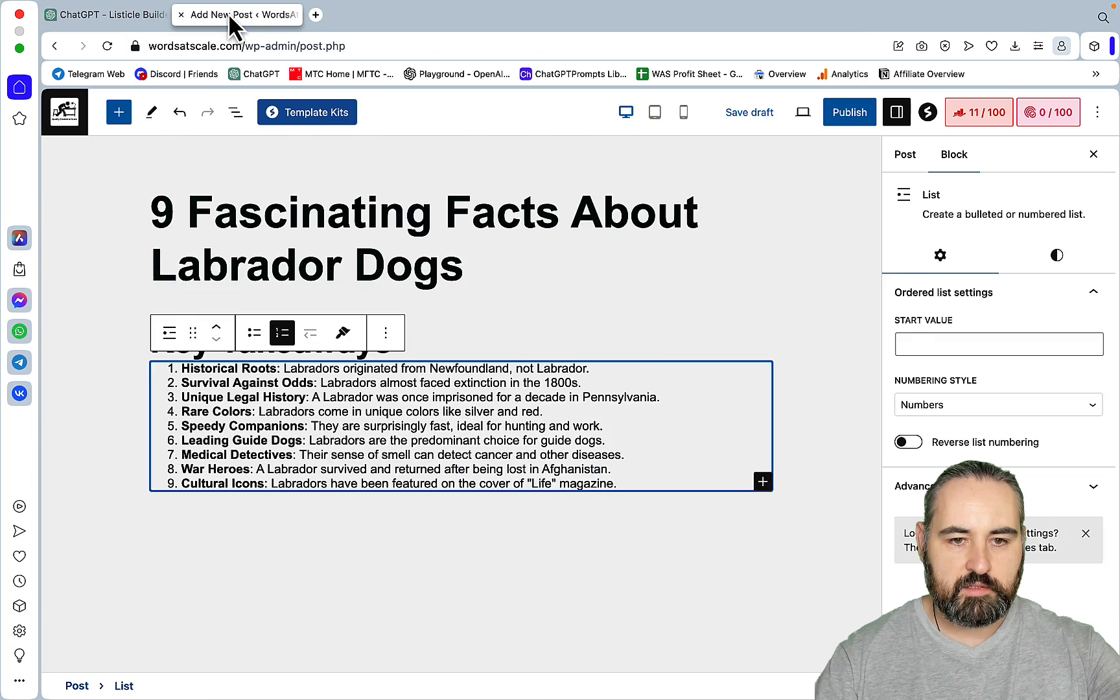
pyautogui.click(762, 481)
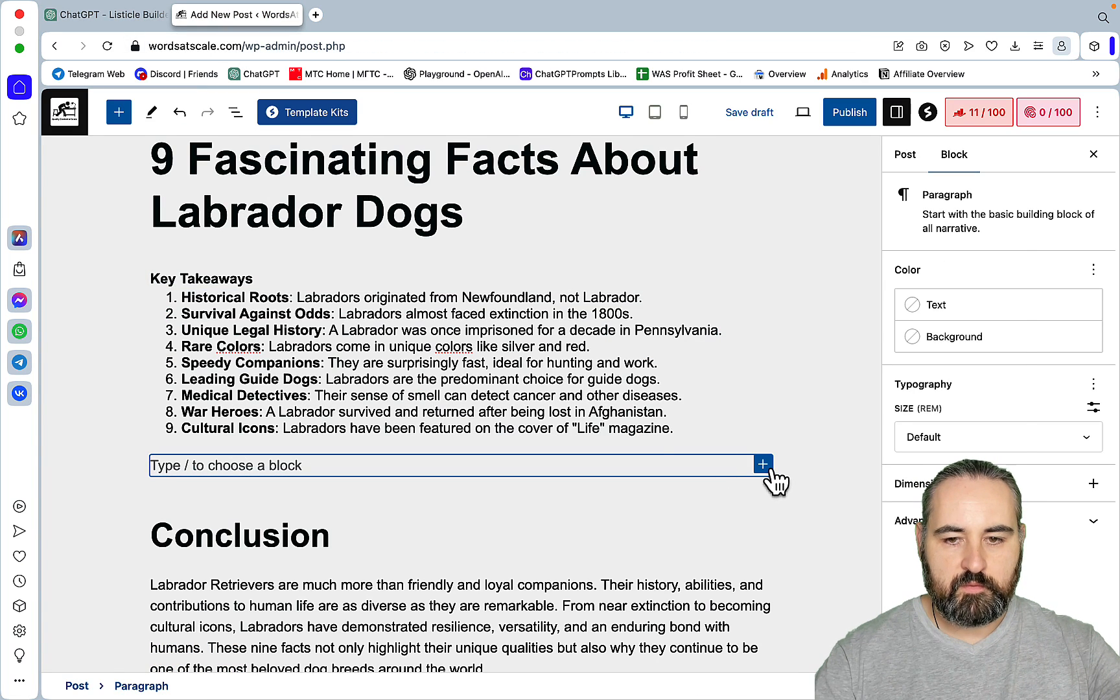
pyautogui.click(118, 113)
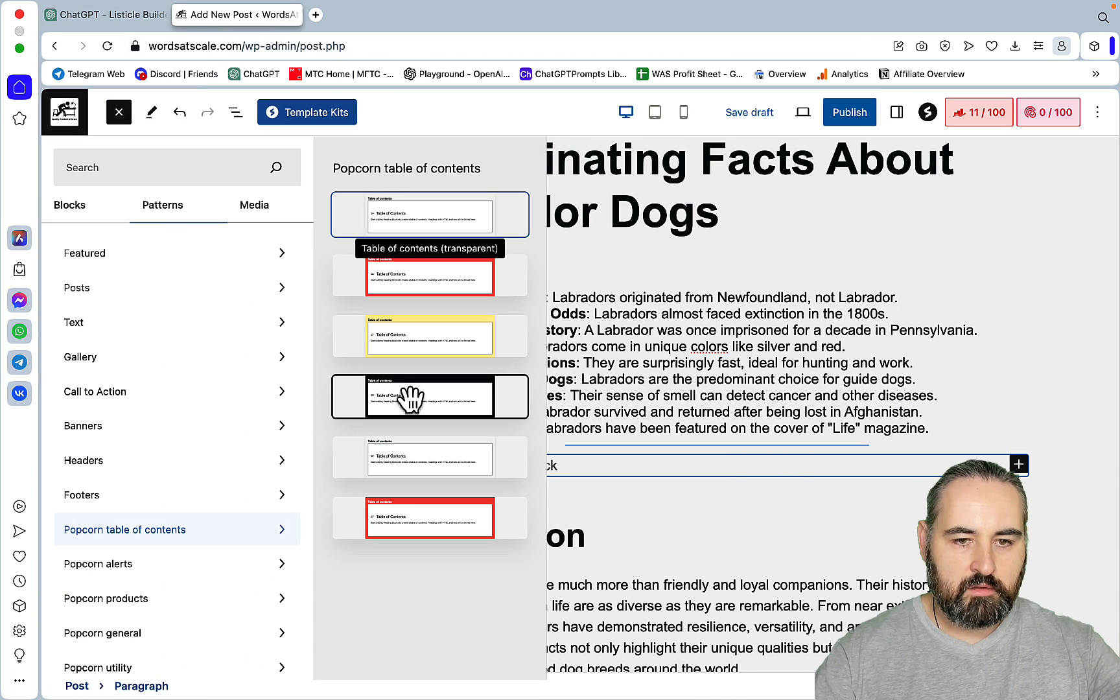
pyautogui.click(103, 14)
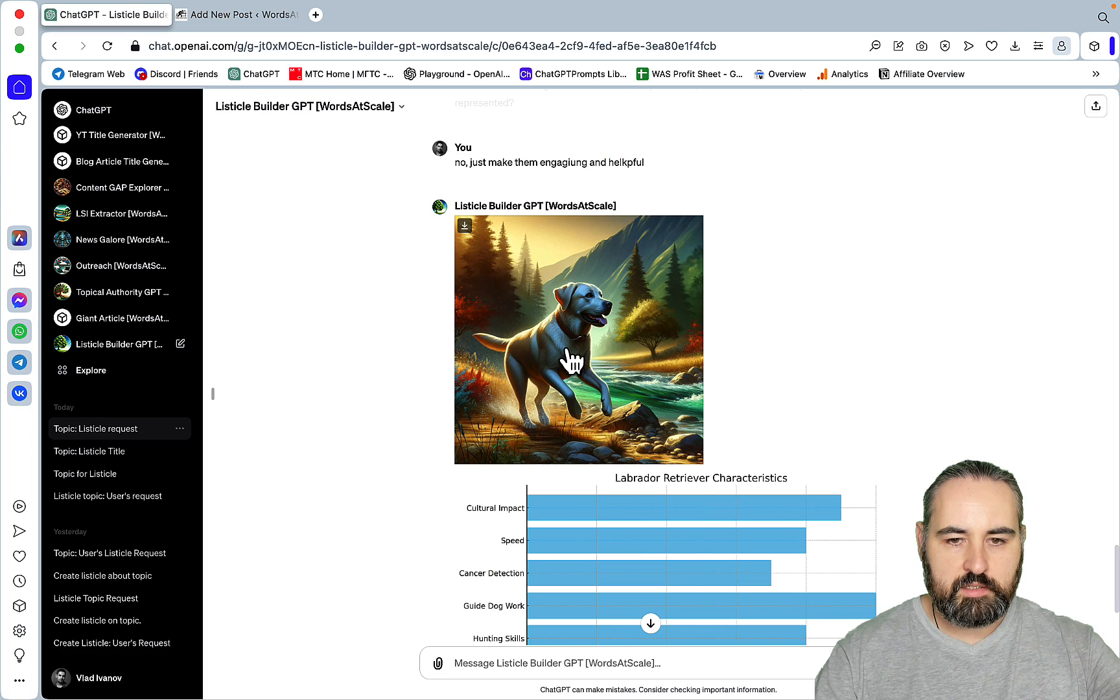
pyautogui.moveTo(276, 55)
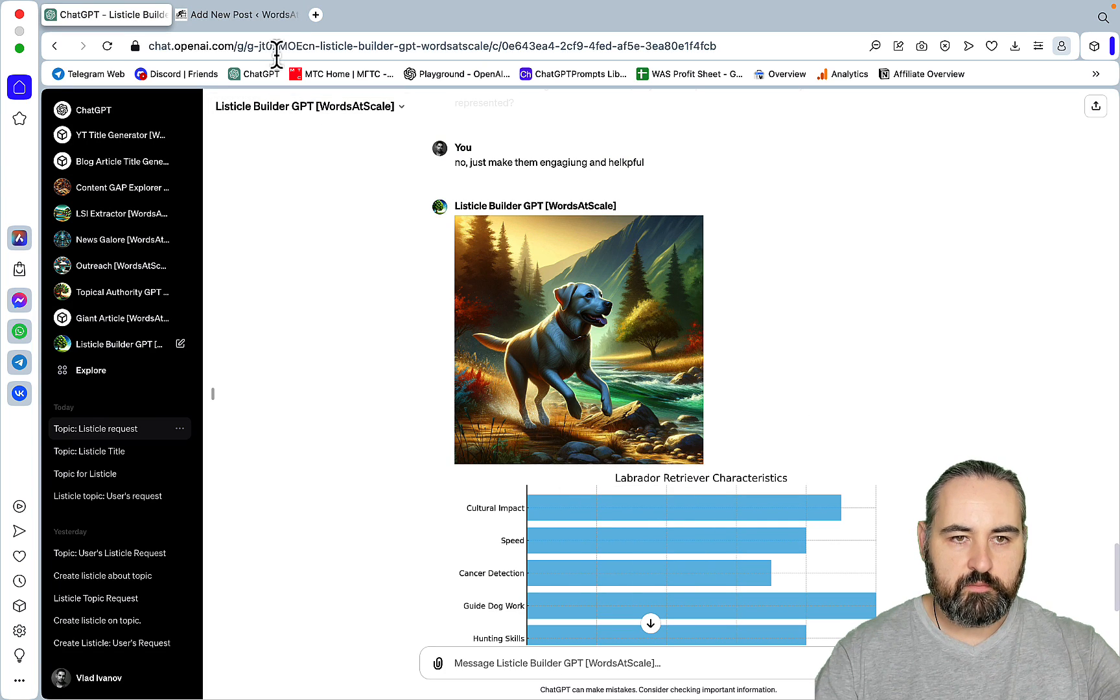
# - Paste the Labrador illustration and then the characteristics chart into the WordPress post
pyautogui.click(236, 15)
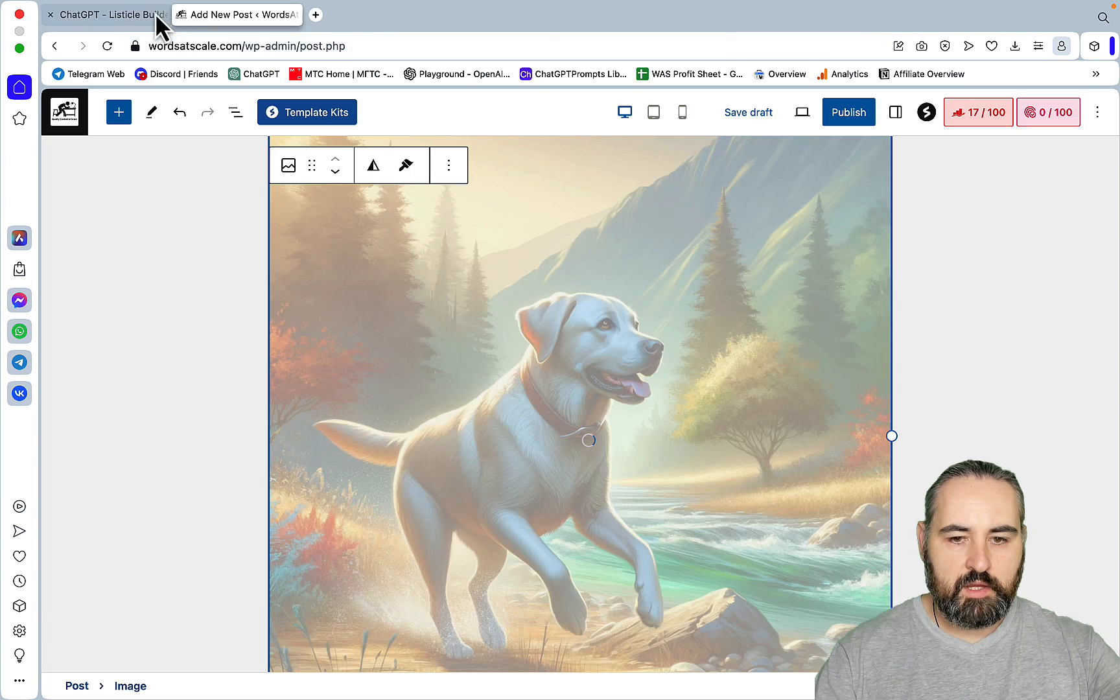
pyautogui.click(107, 14)
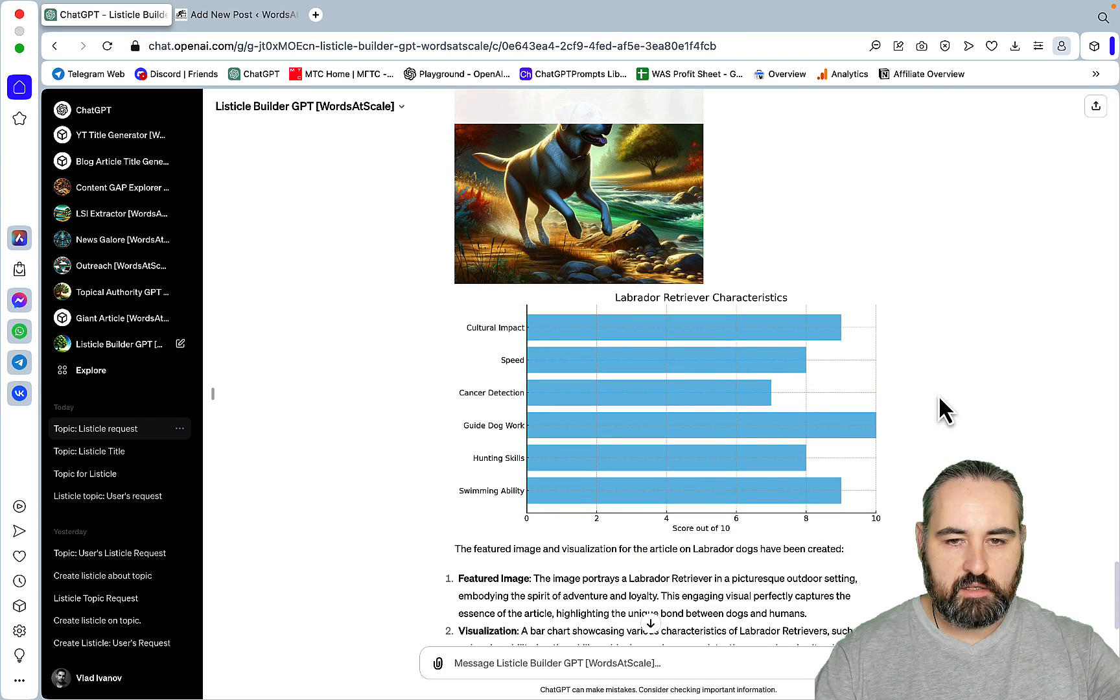
pyautogui.moveTo(633, 322)
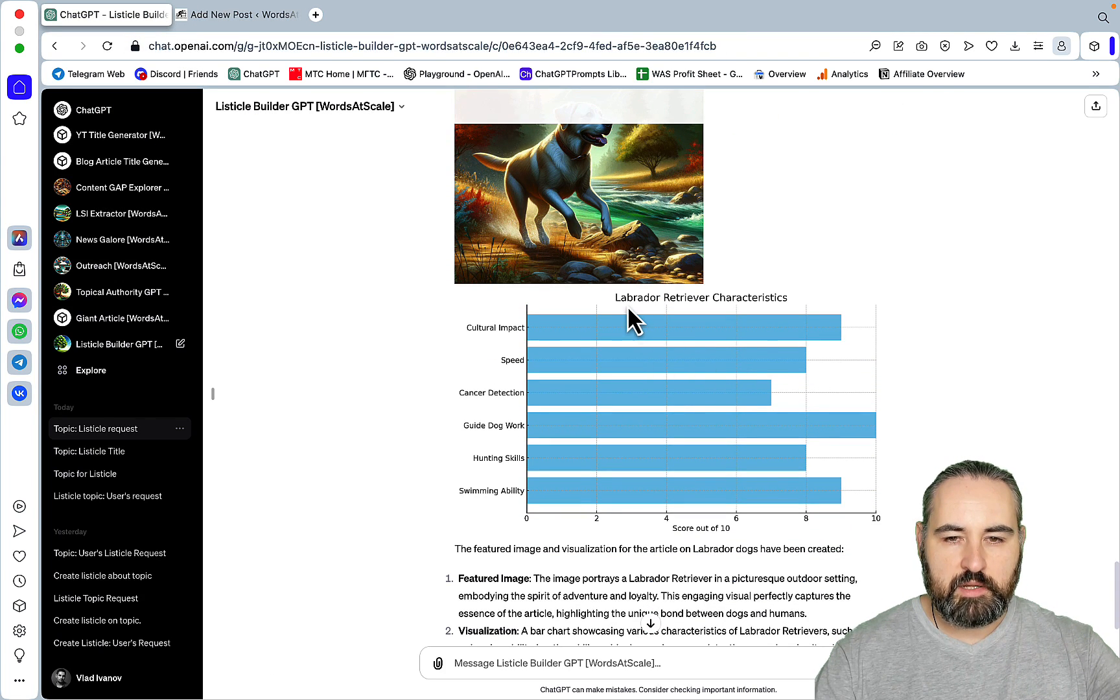
pyautogui.moveTo(742, 544)
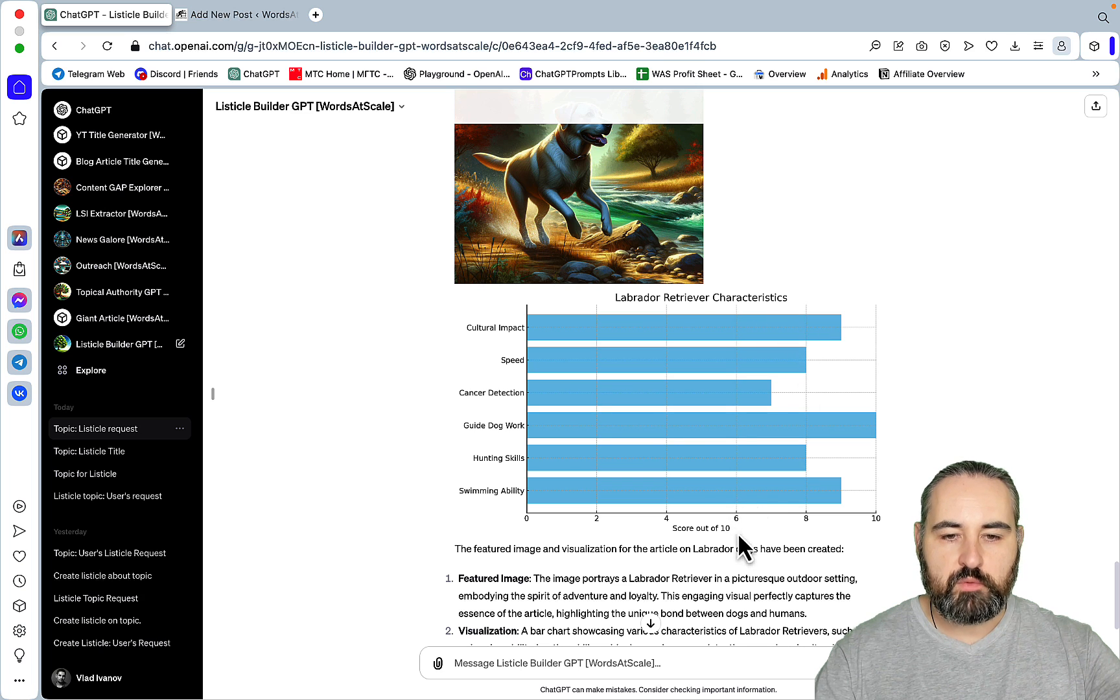
pyautogui.moveTo(566, 450)
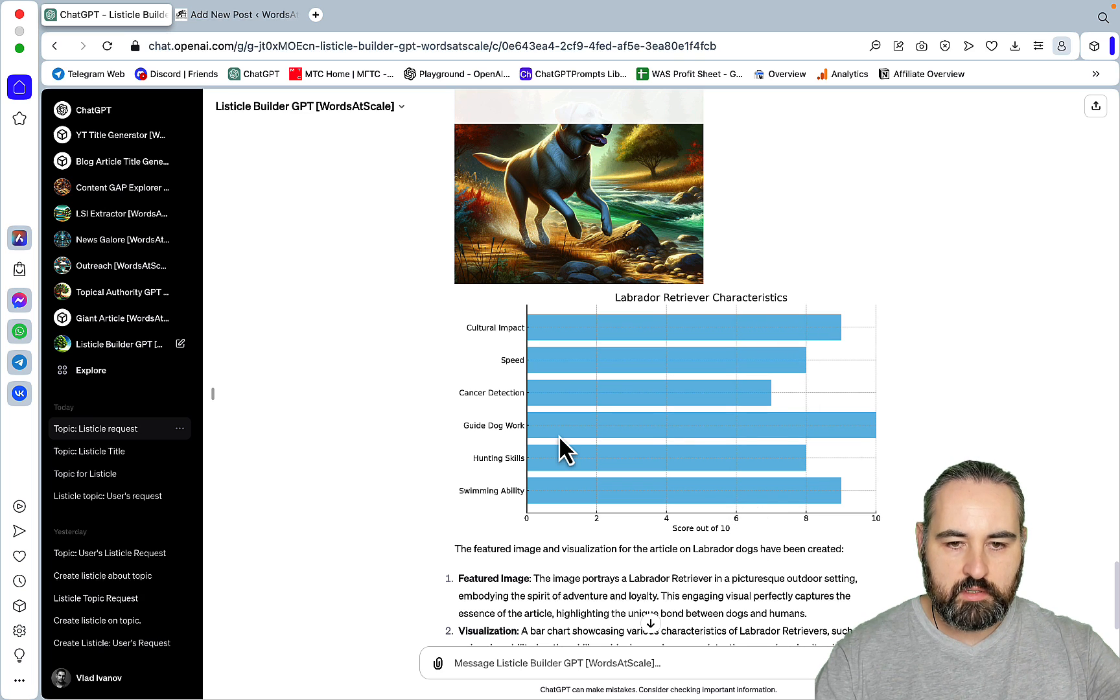
pyautogui.moveTo(604, 511)
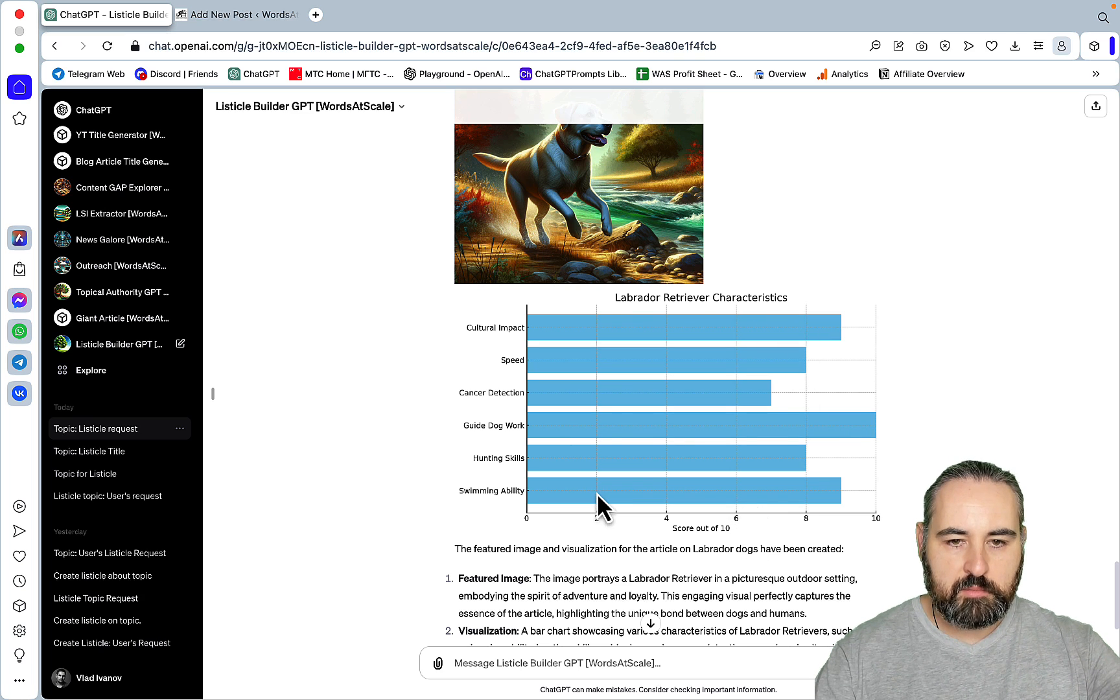
pyautogui.click(236, 15)
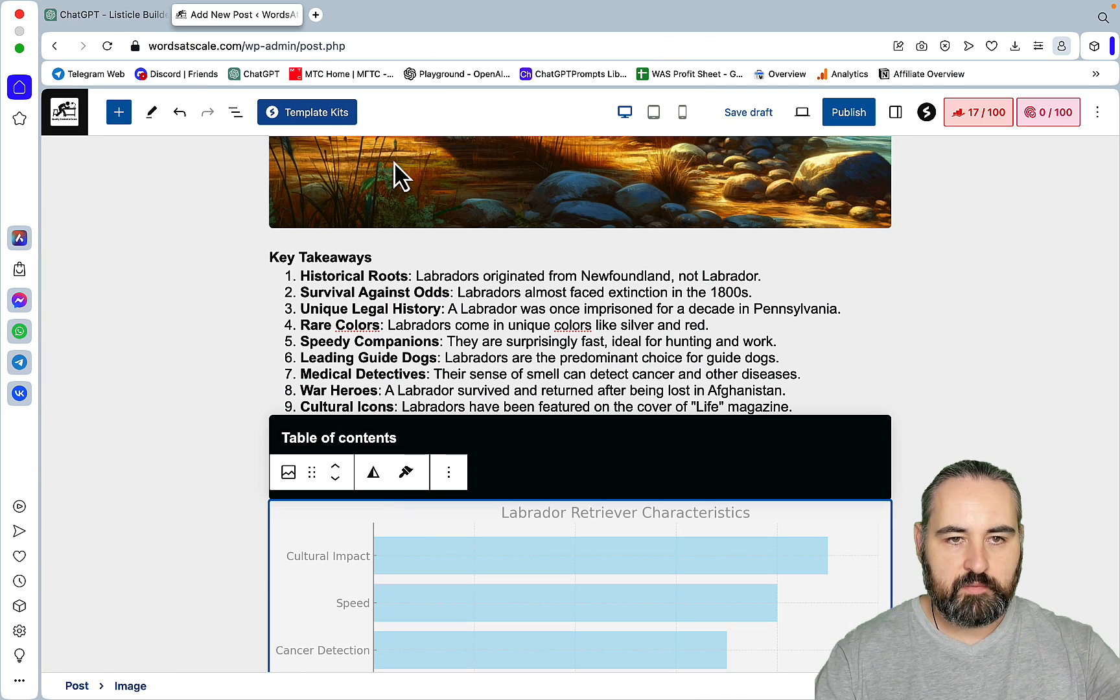
# - Write a follow-up asking for more details on the 9 facts and references beyond the 2 sites
pyautogui.click(106, 14)
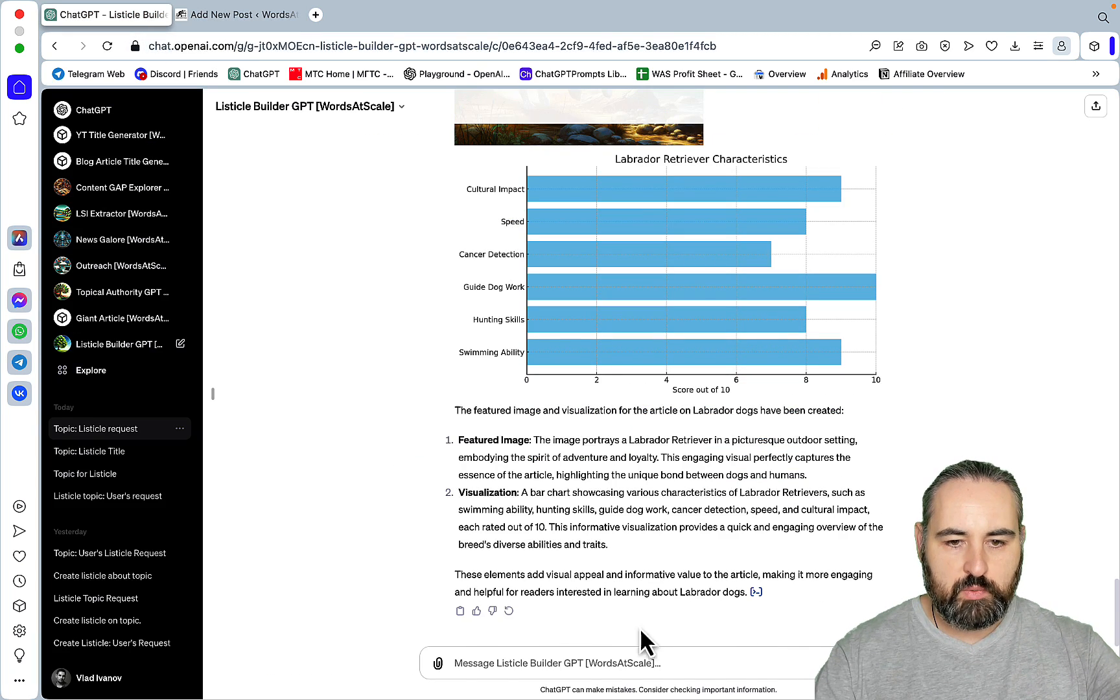
pyautogui.write('c')
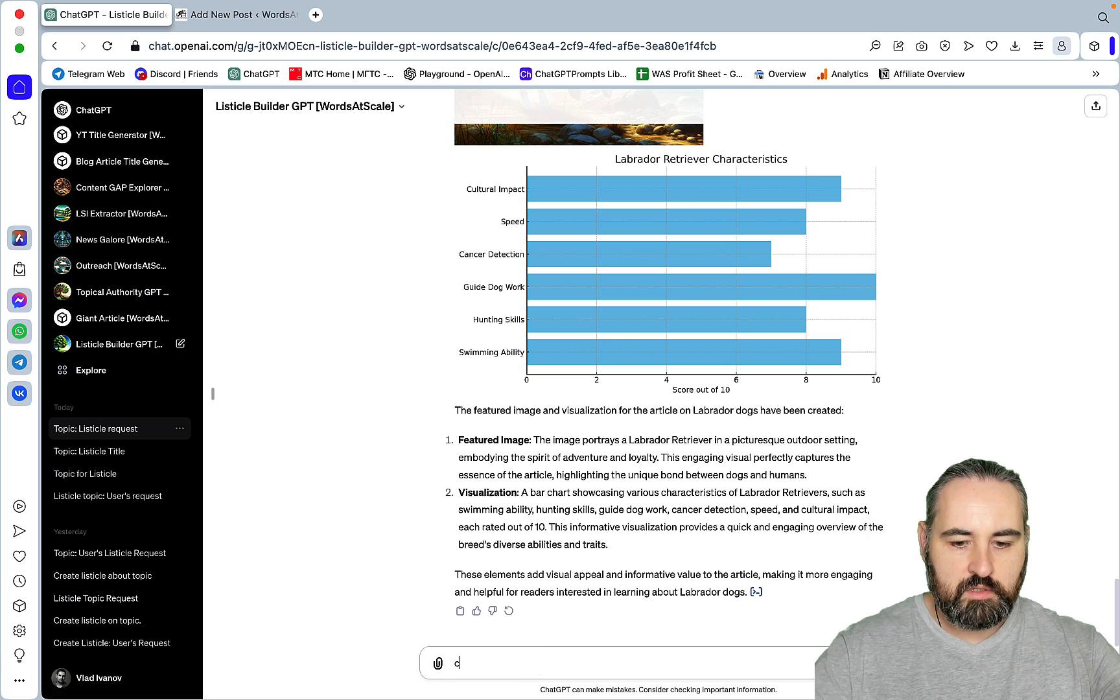
pyautogui.write('an you')
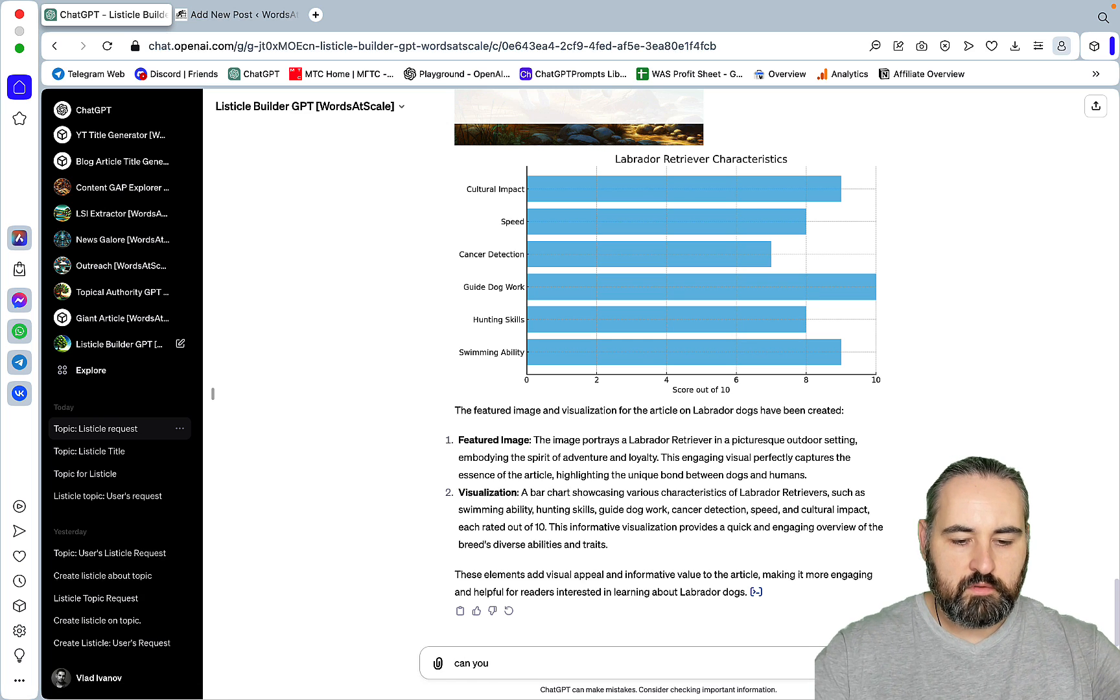
pyautogui.write('add m')
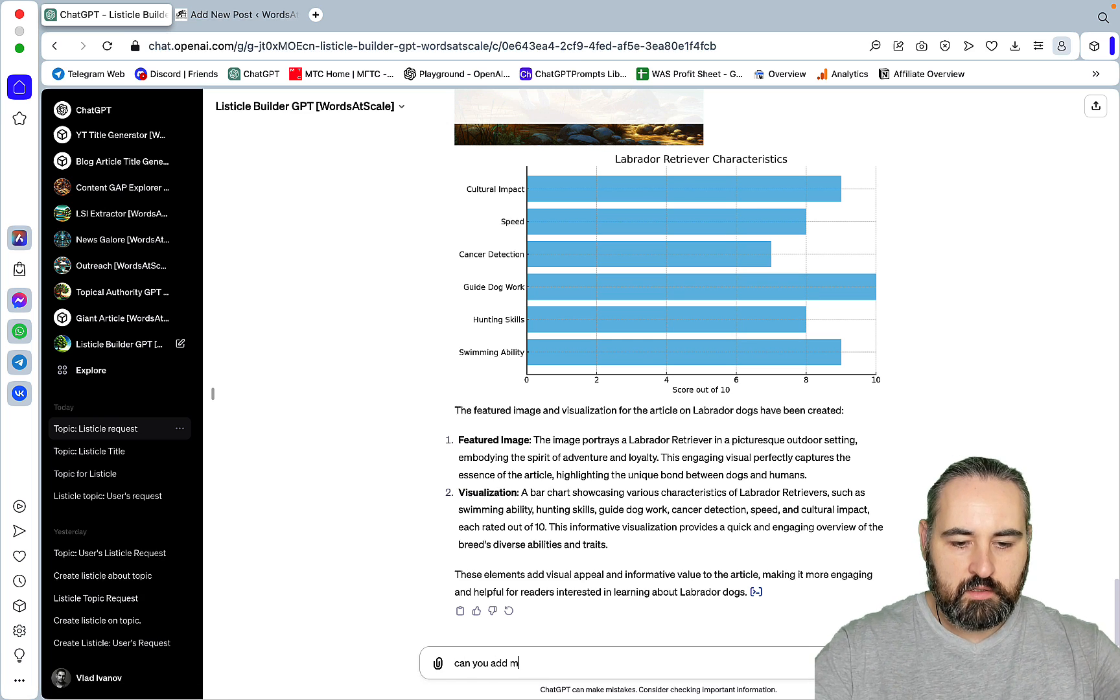
pyautogui.write('ore detau')
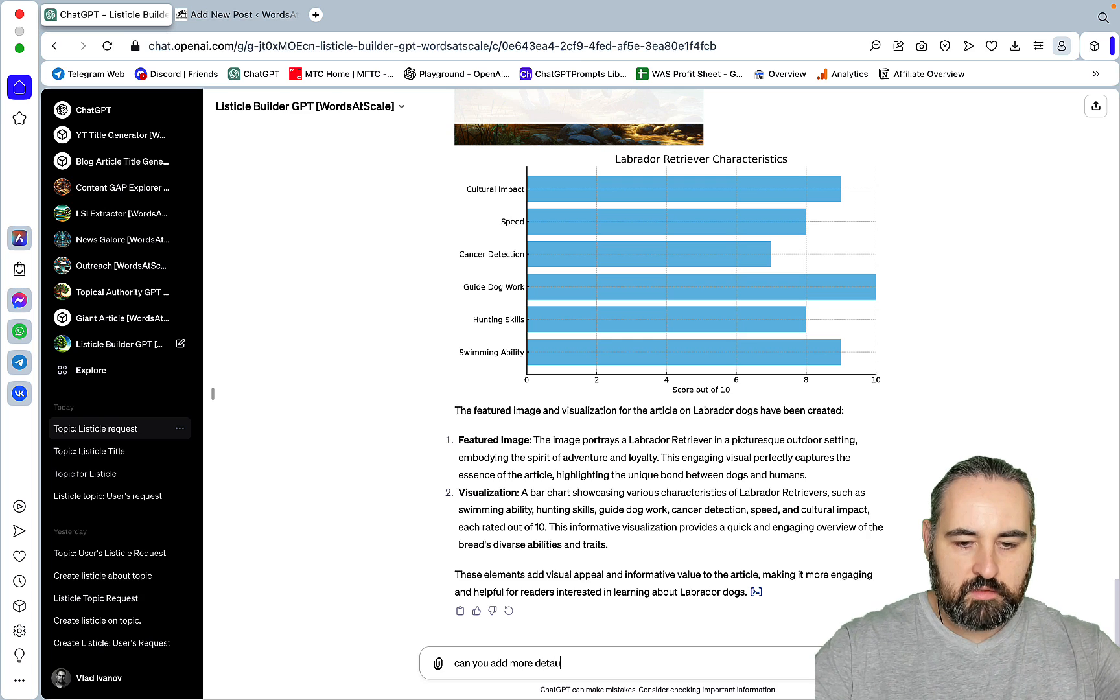
pyautogui.write('iles to')
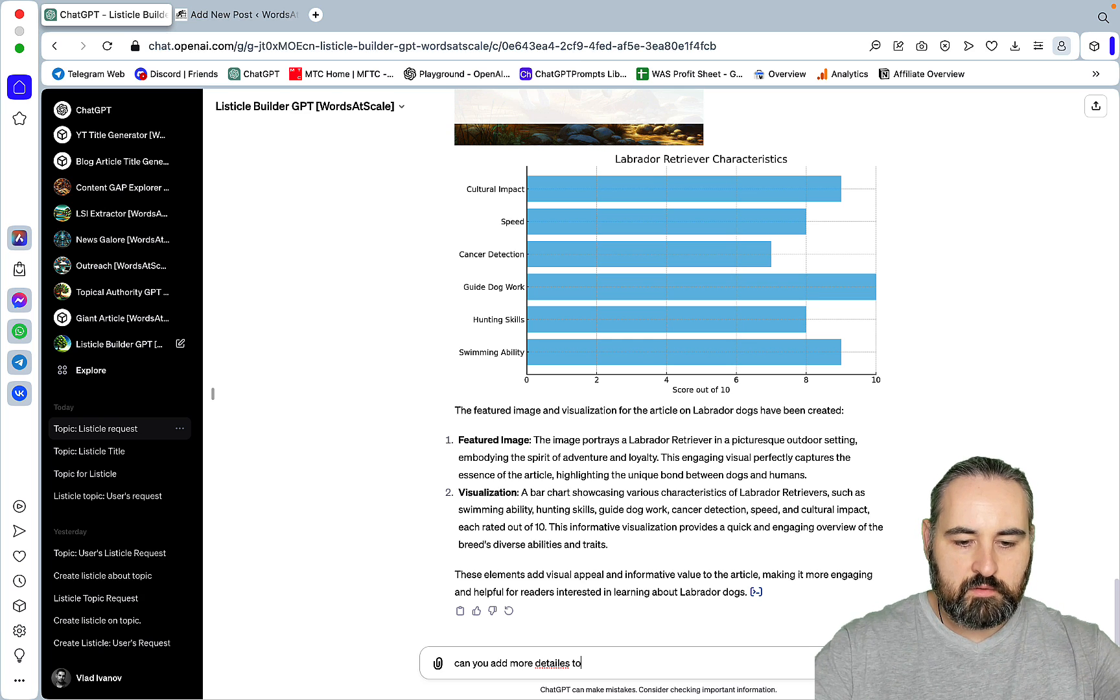
pyautogui.write('each of the')
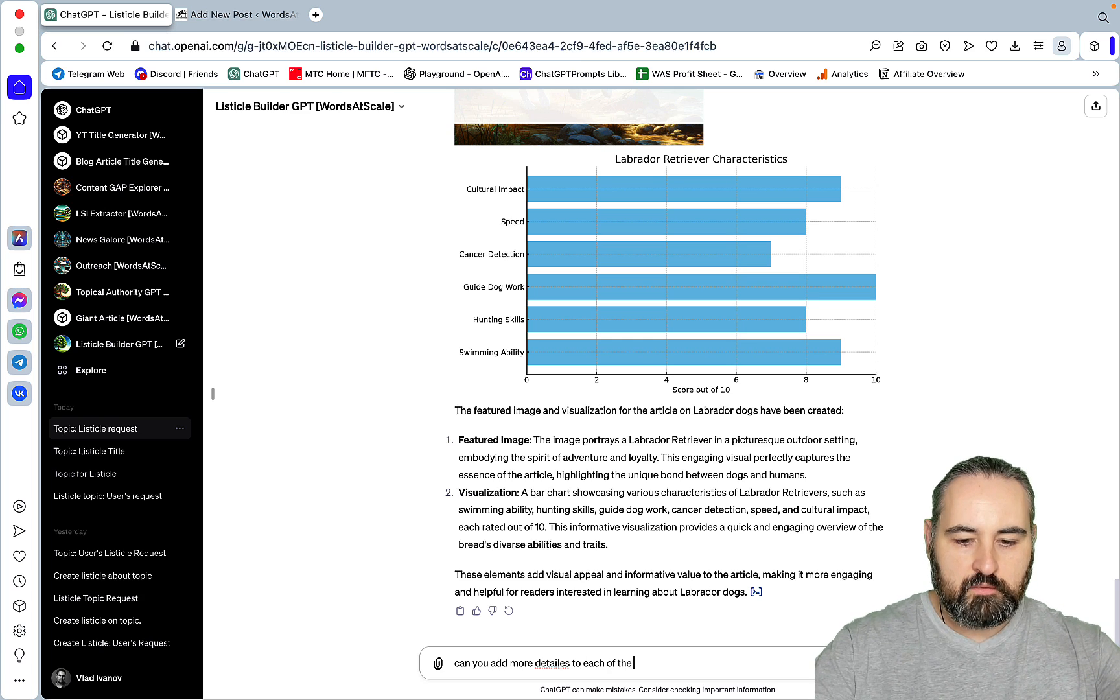
pyautogui.write('above 9')
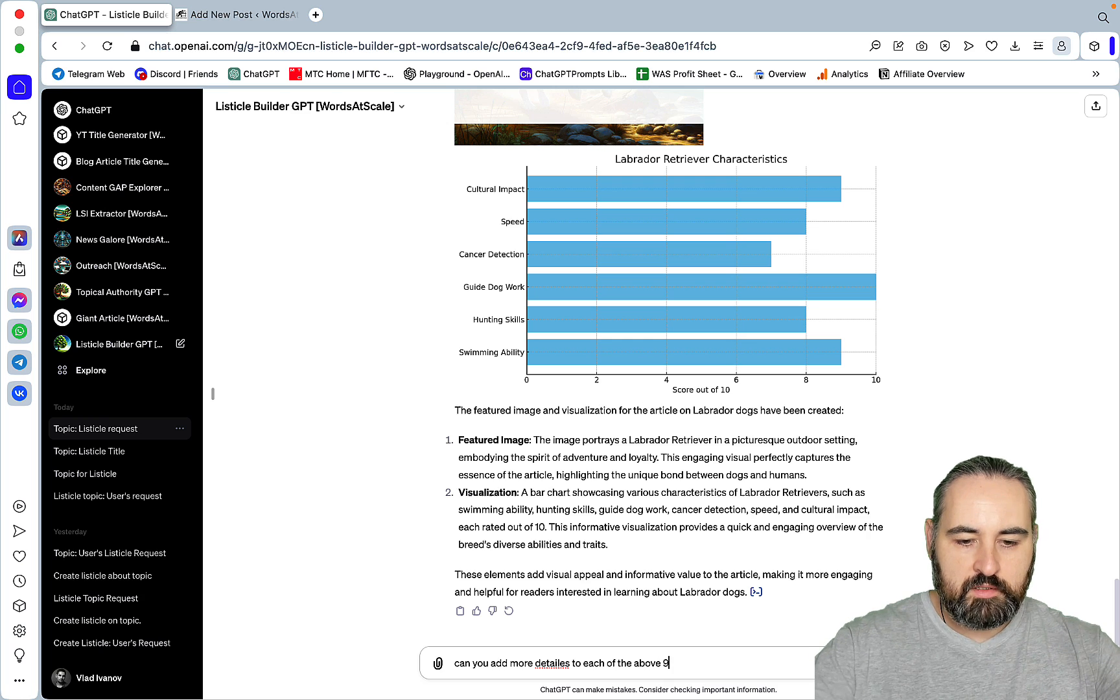
pyautogui.write('facts and')
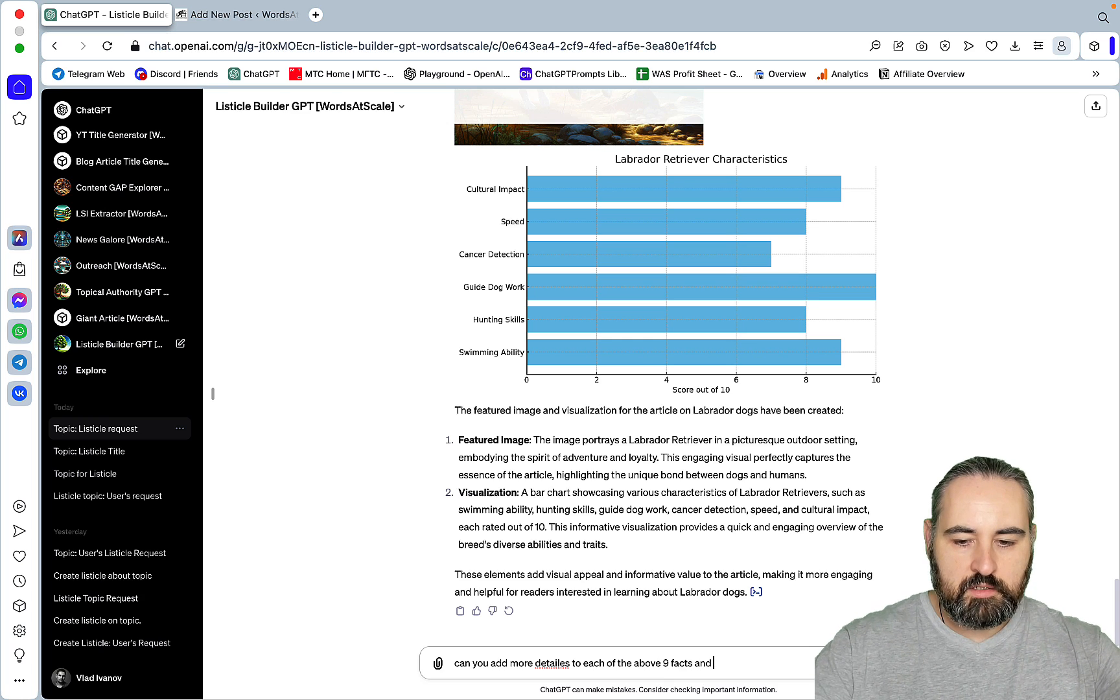
pyautogui.write('also rty to reference oth')
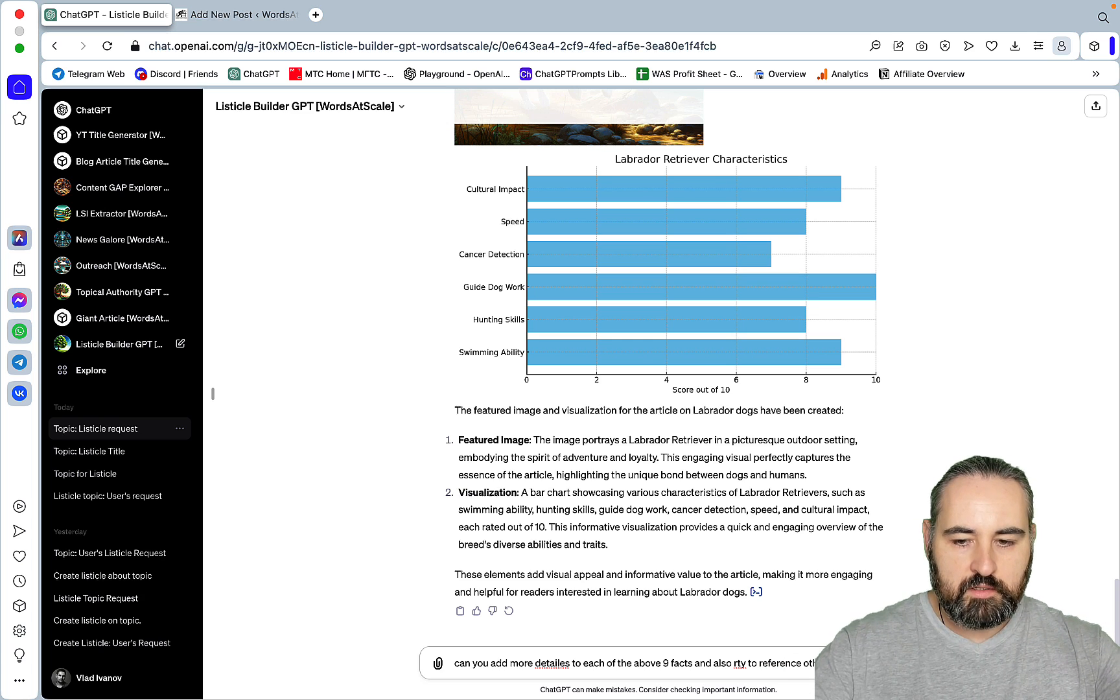
pyautogui.write('apart f')
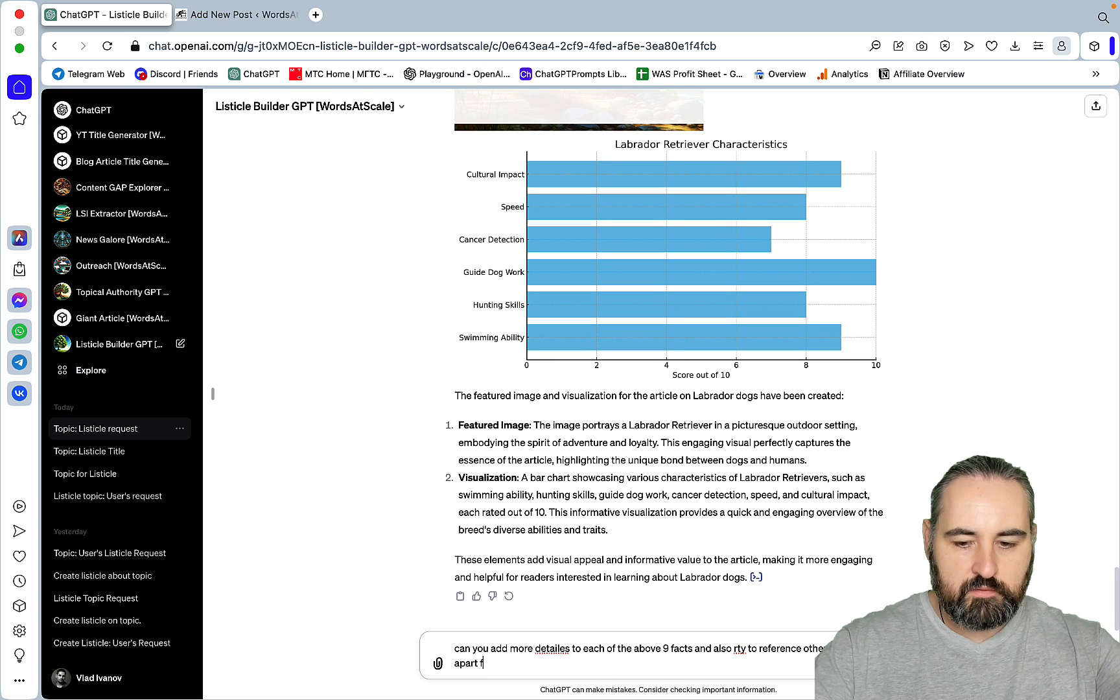
pyautogui.write('rom the 2 m')
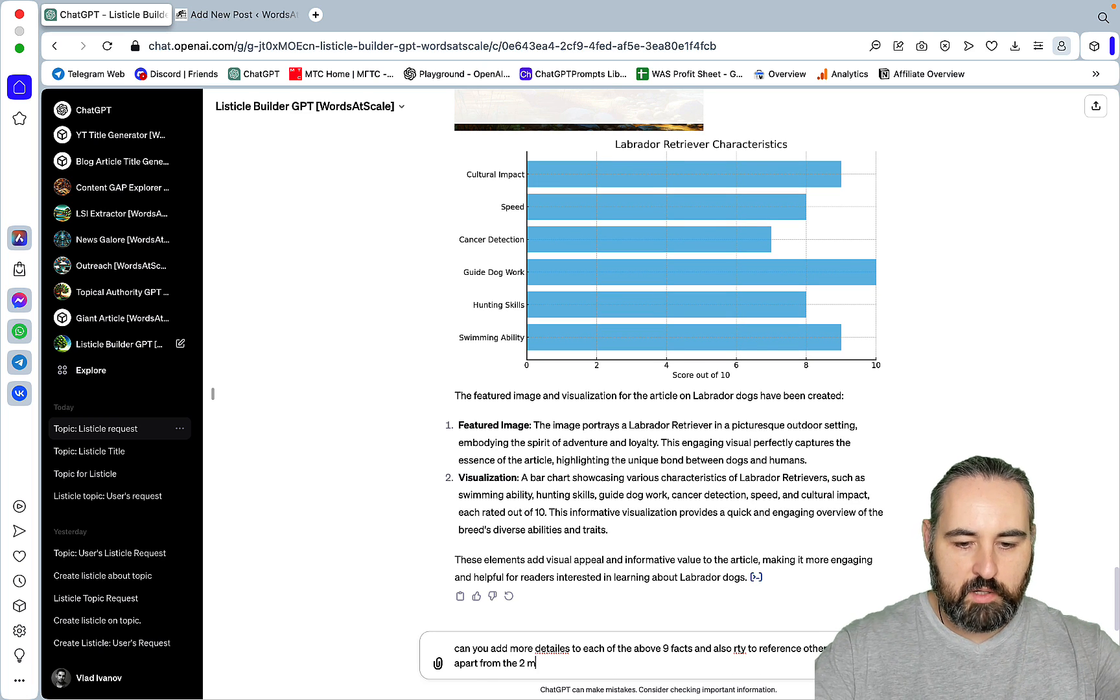
pyautogui.click(236, 15)
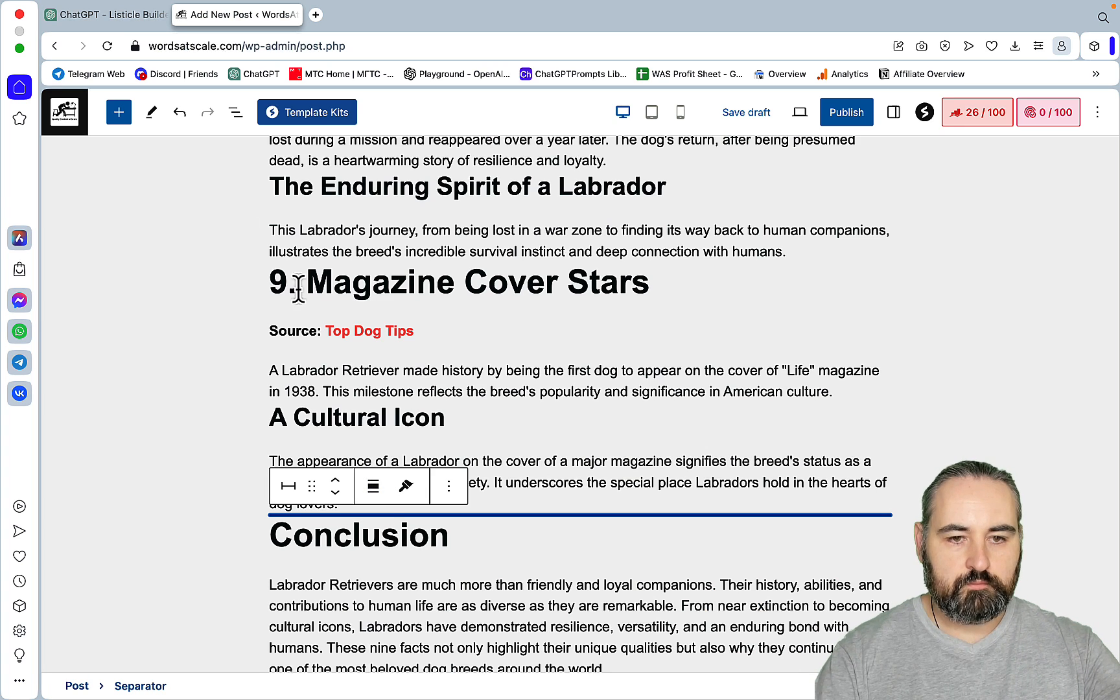
# - Review the expanded facts reply and bring up the copy actions for the first fact's text
pyautogui.click(104, 14)
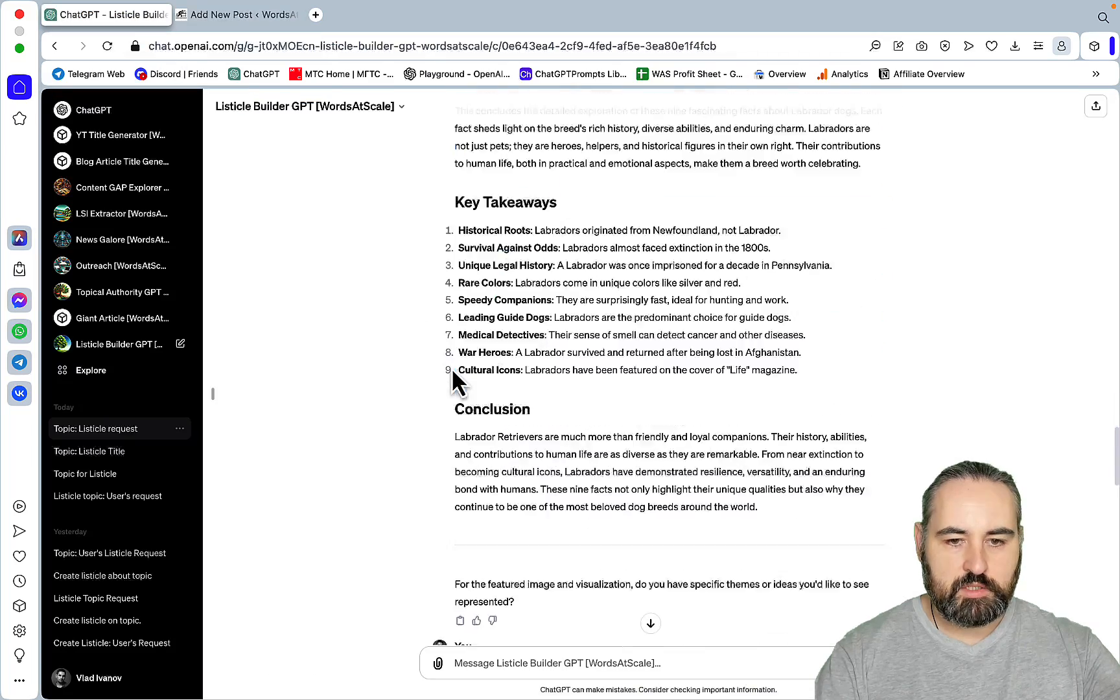
pyautogui.scroll(-3)
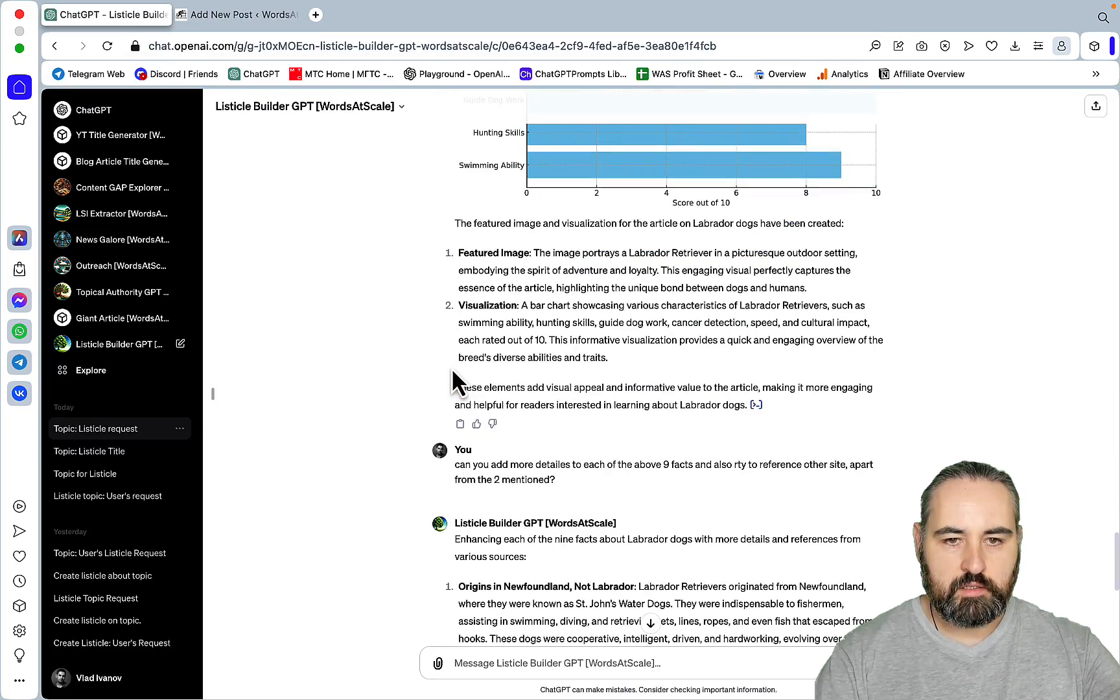
pyautogui.scroll(-3)
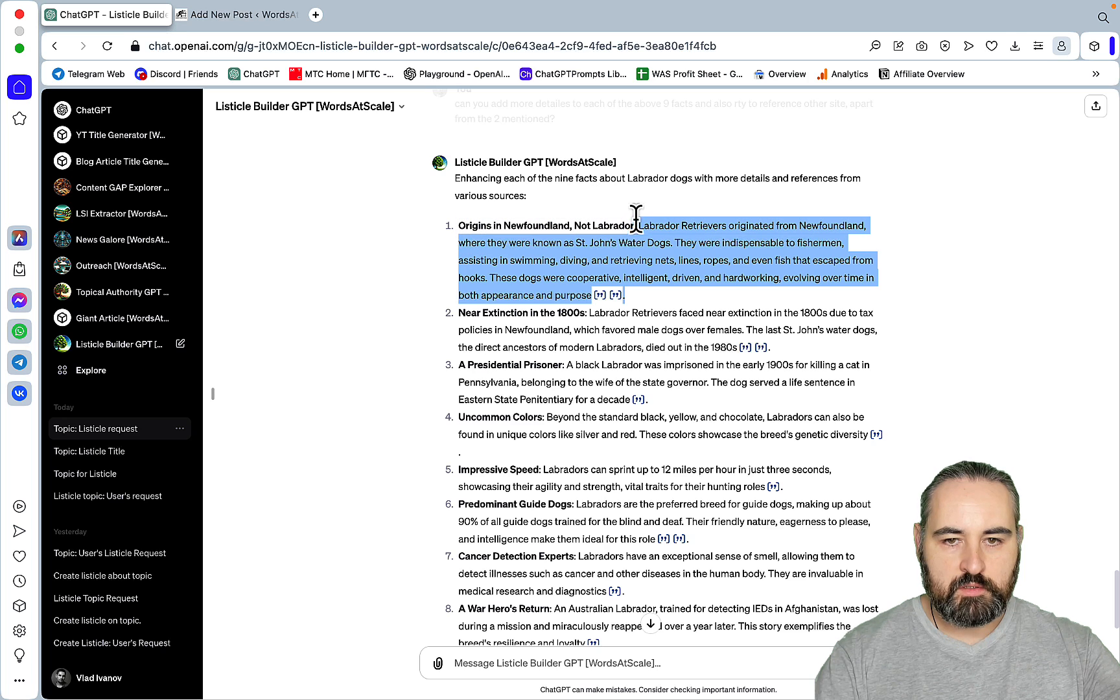
pyautogui.click(635, 226)
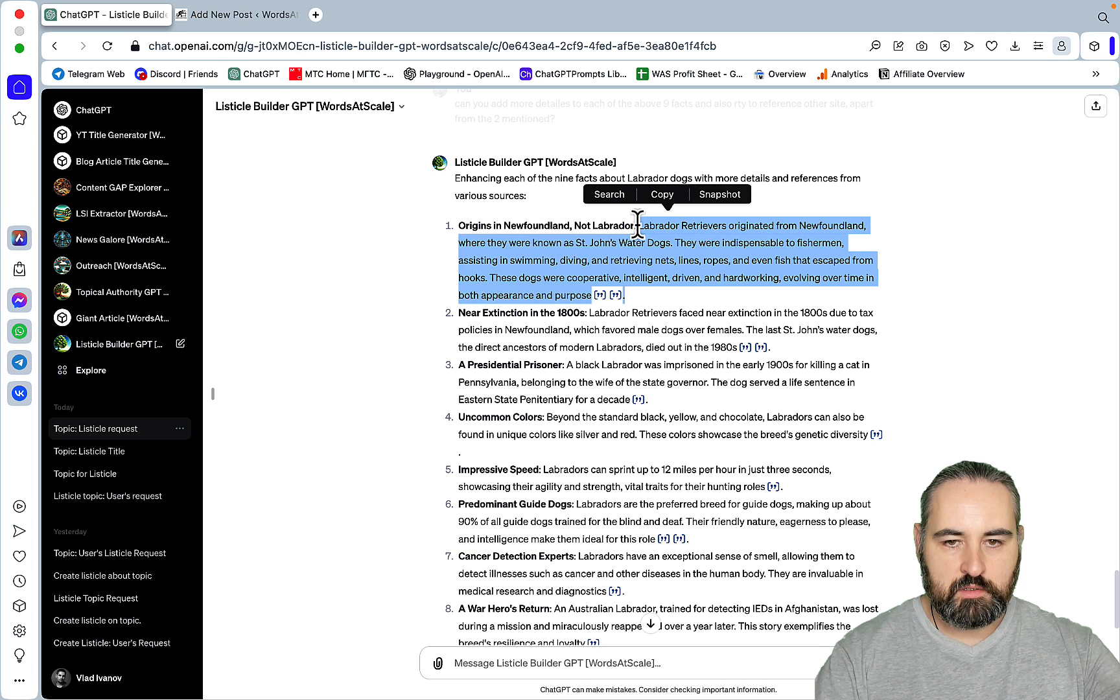
pyautogui.click(236, 15)
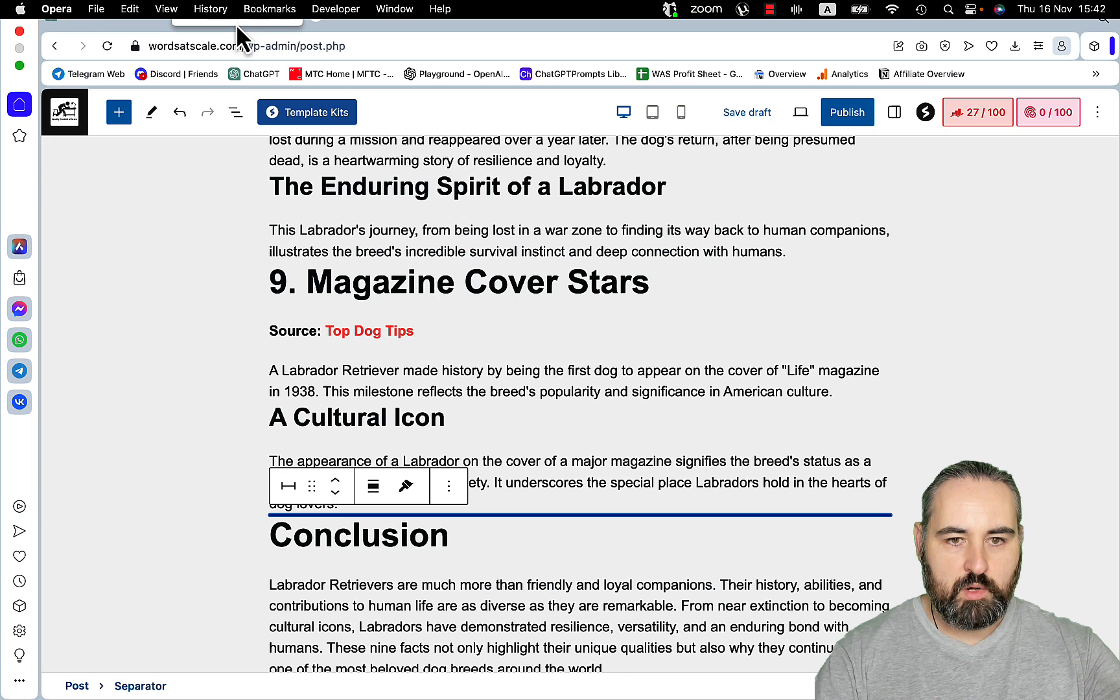
pyautogui.click(93, 15)
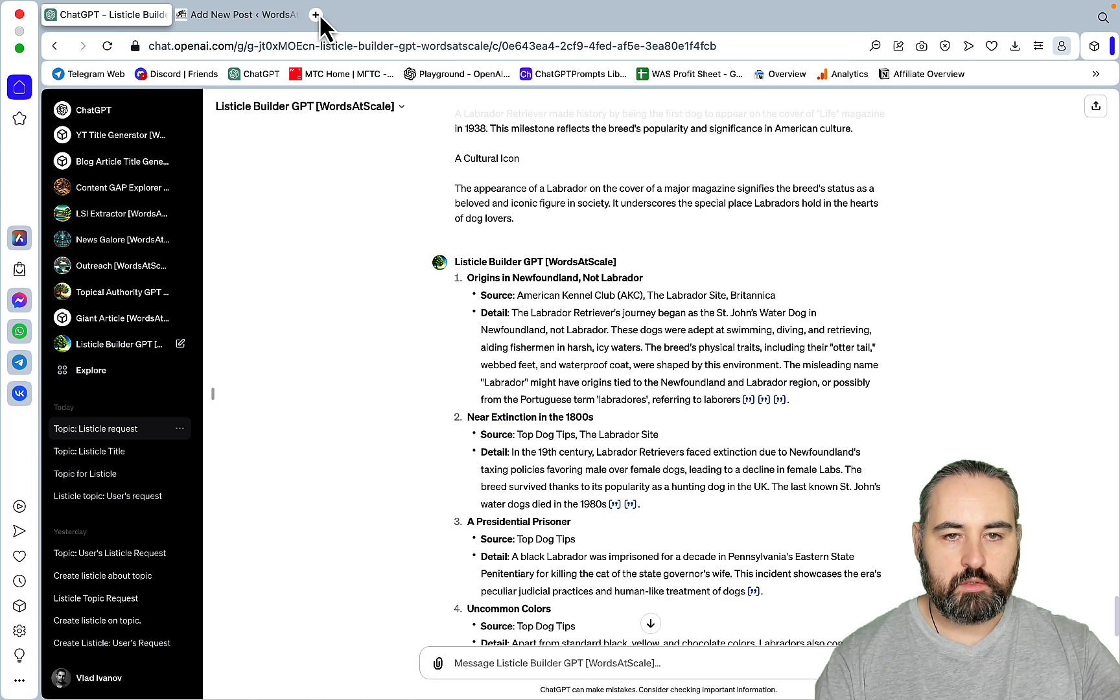
# - In a new OpenAI Playground tab, choose the gpt-4-1106-preview model
pyautogui.click(315, 14)
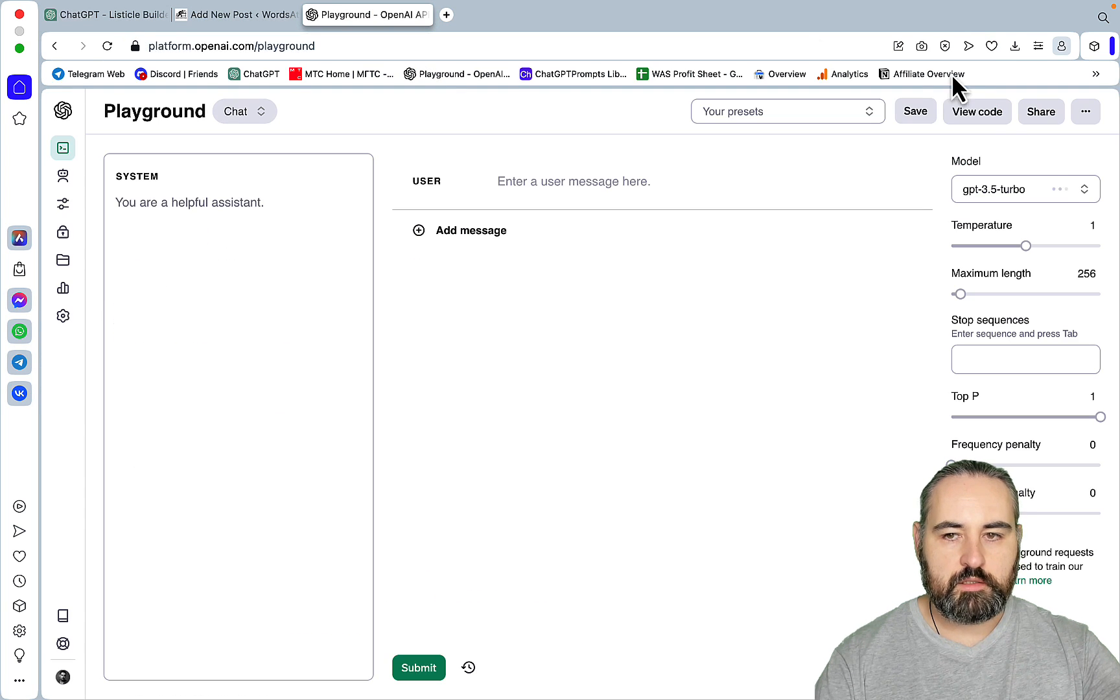
pyautogui.click(1023, 188)
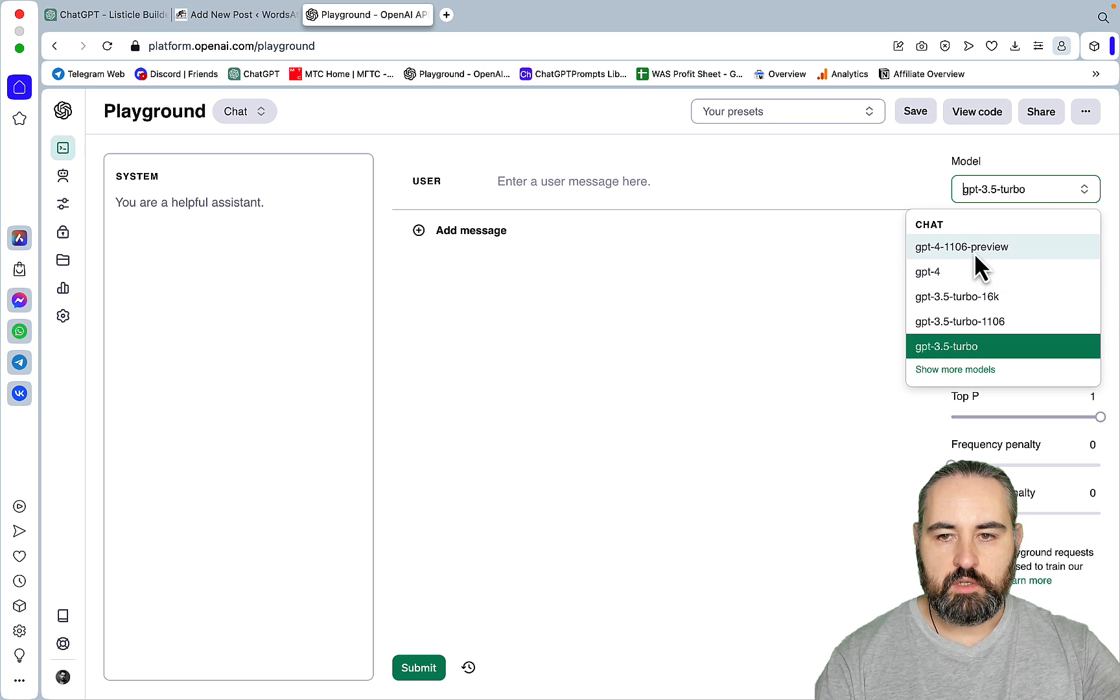
pyautogui.click(962, 247)
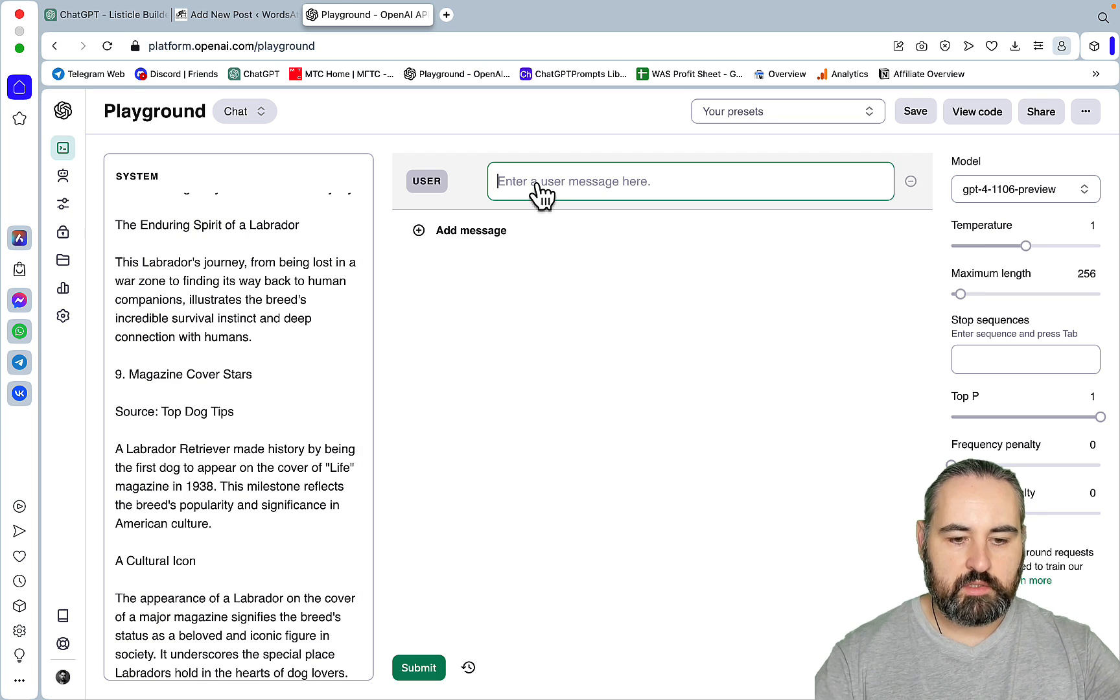
# - Enter the user message 'expand on the article by making it 2000 word long'
pyautogui.write('exapn')
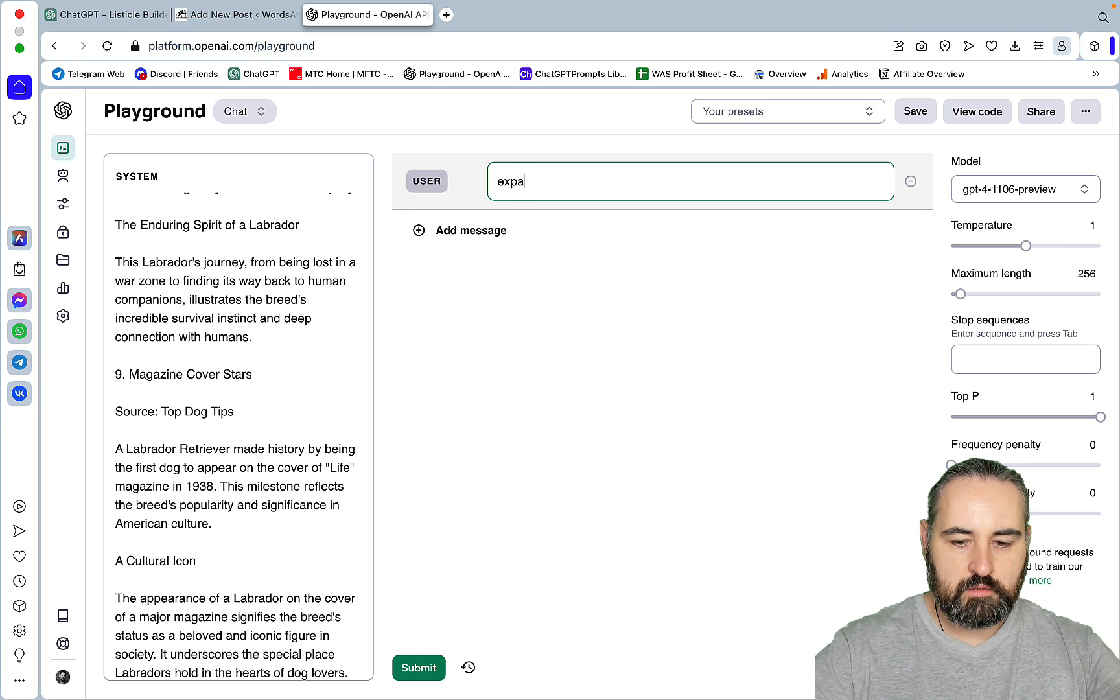
pyautogui.write('nd on the')
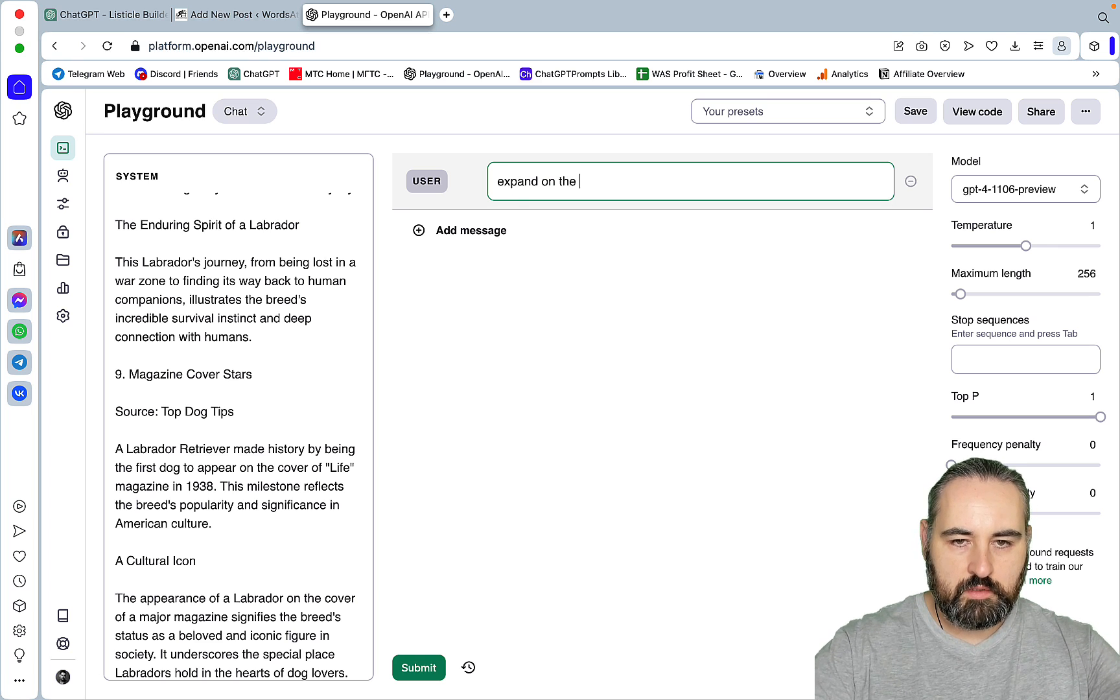
pyautogui.write('article')
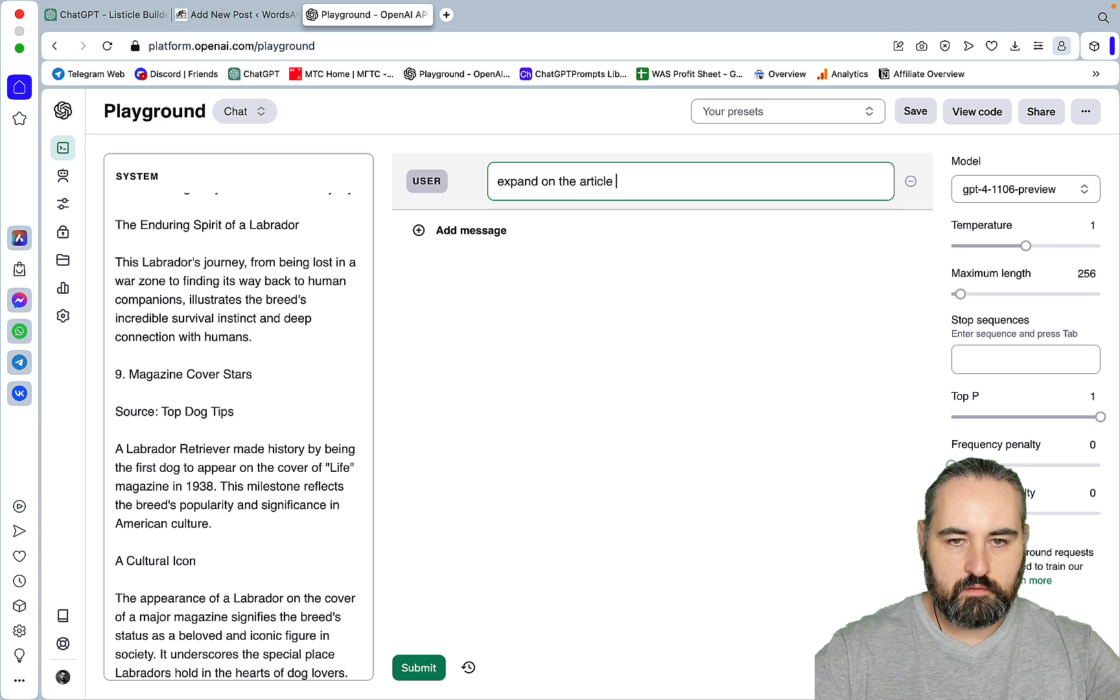
pyautogui.write('by ma')
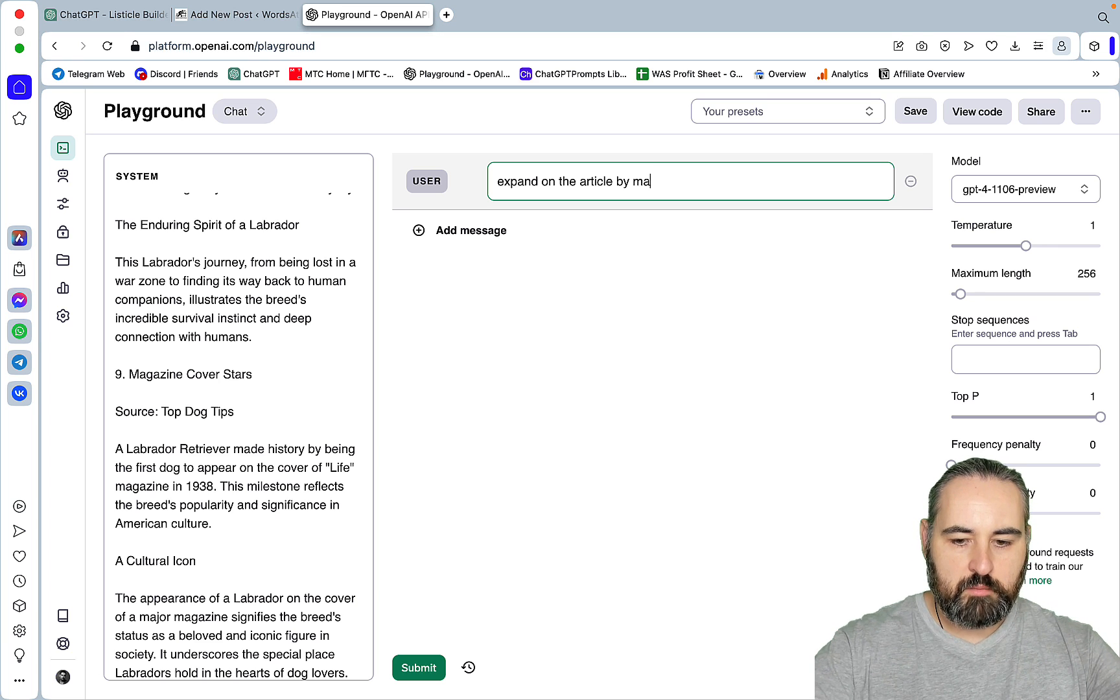
pyautogui.write('king it 2000')
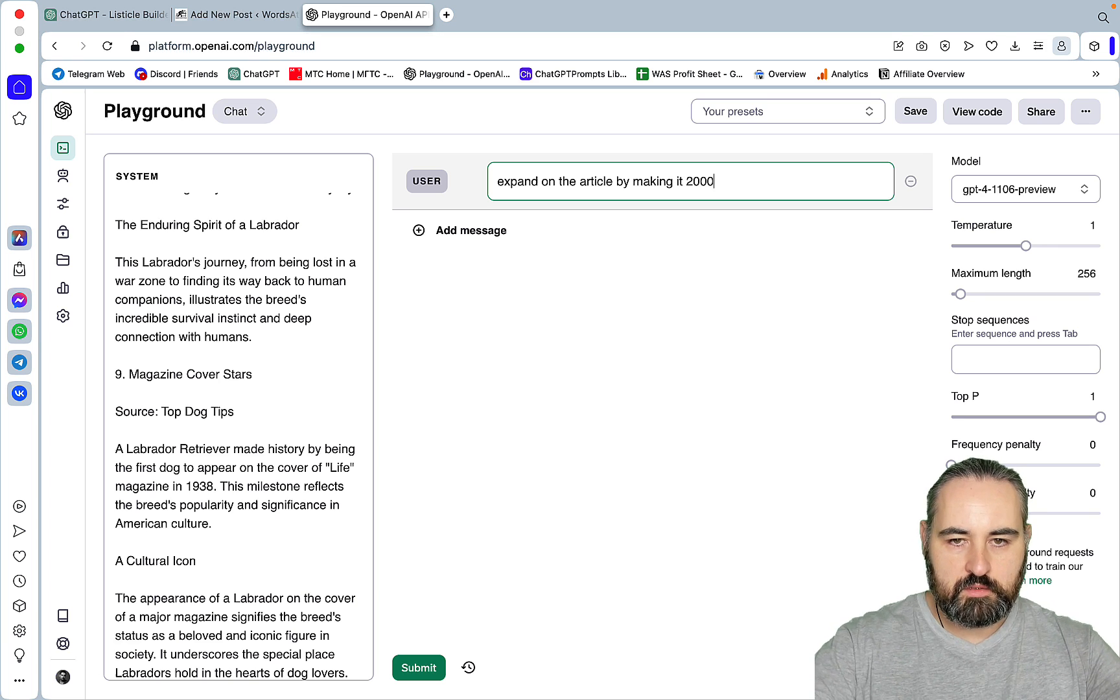
pyautogui.write('word long')
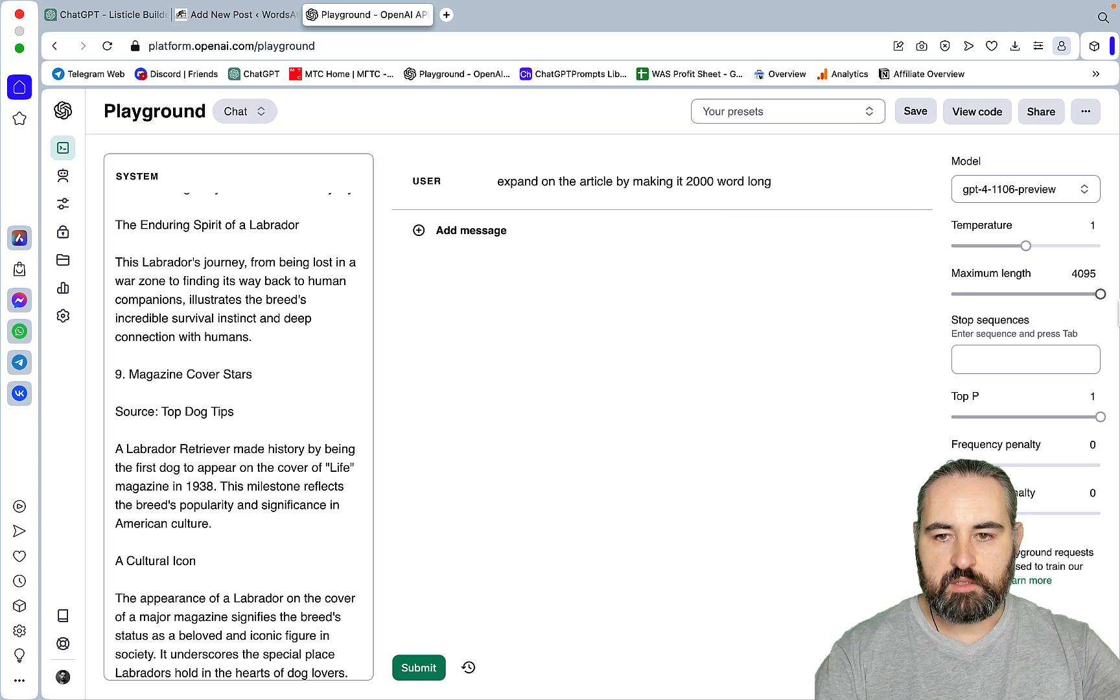
# - Submit the 2000-word expansion request, let the article stream, then return to the WordPress draft
pyautogui.click(419, 667)
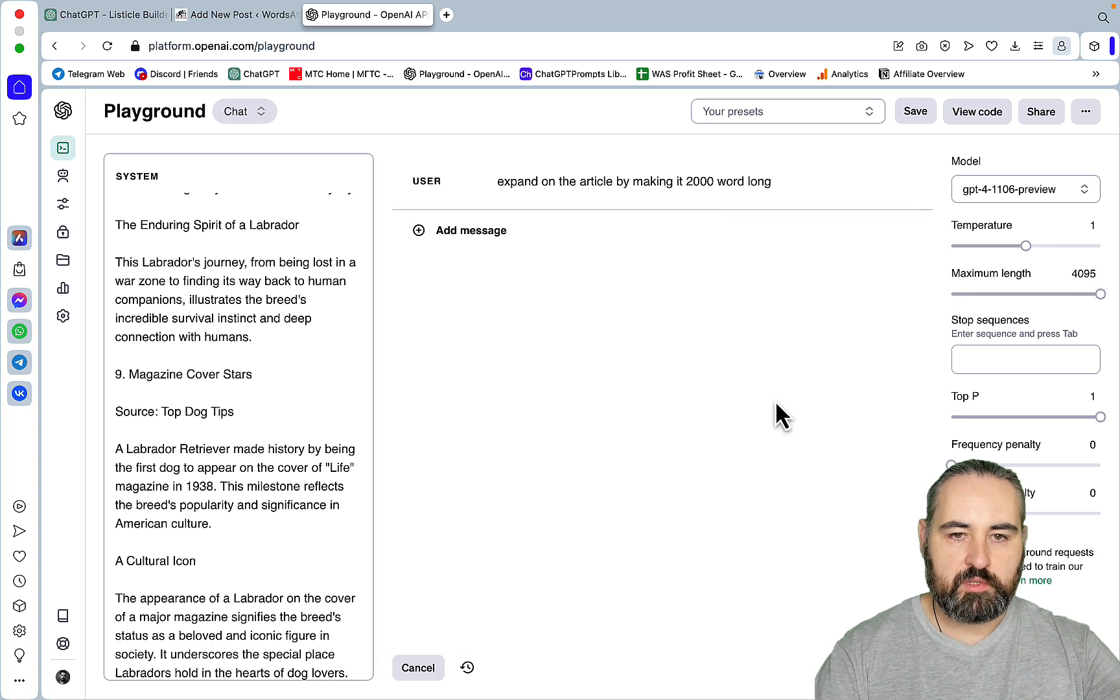
pyautogui.click(418, 667)
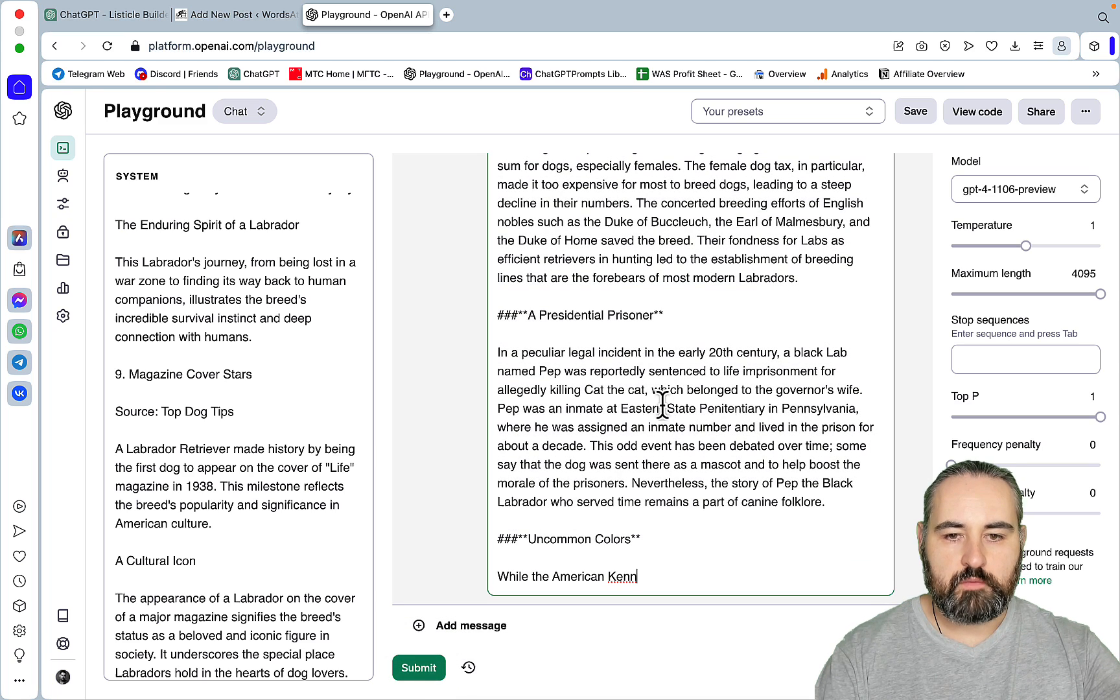
pyautogui.click(236, 14)
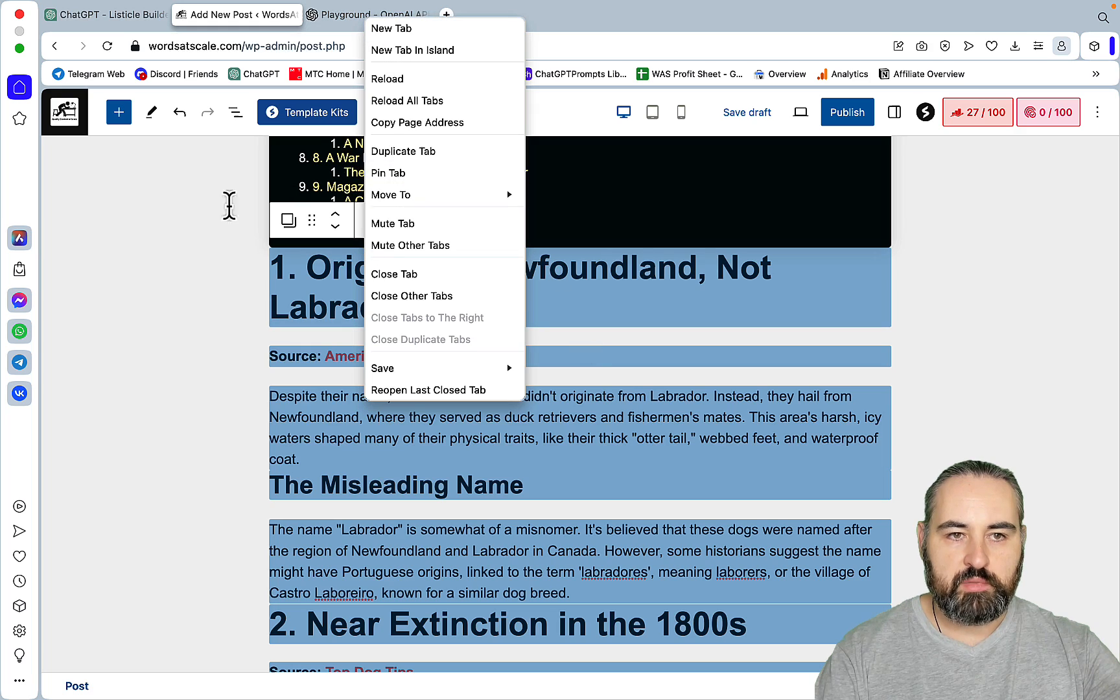
pyautogui.click(105, 14)
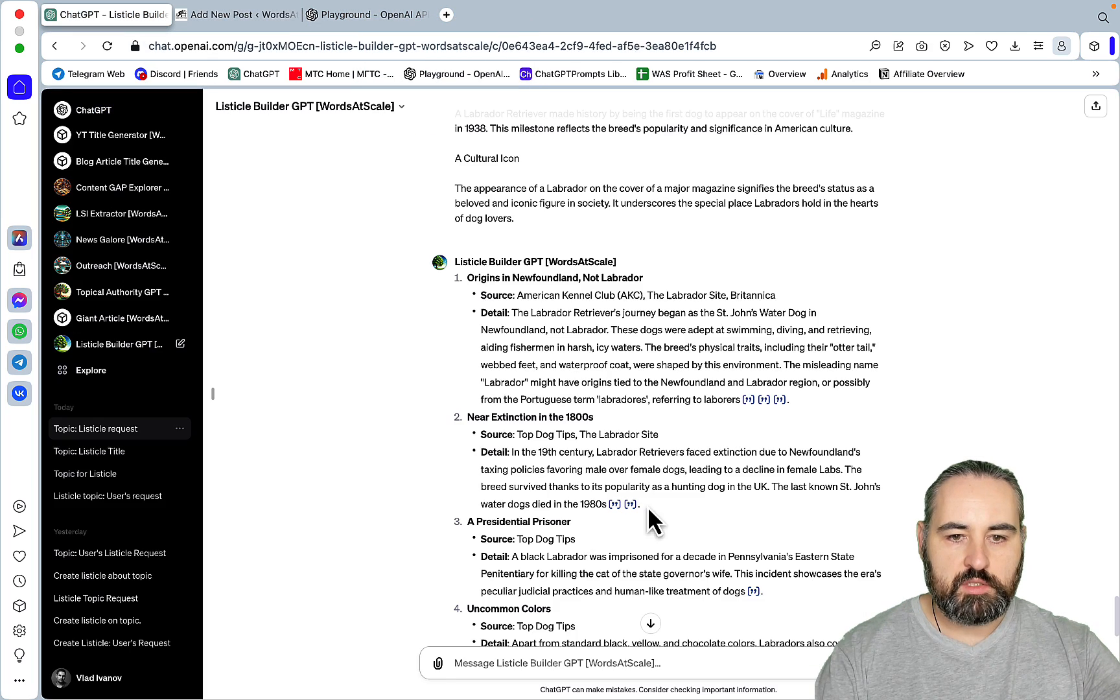
pyautogui.scroll(3)
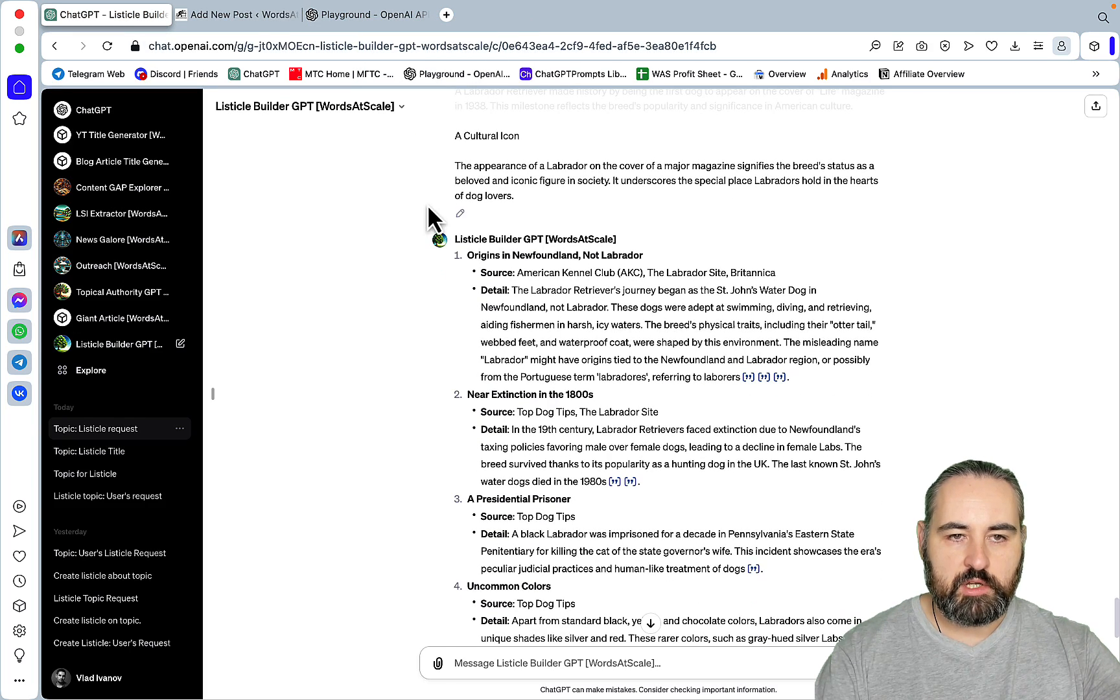
pyautogui.click(236, 14)
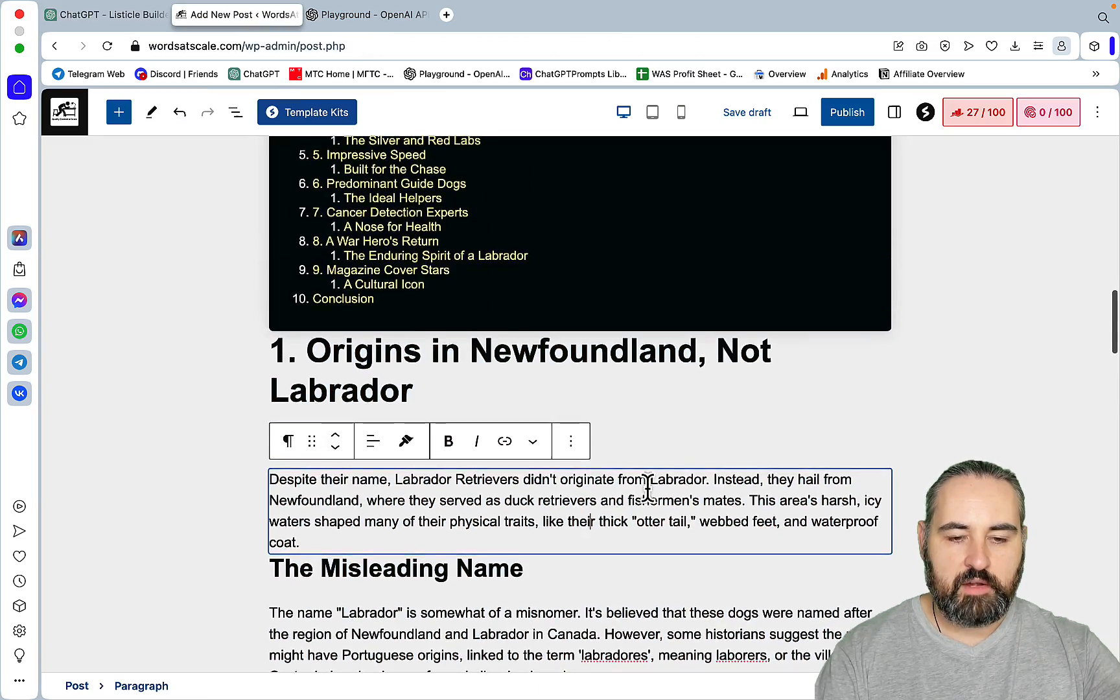
pyautogui.scroll(3)
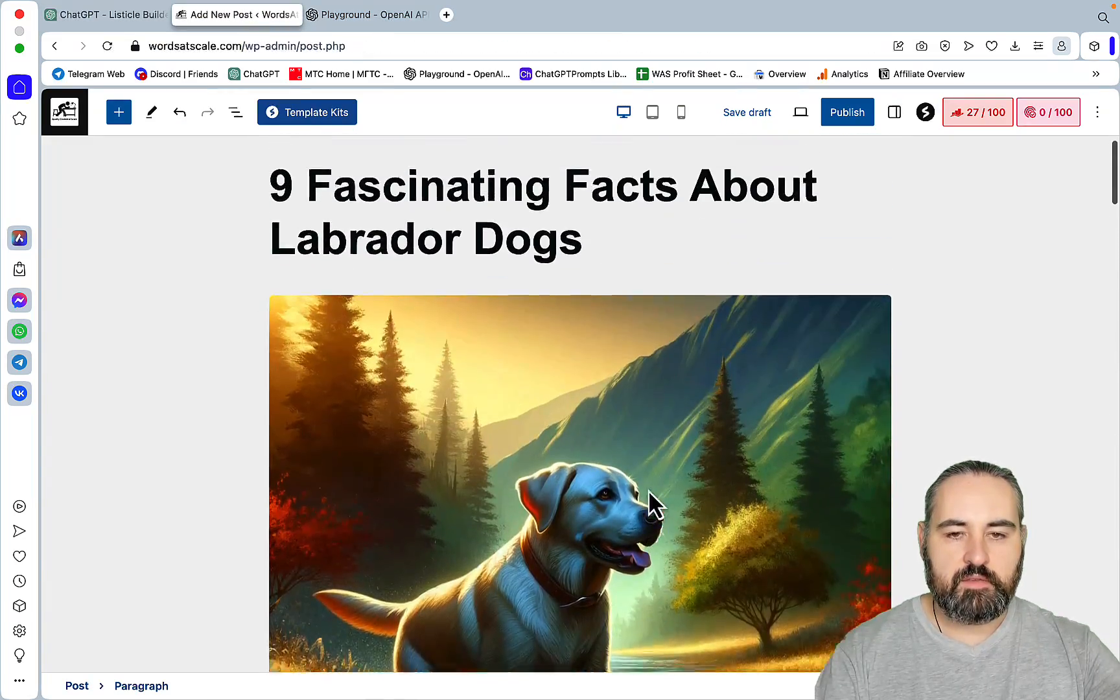
pyautogui.scroll(-3)
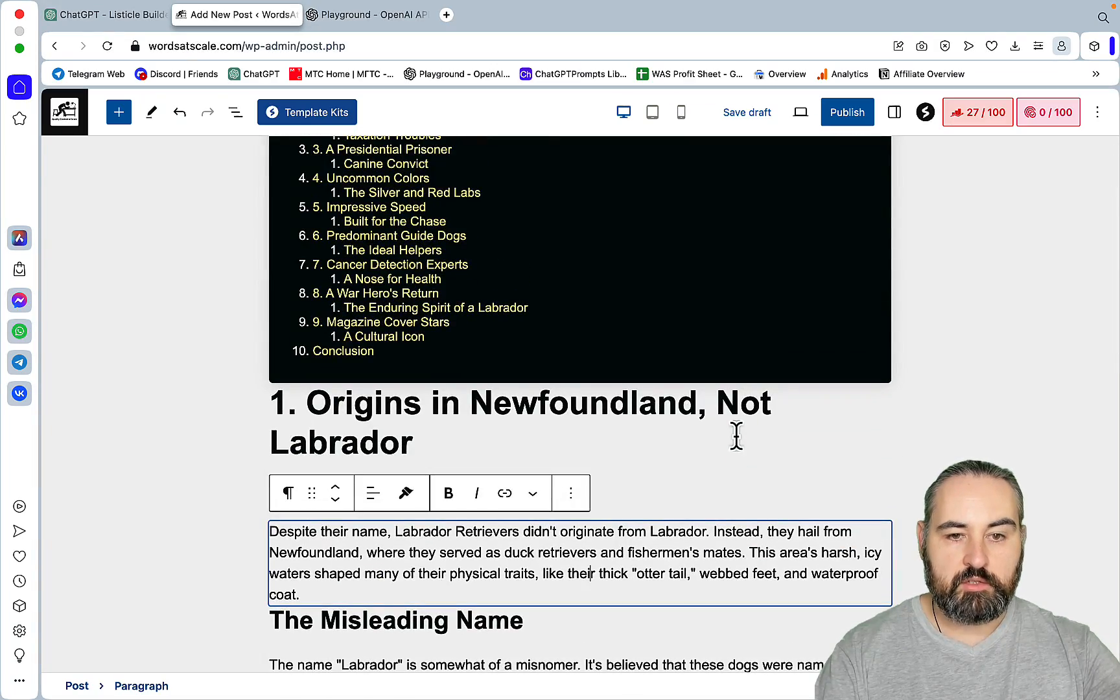
pyautogui.moveTo(539, 525)
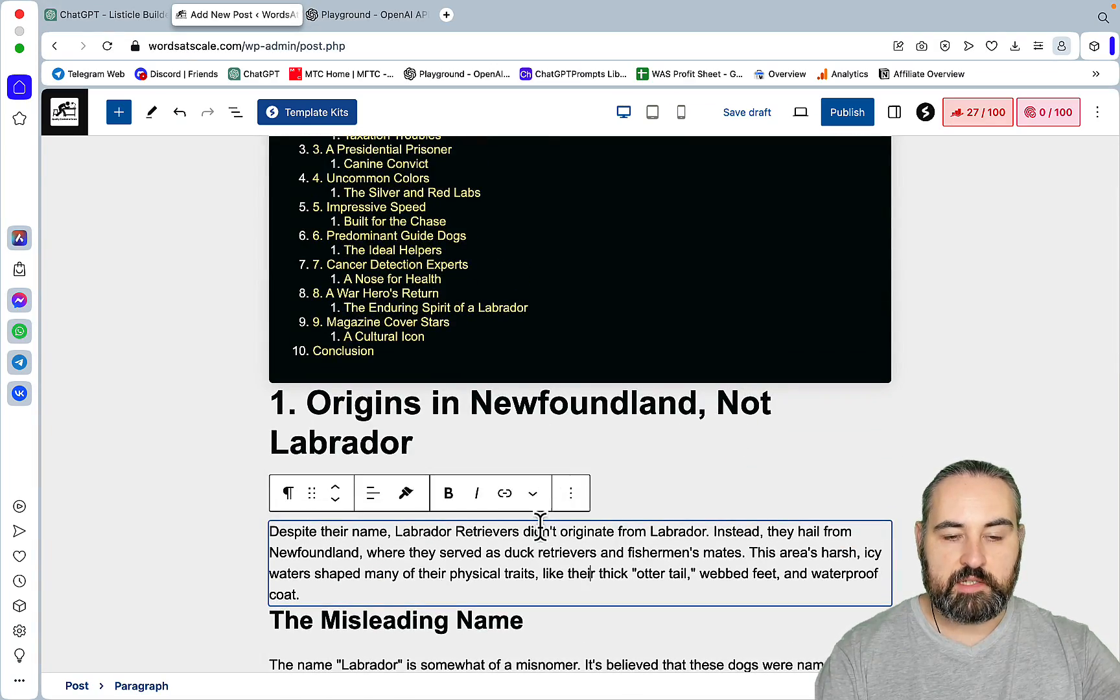
pyautogui.scroll(-3)
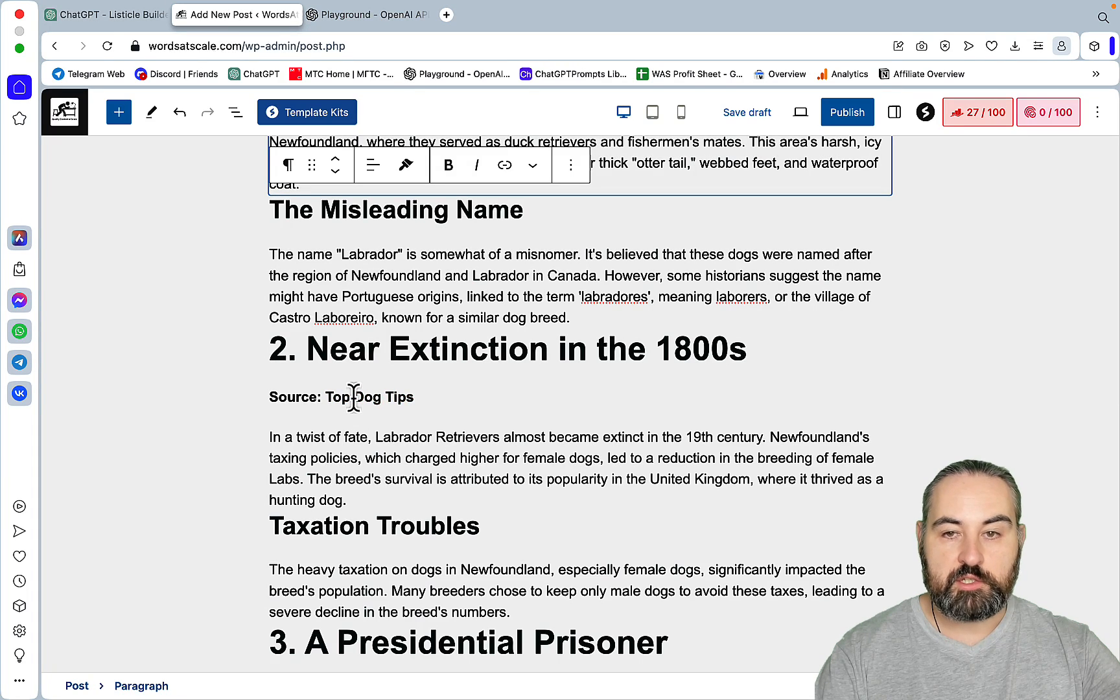